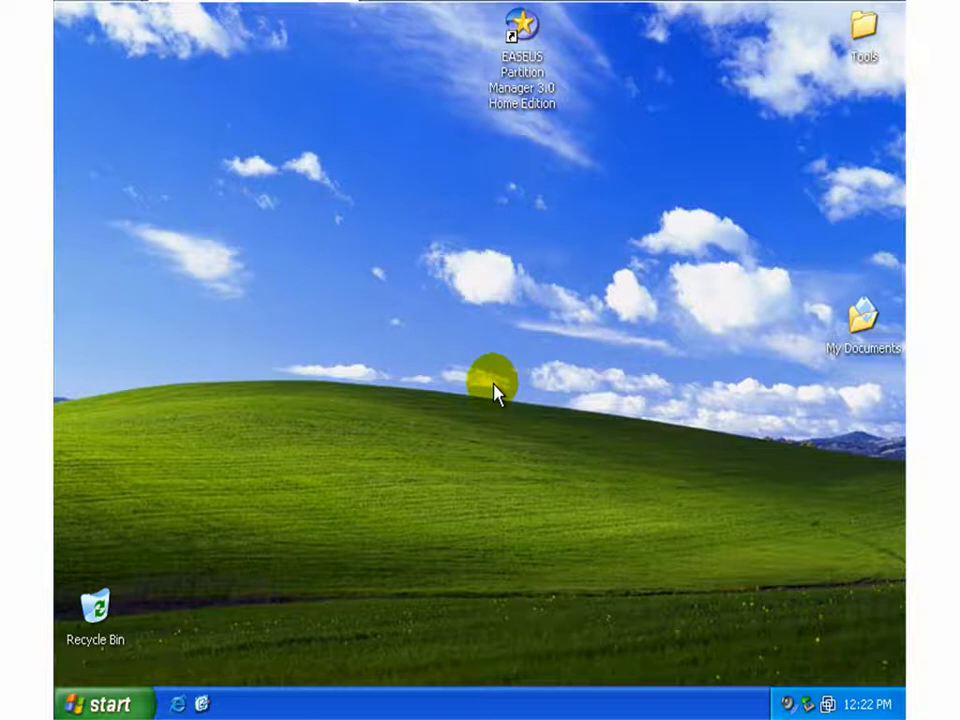
pyautogui.moveTo(576, 30)
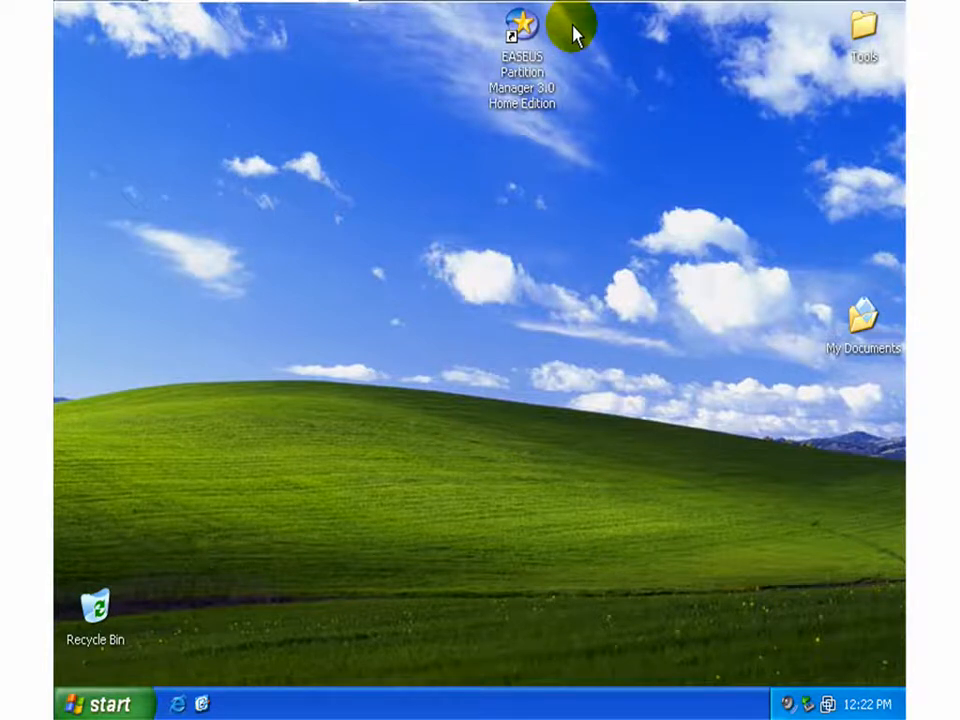
pyautogui.moveTo(524, 30)
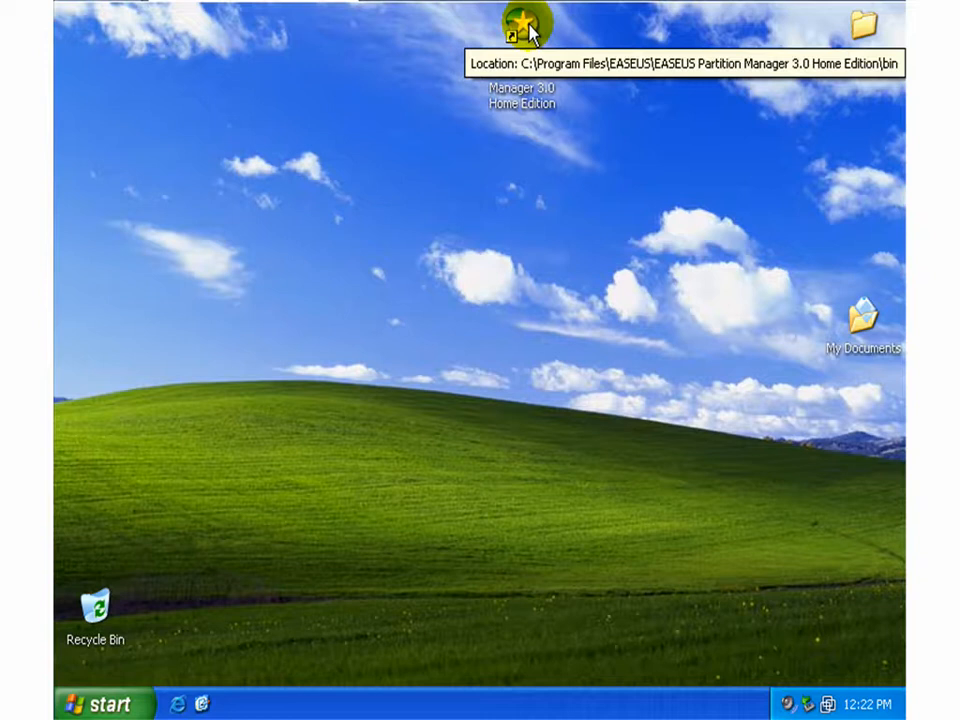
# Step: Show My Computer from the Start menu, listing Windows (C:), floppy A: and CD drive D:
pyautogui.click(100, 704)
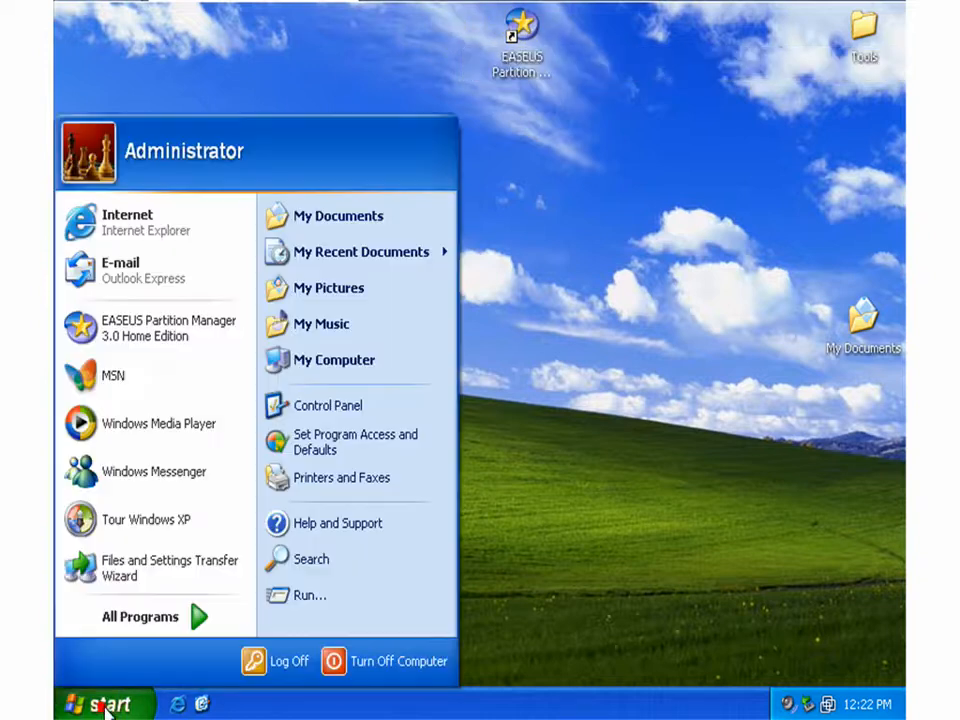
pyautogui.moveTo(328, 404)
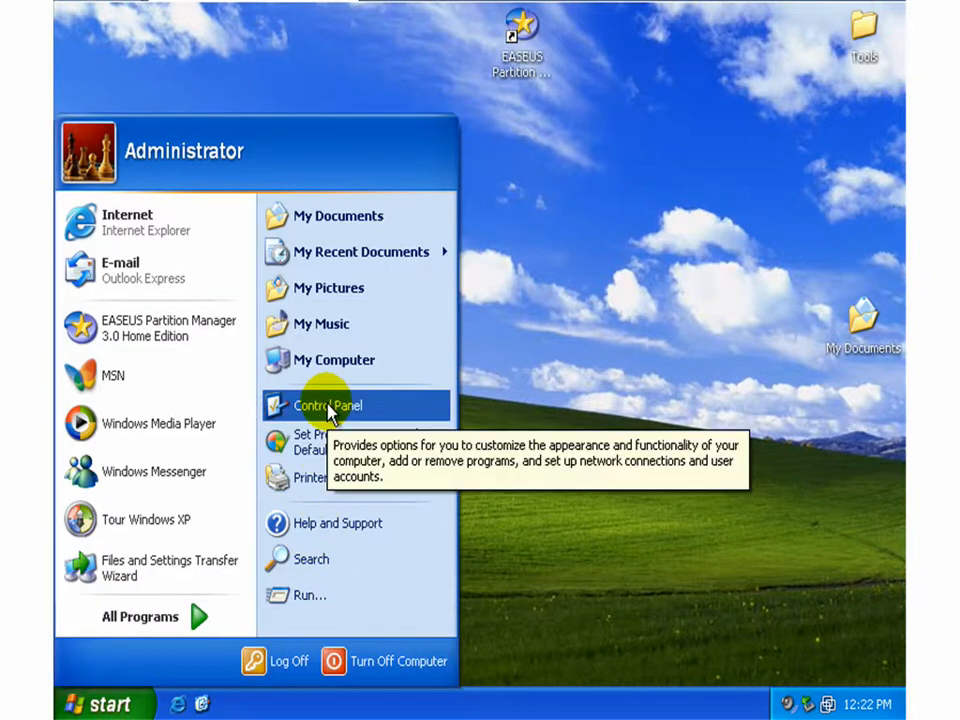
pyautogui.click(334, 360)
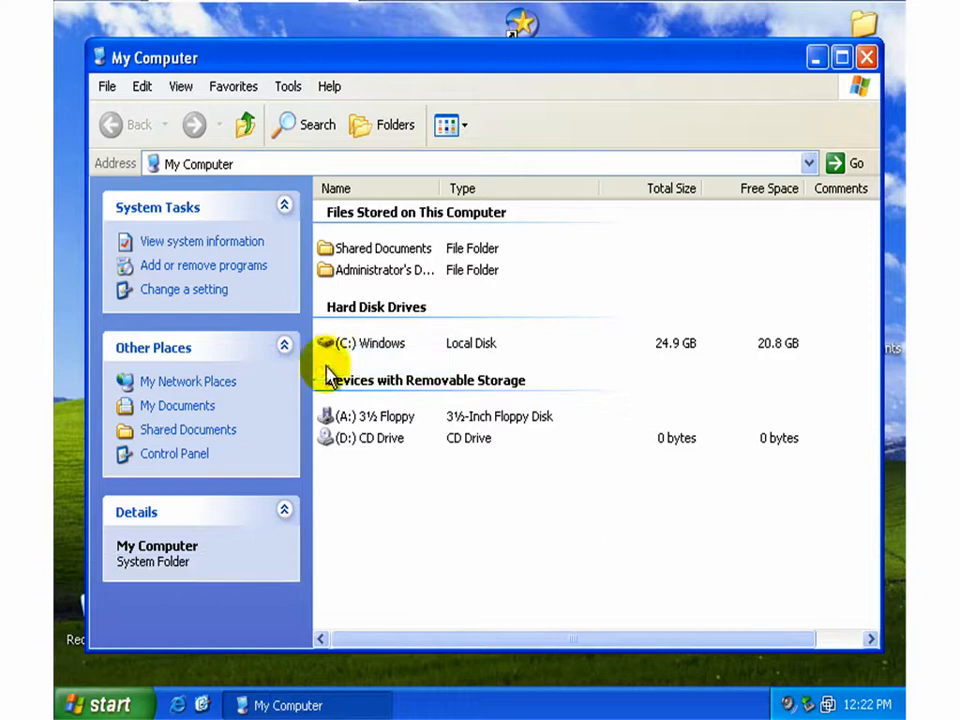
pyautogui.moveTo(364, 348)
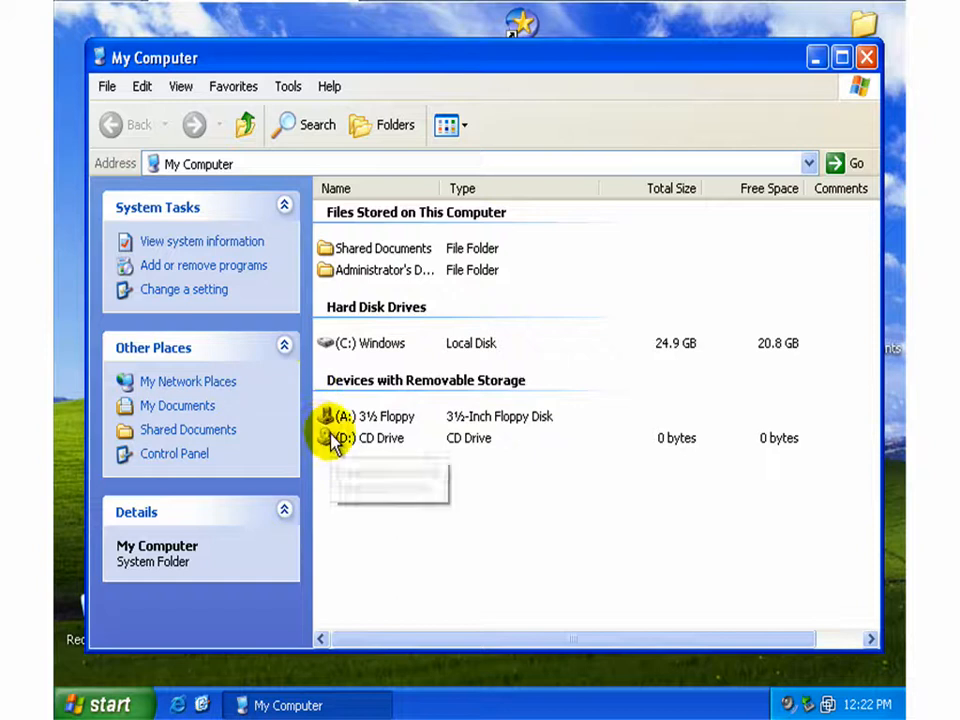
pyautogui.moveTo(338, 438)
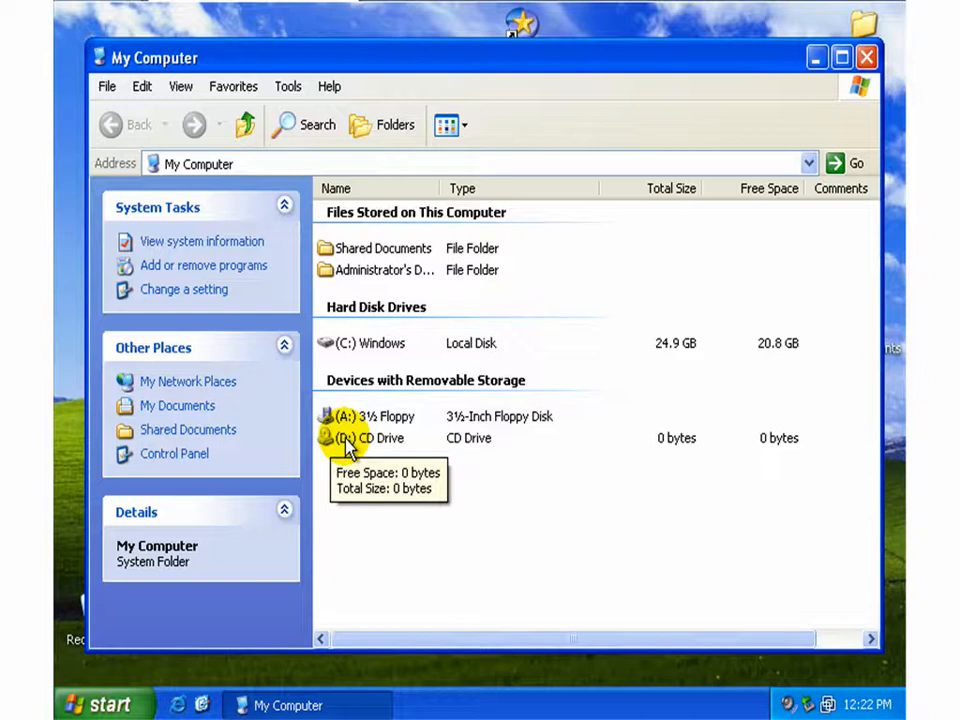
pyautogui.moveTo(332, 456)
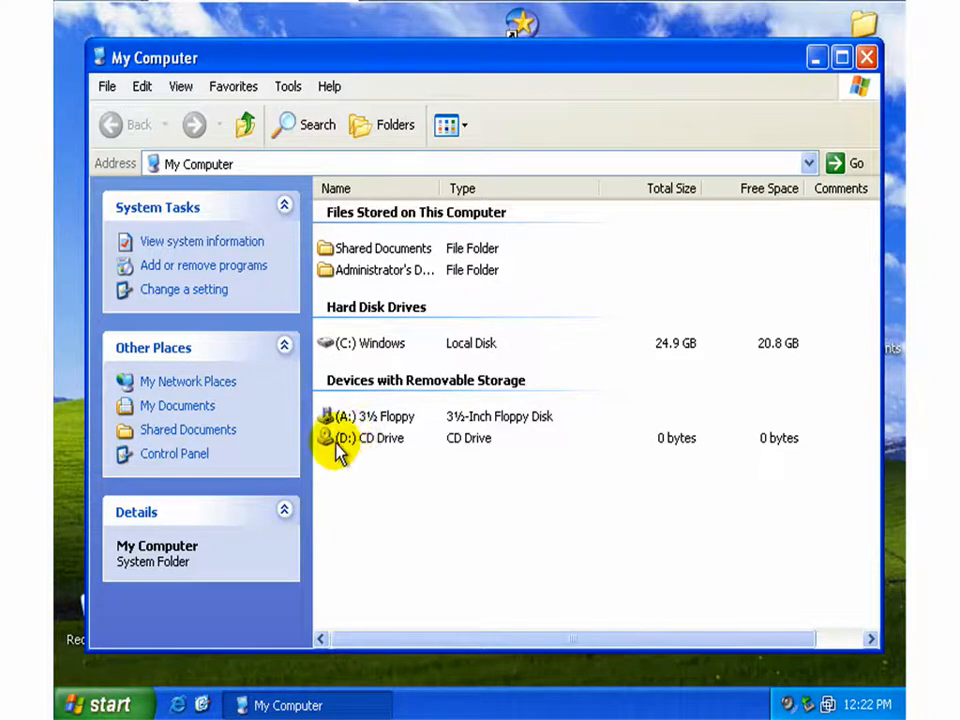
pyautogui.moveTo(340, 438)
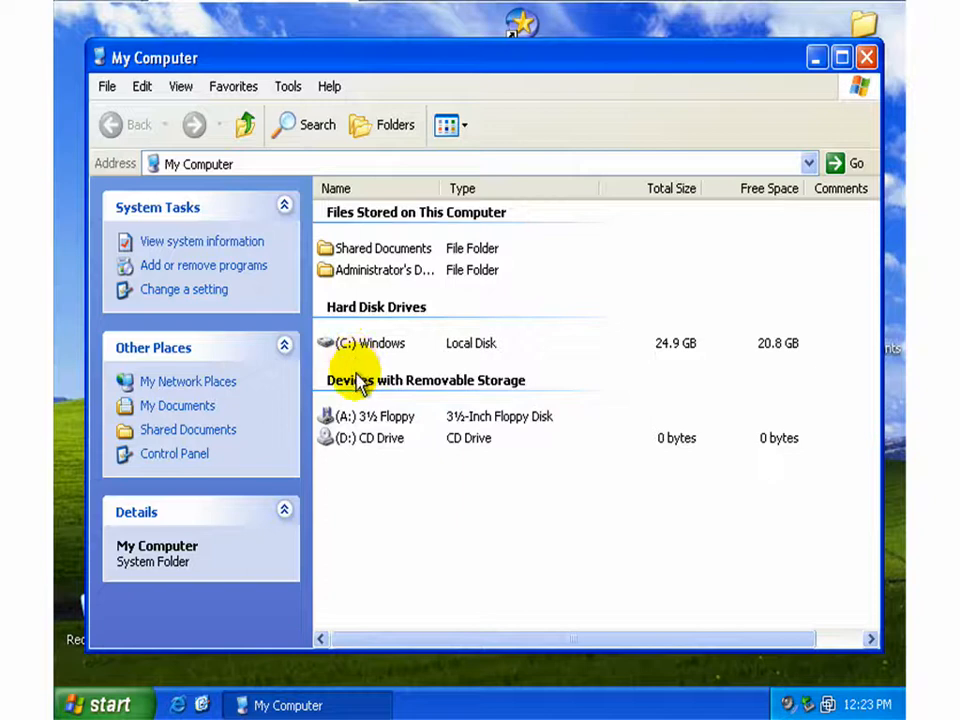
pyautogui.moveTo(344, 444)
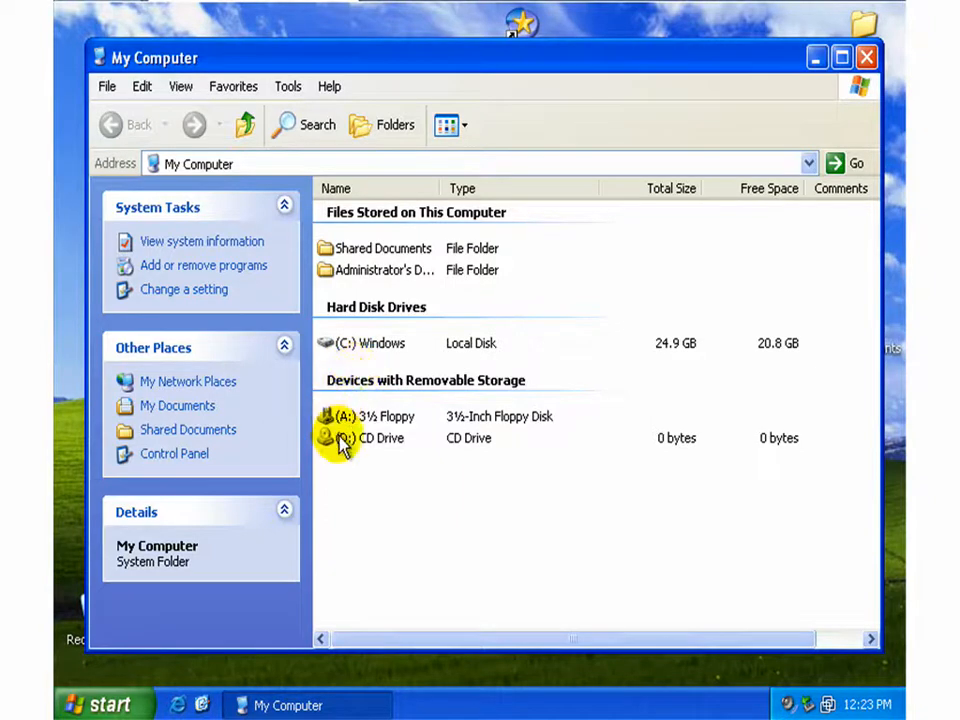
pyautogui.moveTo(364, 440)
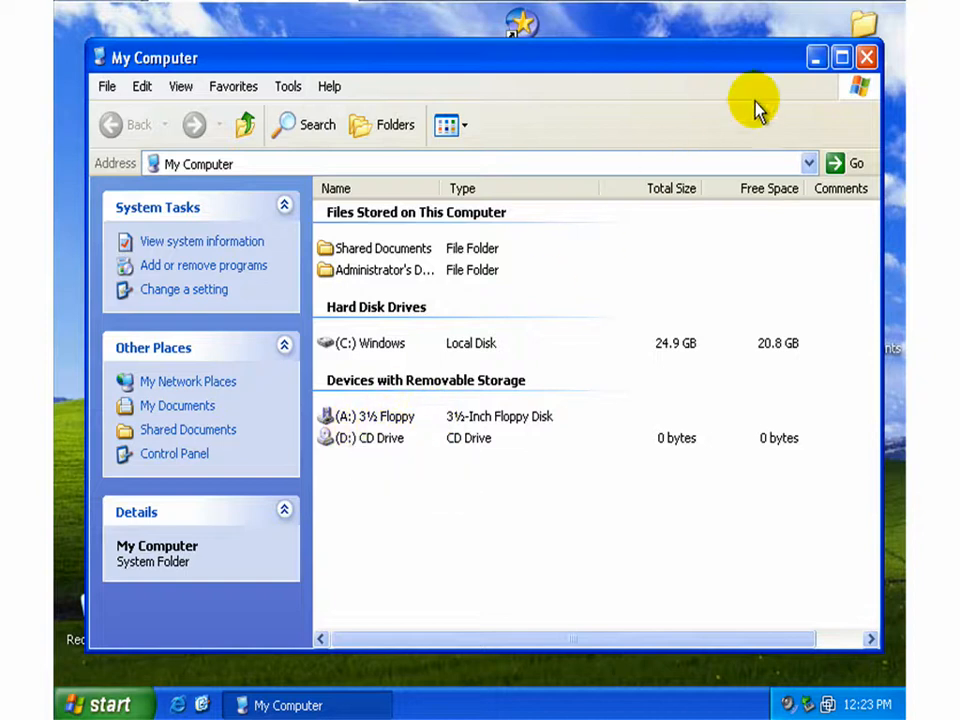
# Step: Close My Computer and launch Computer Management from Control Panel's Administrative Tools
pyautogui.click(864, 56)
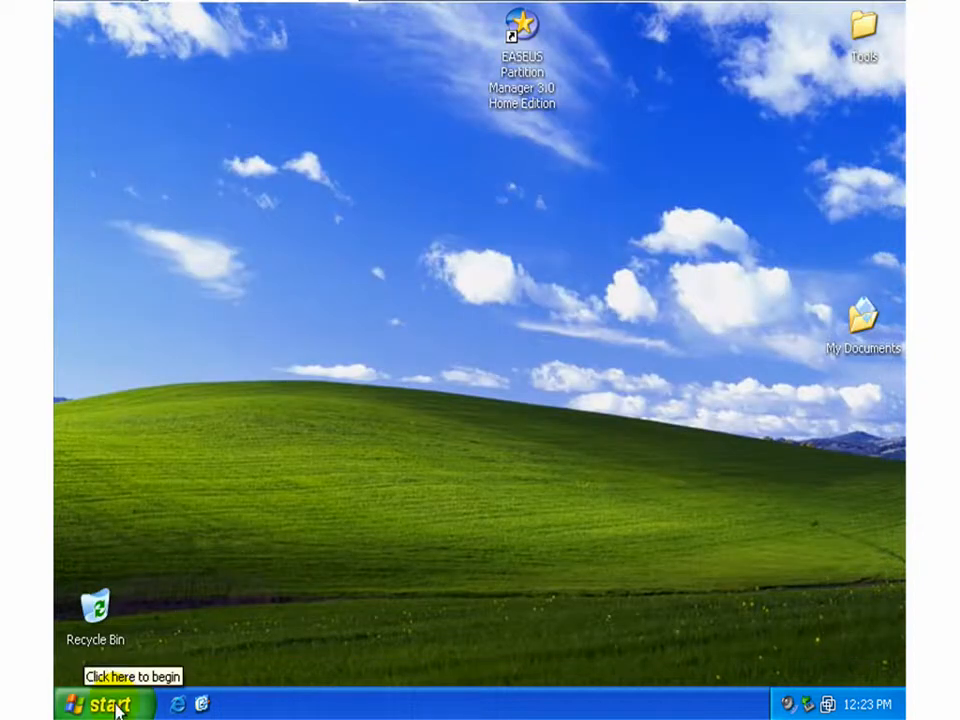
pyautogui.click(100, 704)
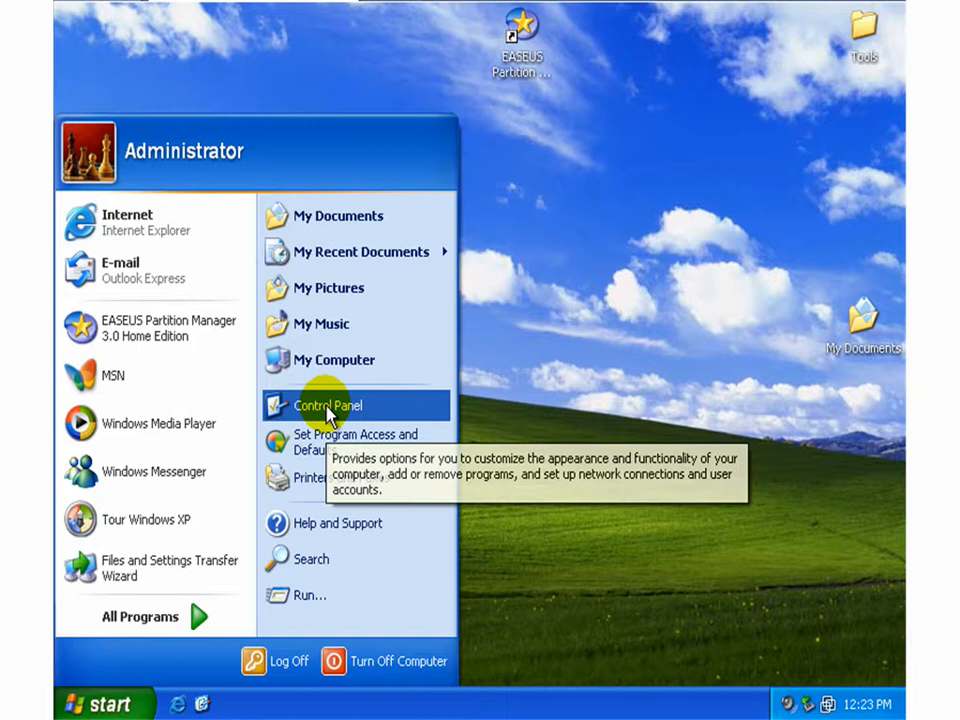
pyautogui.click(328, 404)
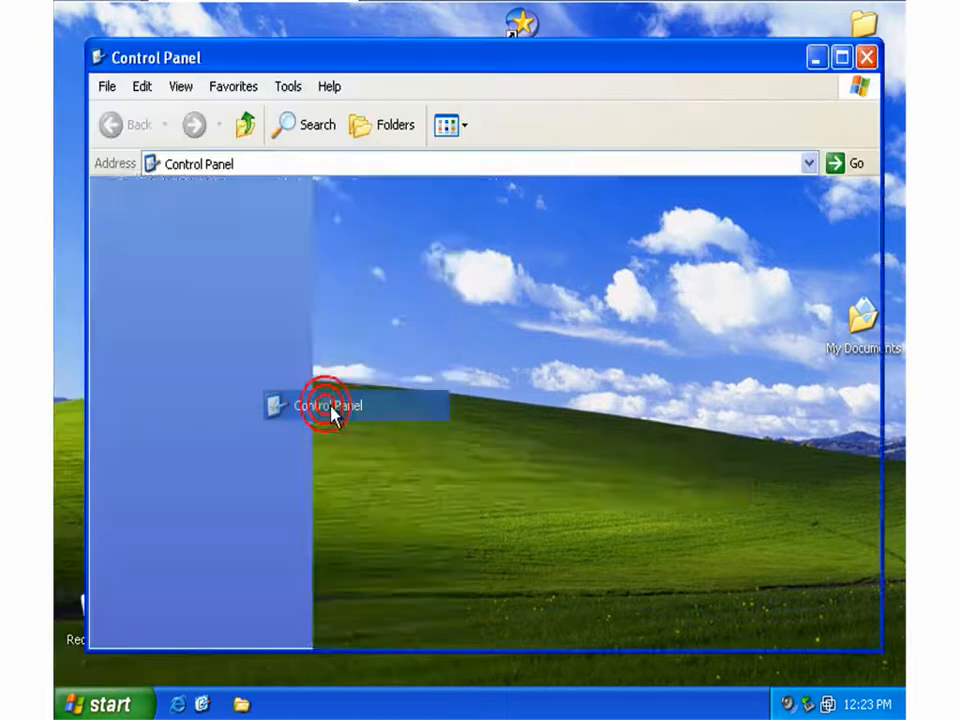
pyautogui.doubleClick(328, 406)
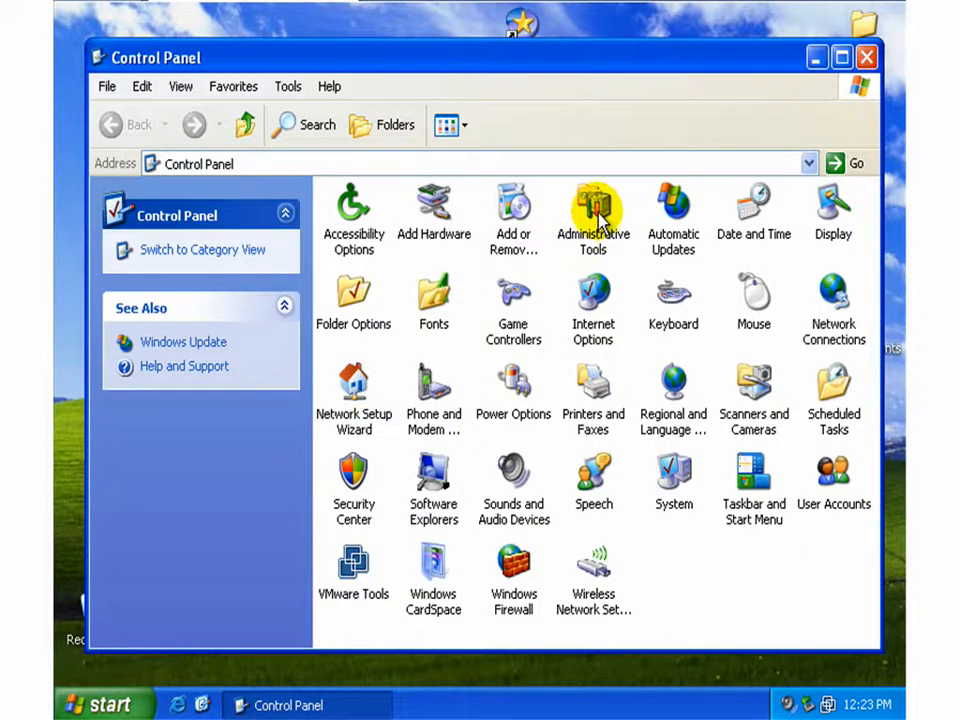
pyautogui.doubleClick(592, 206)
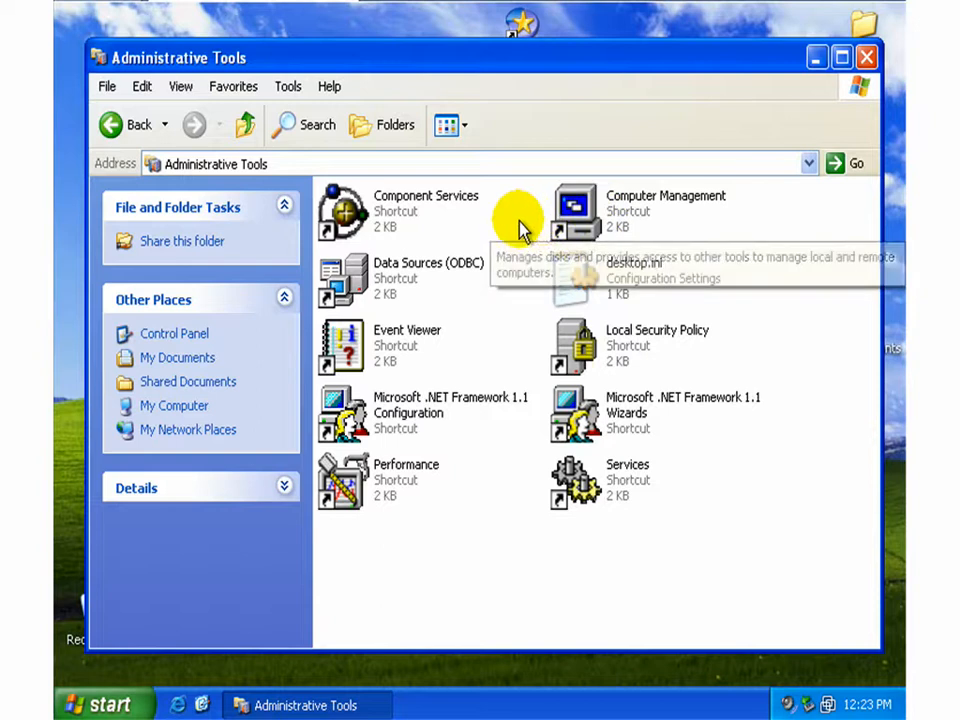
pyautogui.doubleClick(576, 210)
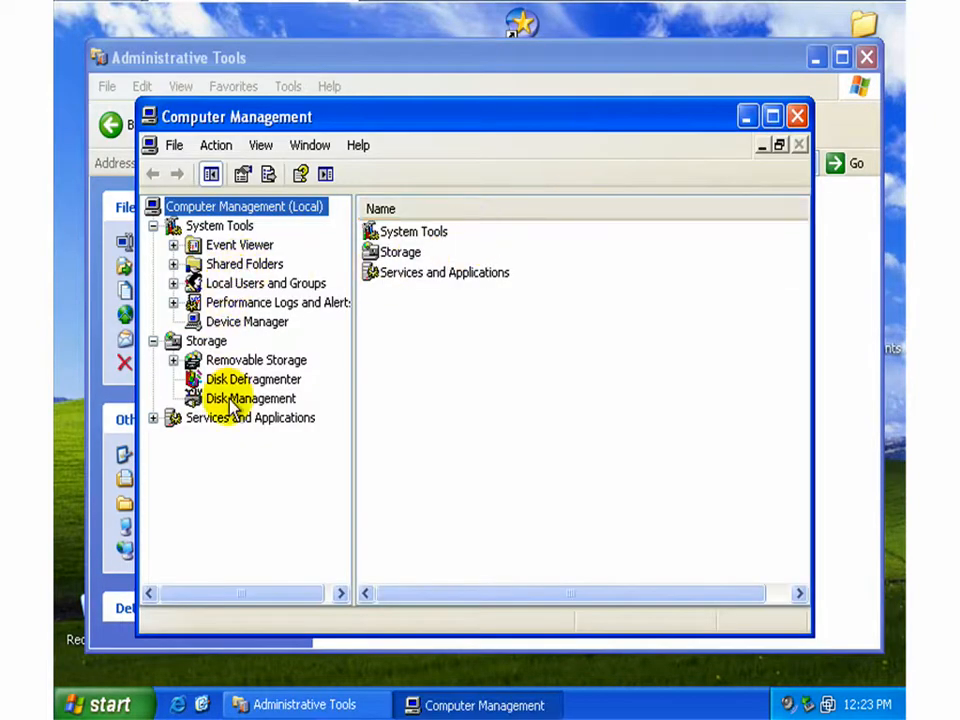
# Step: In Disk Management reassign CD-ROM 0 from D: to a new letter (Q:), confirm the warning, and close Computer Management
pyautogui.click(250, 398)
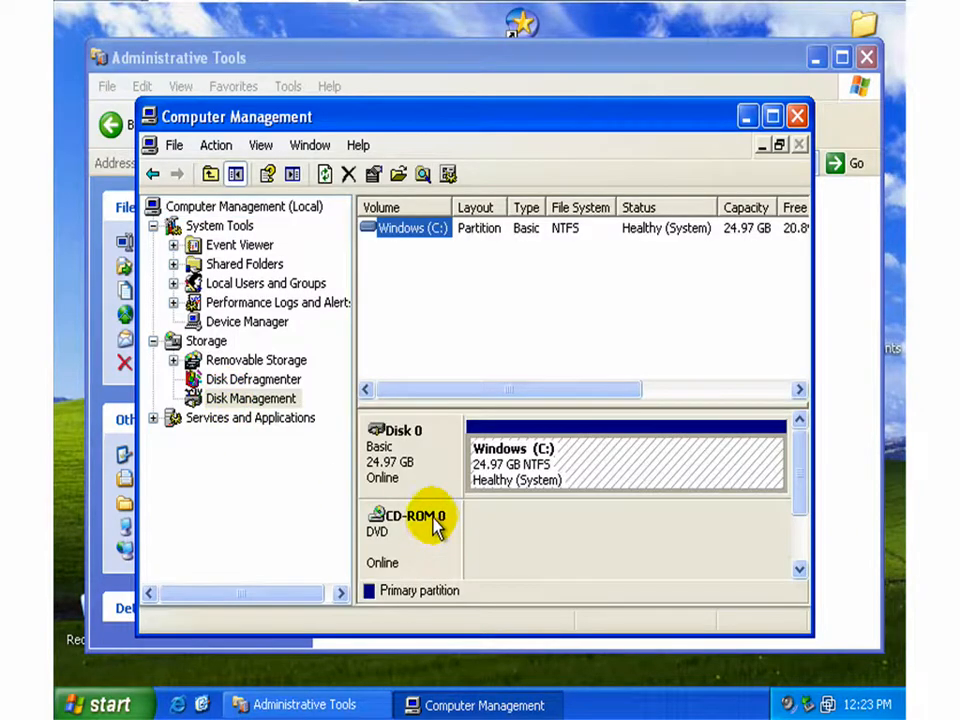
pyautogui.rightClick(436, 520)
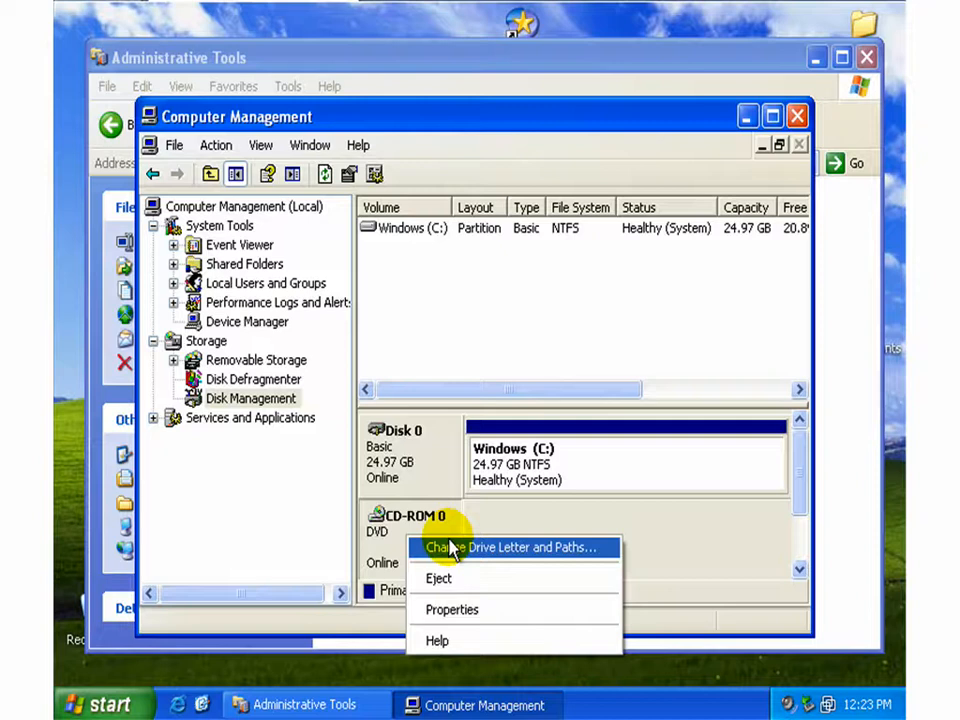
pyautogui.click(510, 548)
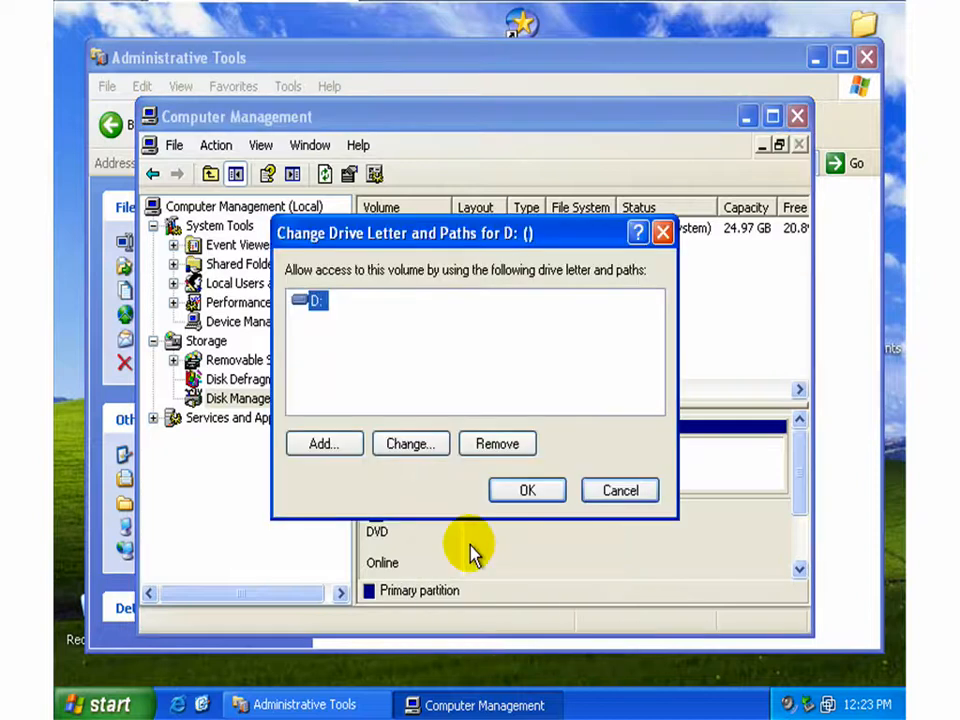
pyautogui.moveTo(410, 444)
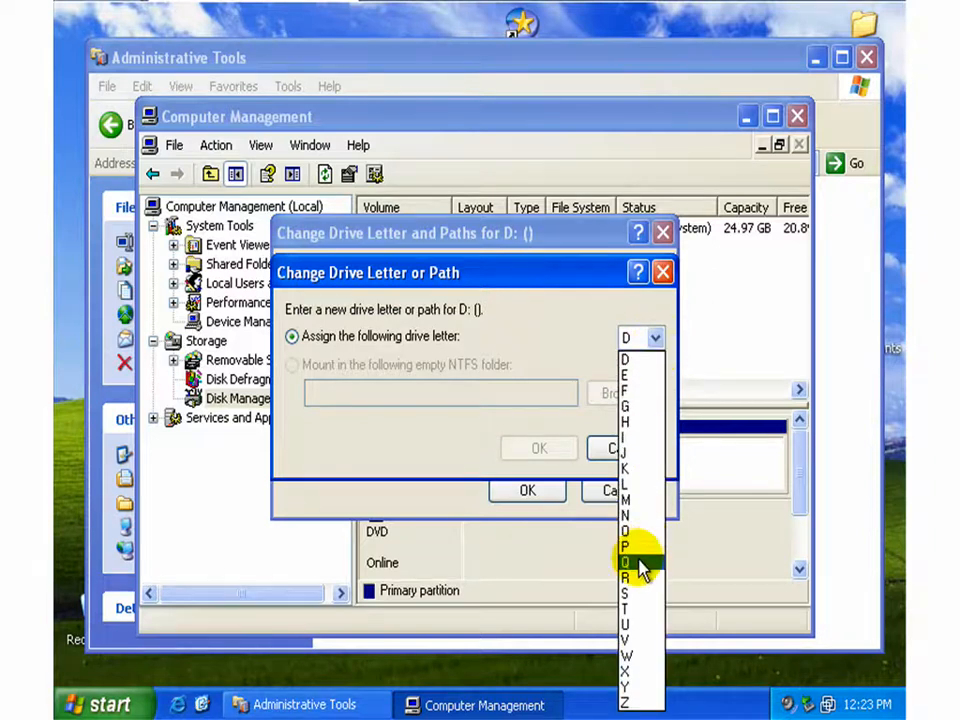
pyautogui.click(624, 552)
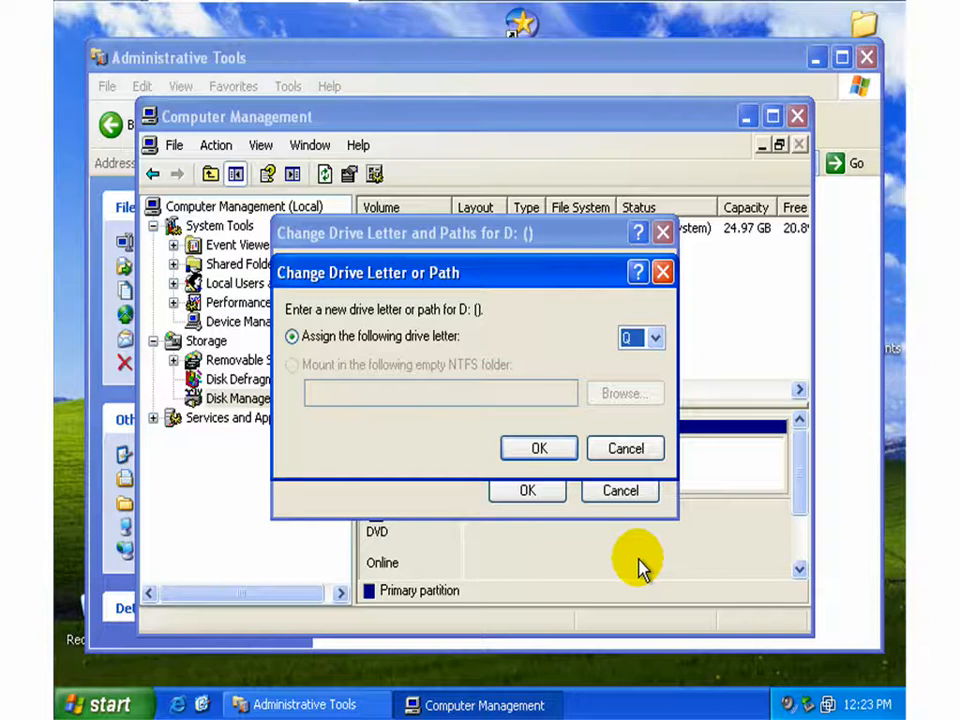
pyautogui.click(528, 490)
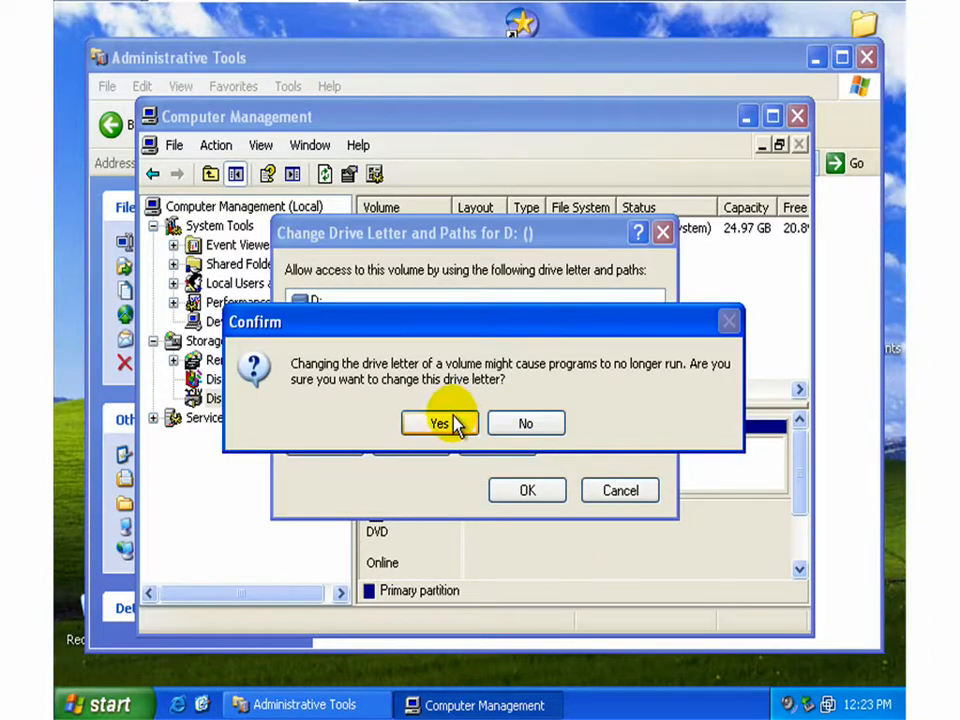
pyautogui.click(440, 424)
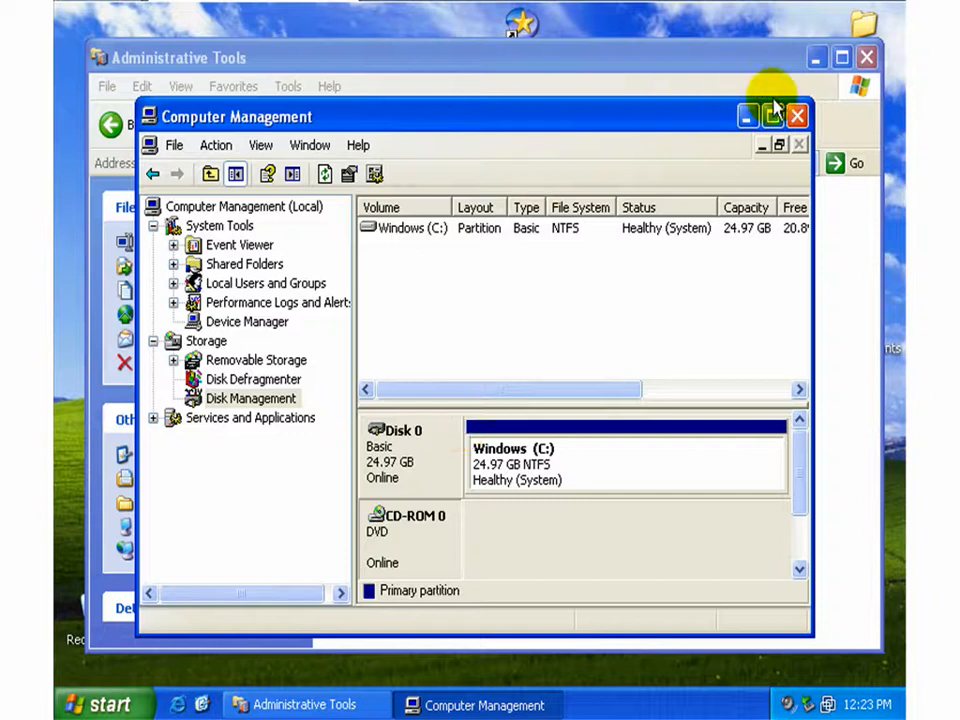
pyautogui.click(796, 116)
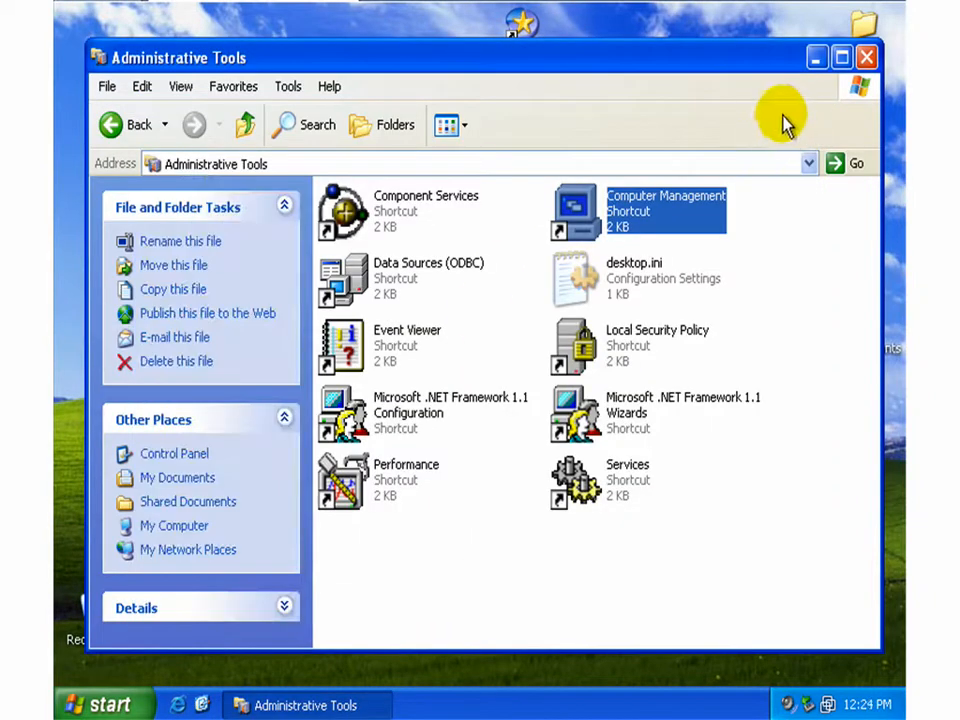
# Step: Close Administrative Tools and reopen My Computer, now showing the CD drive as Q:
pyautogui.click(864, 56)
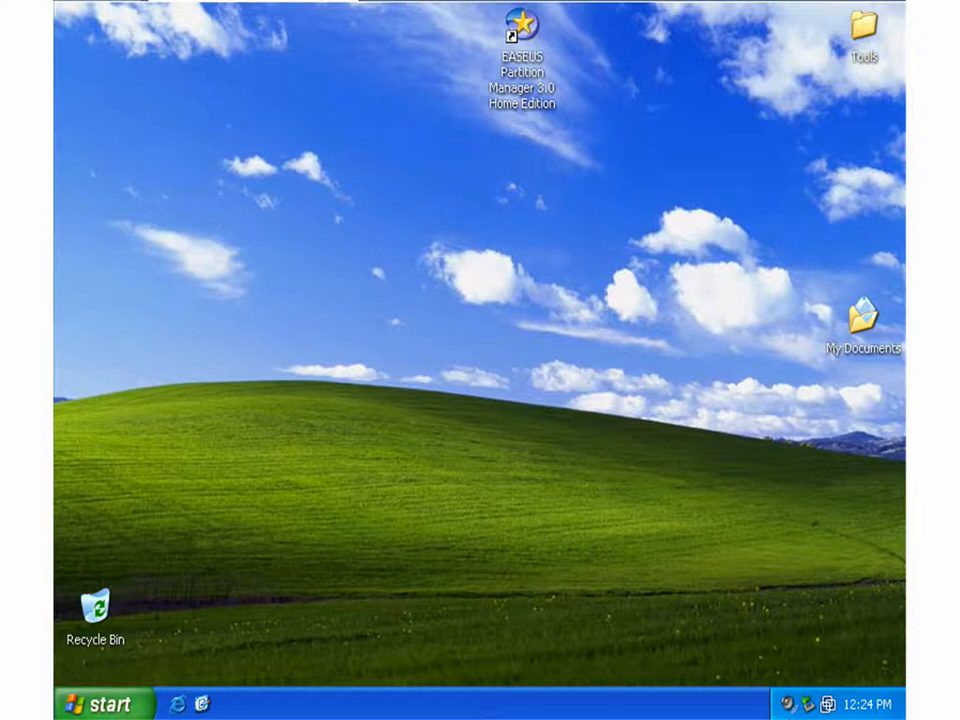
pyautogui.click(100, 704)
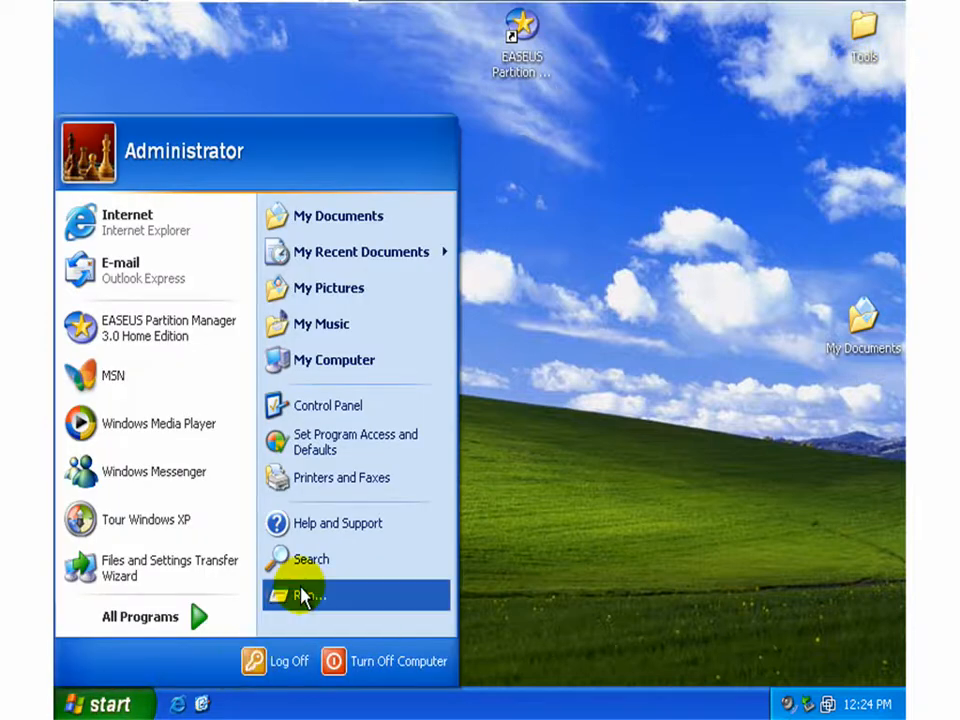
pyautogui.click(334, 360)
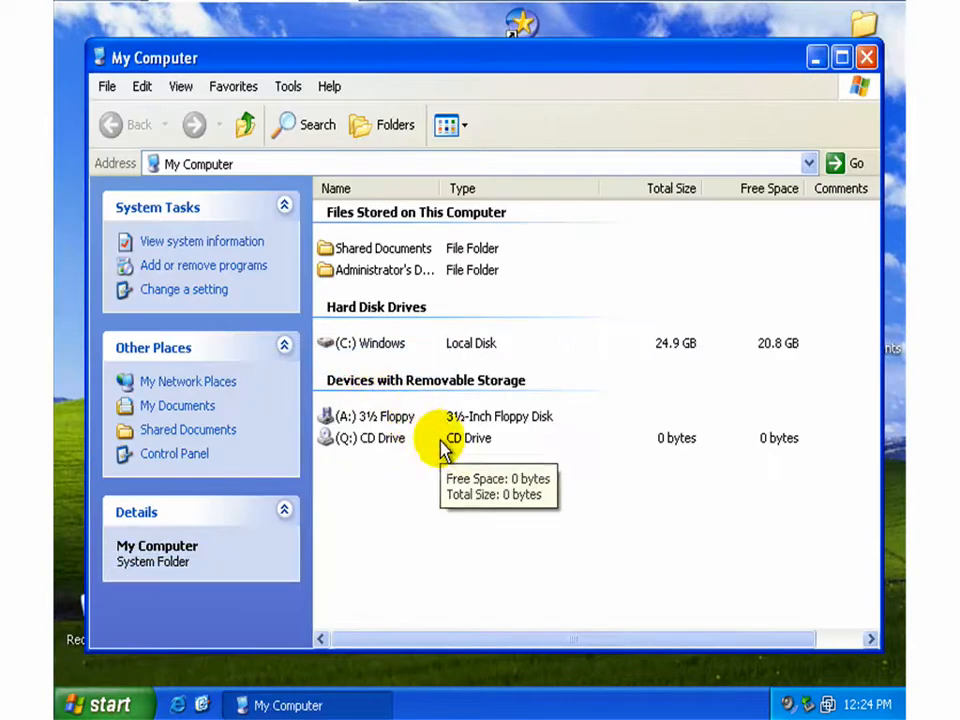
pyautogui.moveTo(330, 440)
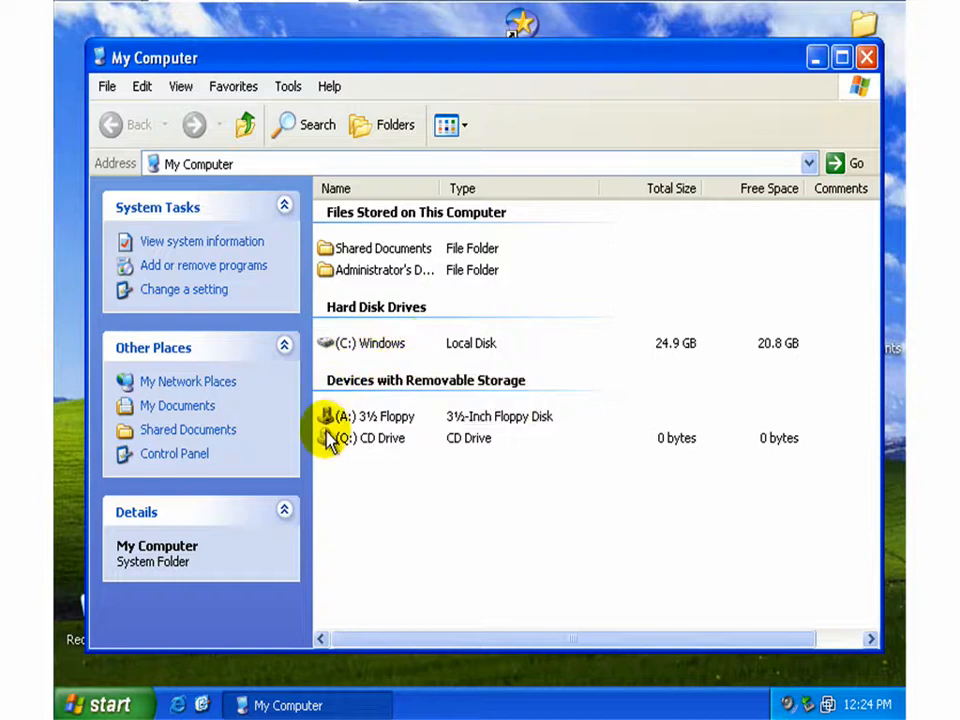
pyautogui.moveTo(350, 438)
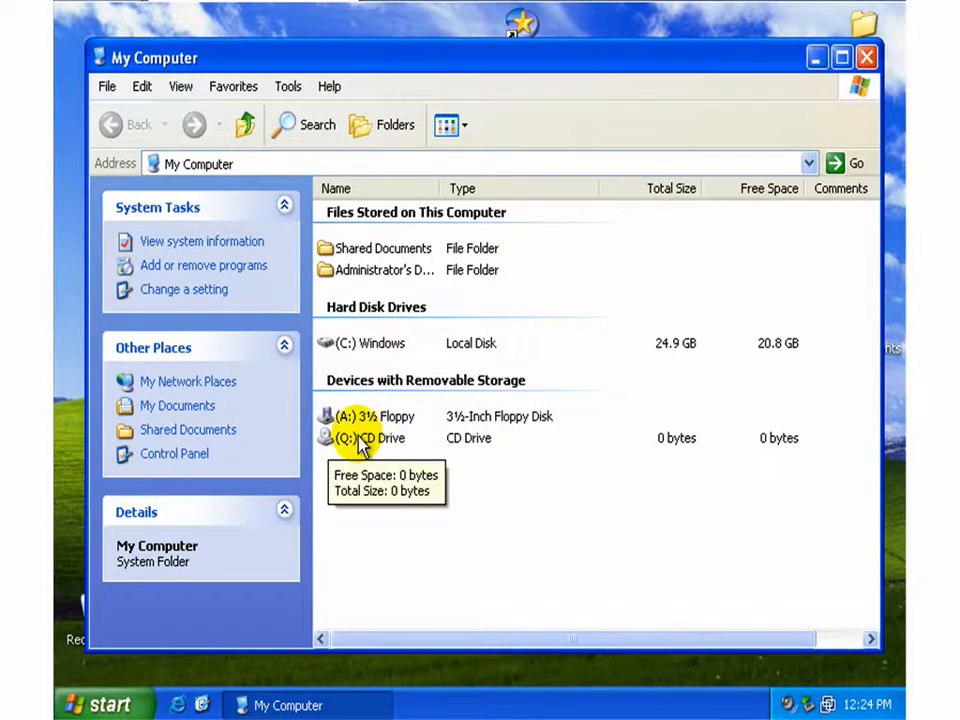
pyautogui.moveTo(398, 440)
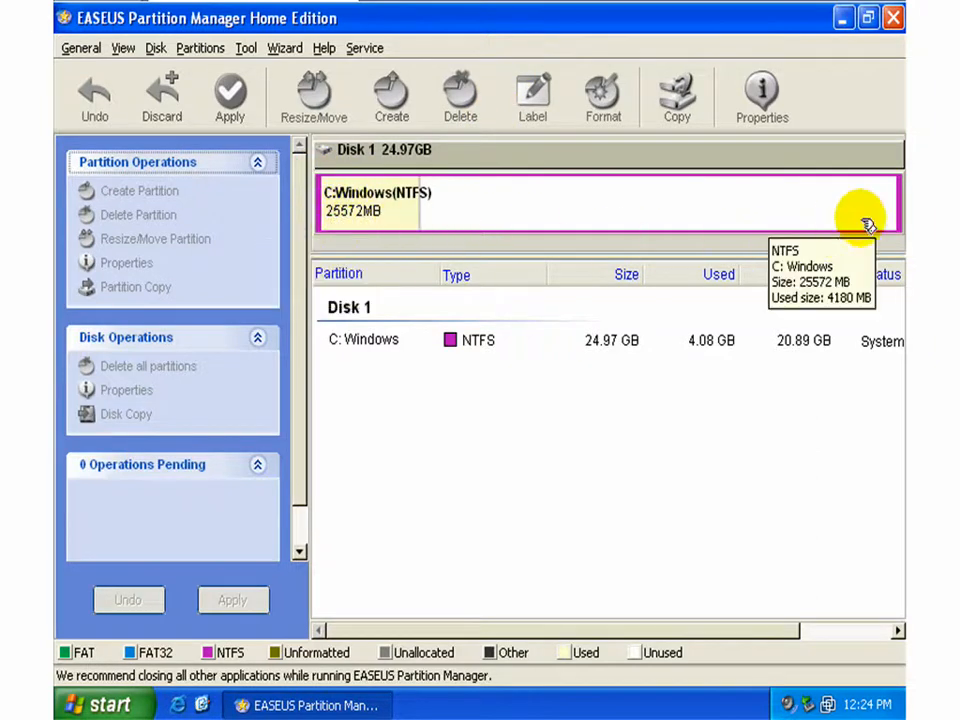
pyautogui.moveTo(524, 284)
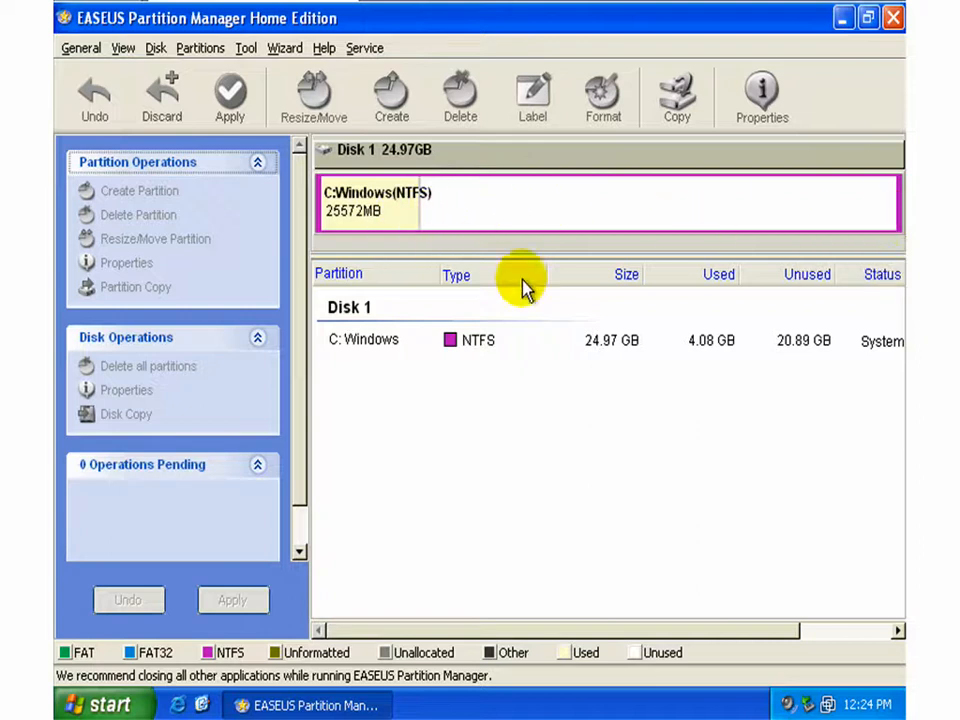
pyautogui.moveTo(396, 236)
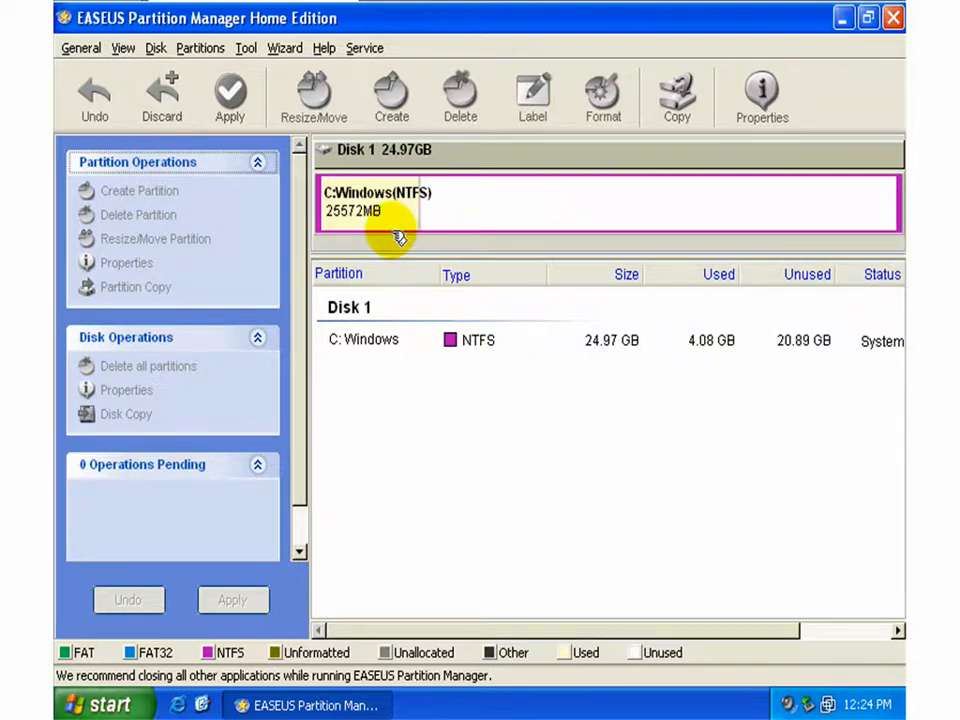
pyautogui.moveTo(388, 222)
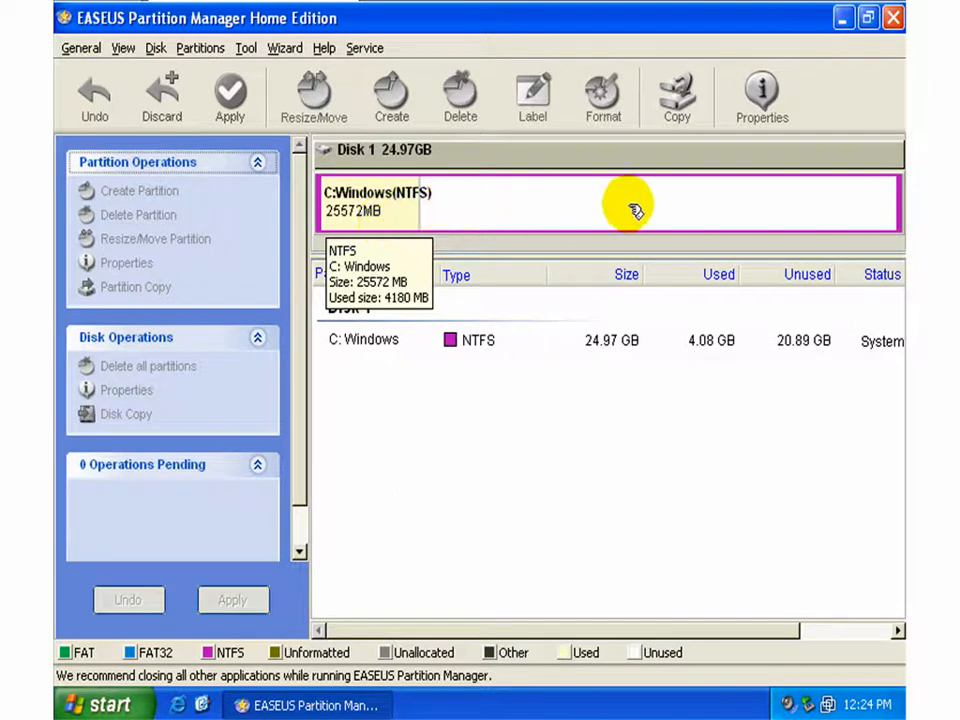
pyautogui.moveTo(684, 210)
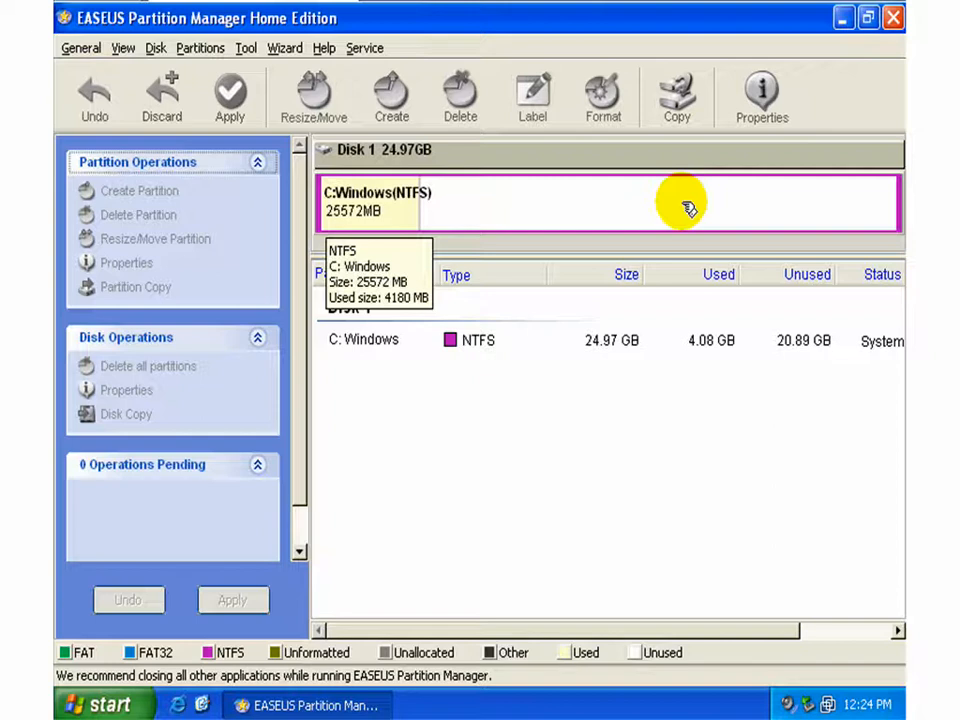
pyautogui.moveTo(870, 204)
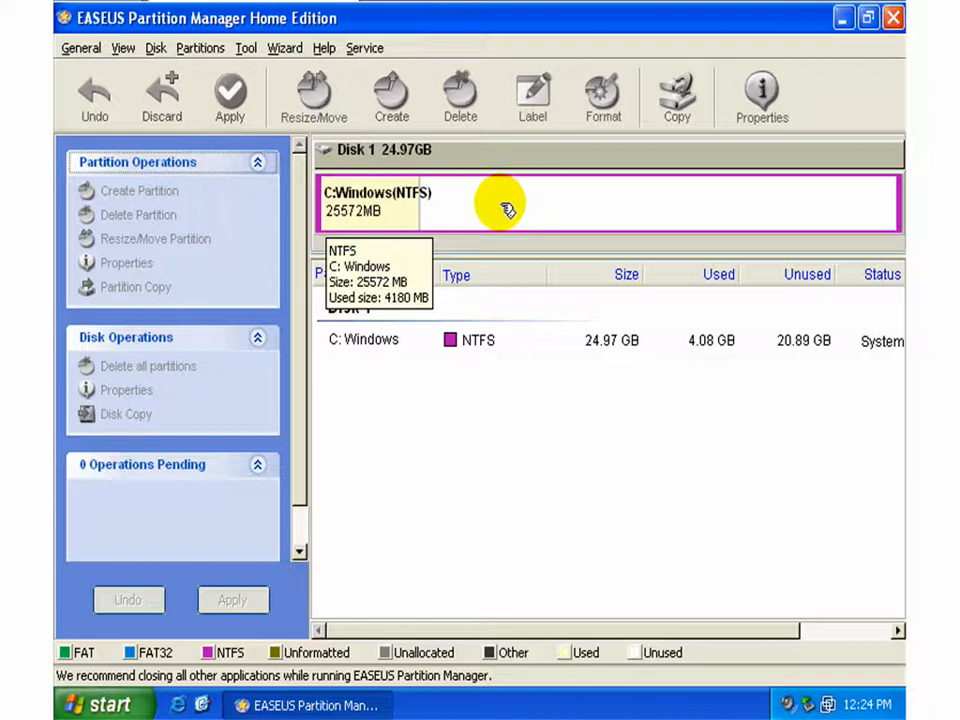
pyautogui.moveTo(544, 196)
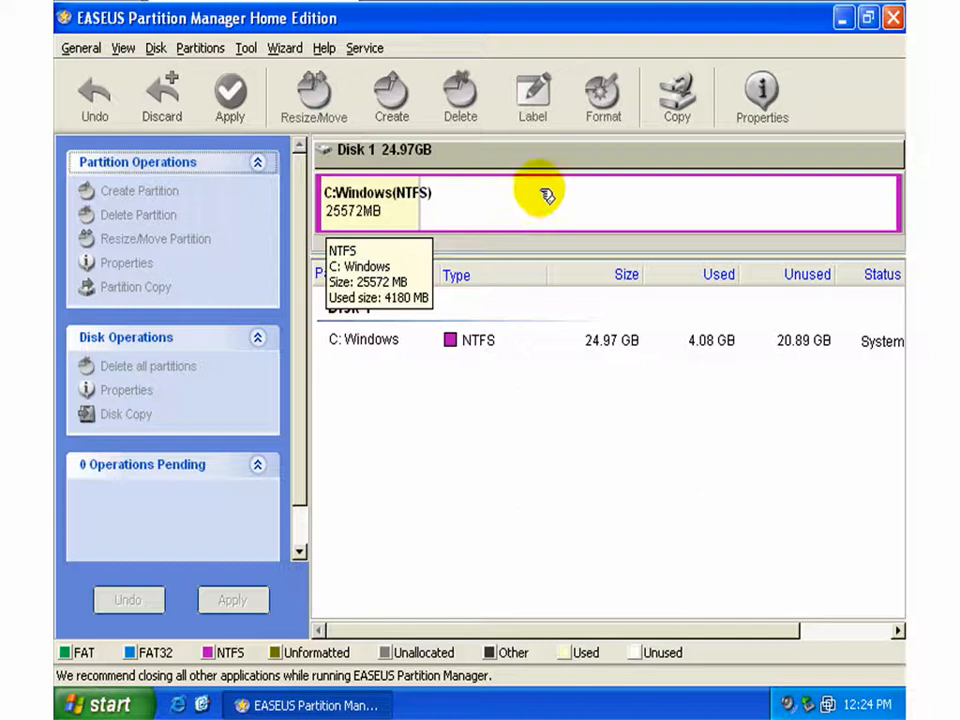
pyautogui.moveTo(510, 218)
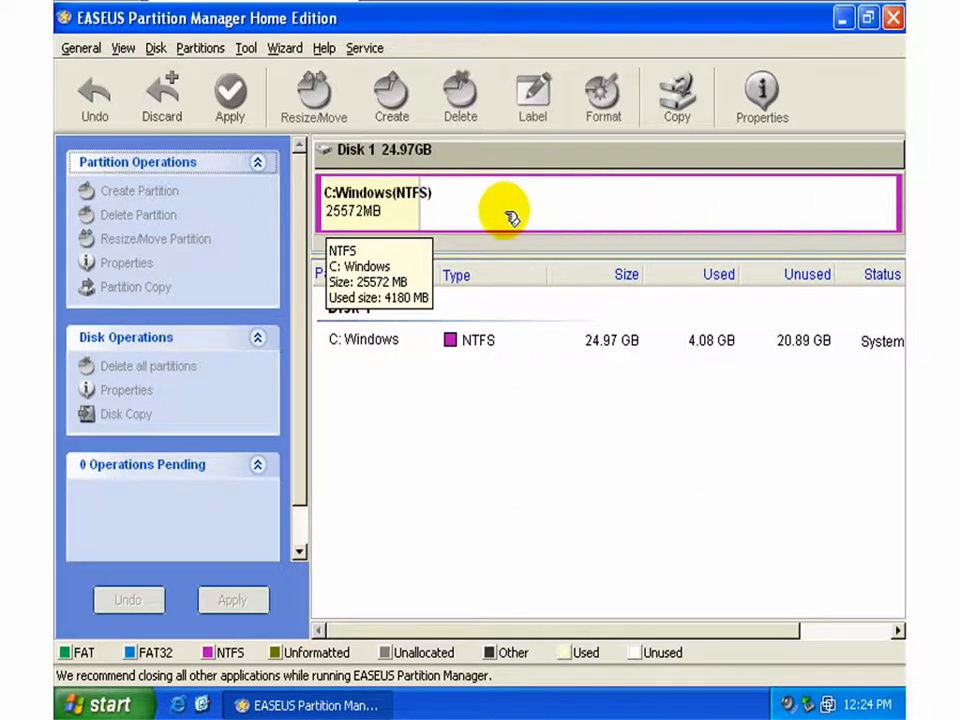
pyautogui.moveTo(592, 188)
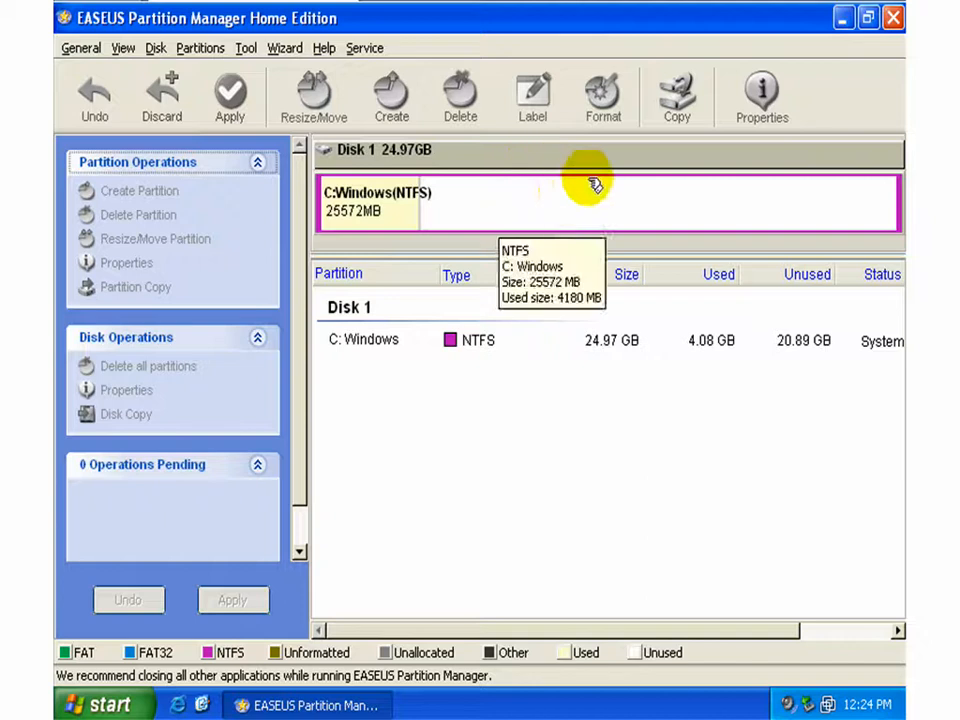
pyautogui.moveTo(876, 198)
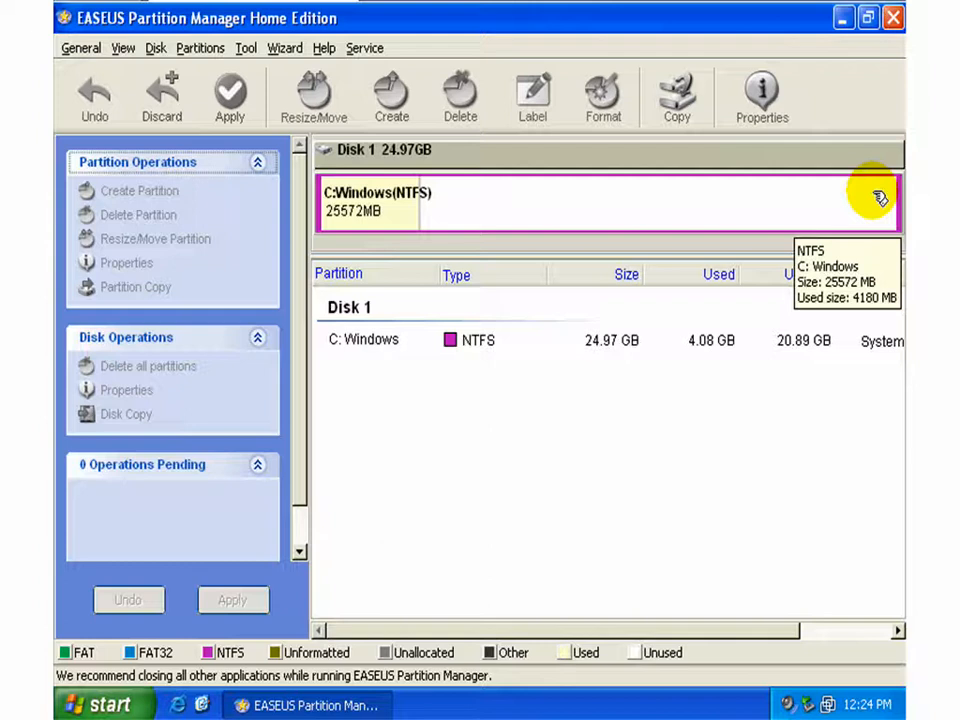
pyautogui.moveTo(450, 156)
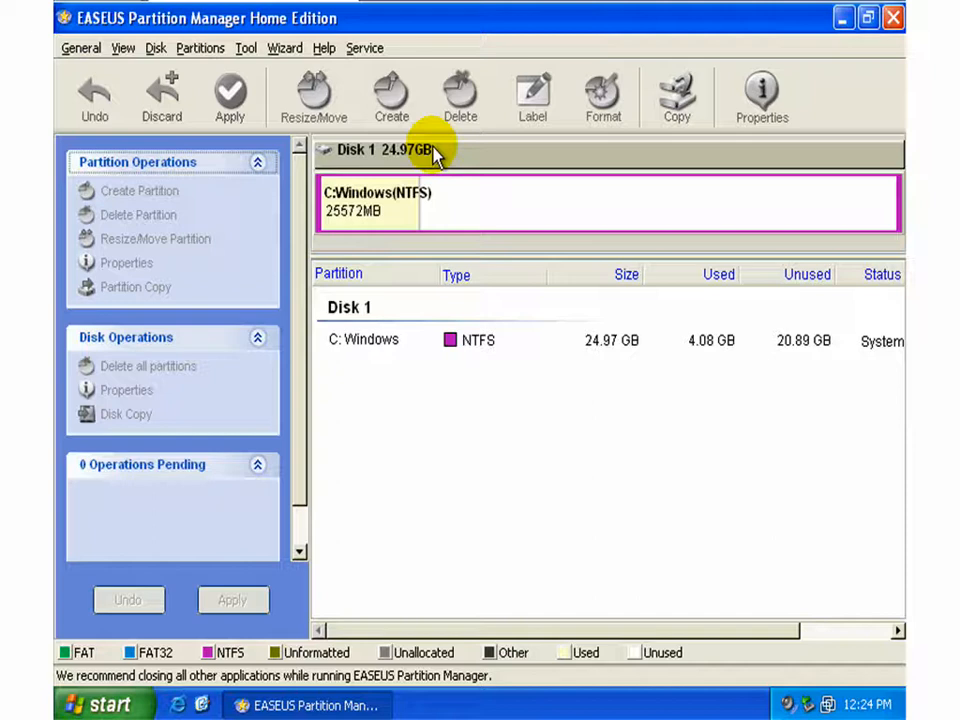
pyautogui.moveTo(478, 152)
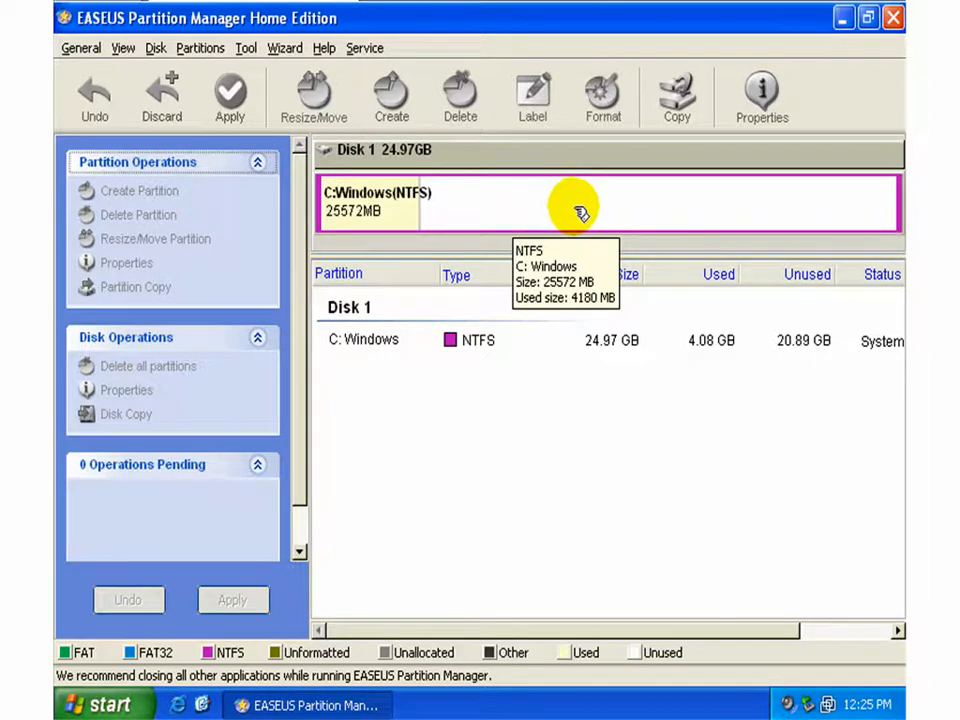
# Step: Resize C: Windows down to about 10128 MB, leaving roughly 15 GB unallocated
pyautogui.rightClick(576, 204)
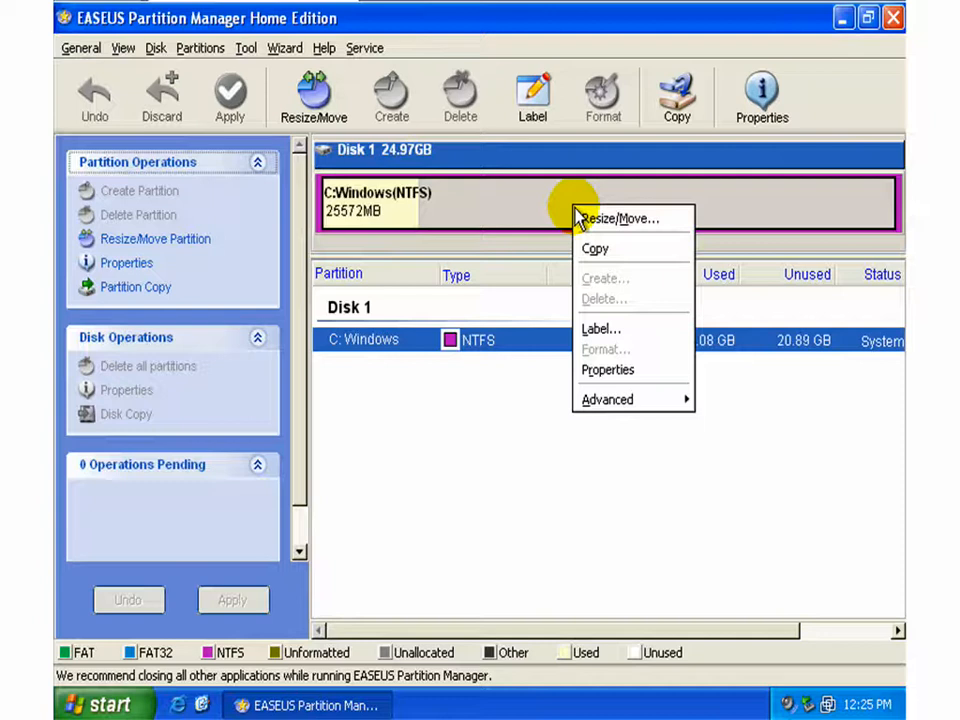
pyautogui.moveTo(536, 204)
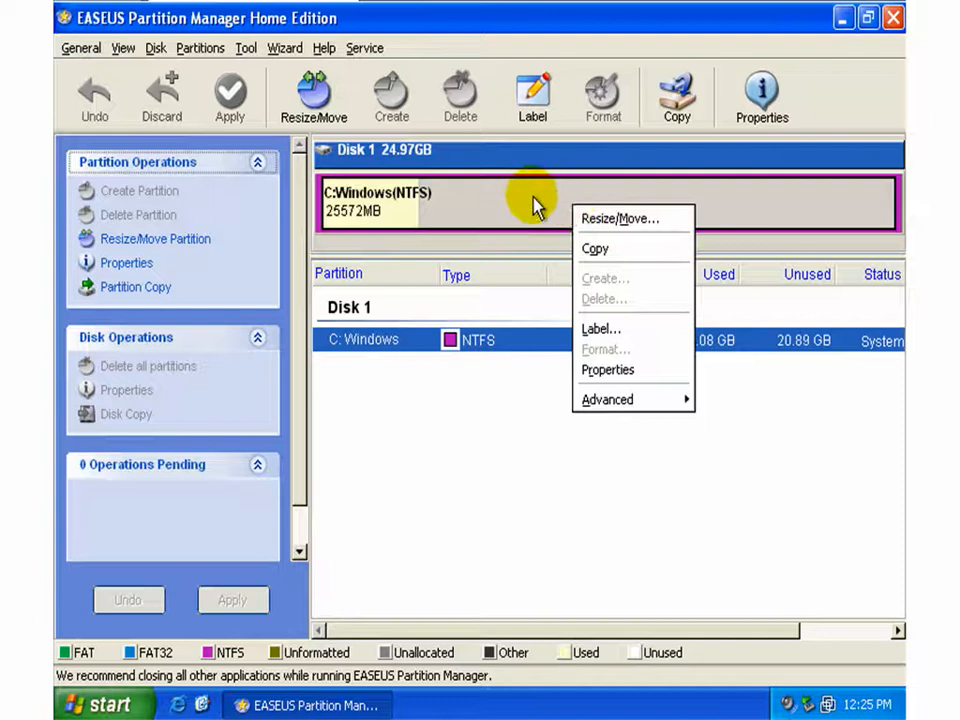
pyautogui.click(620, 218)
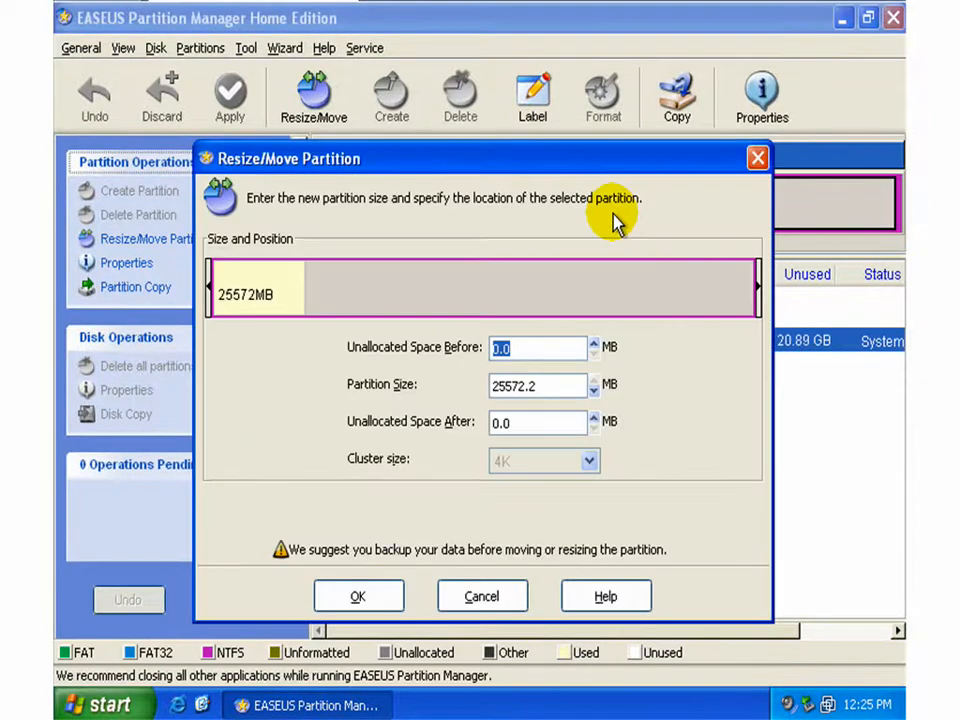
pyautogui.moveTo(710, 258)
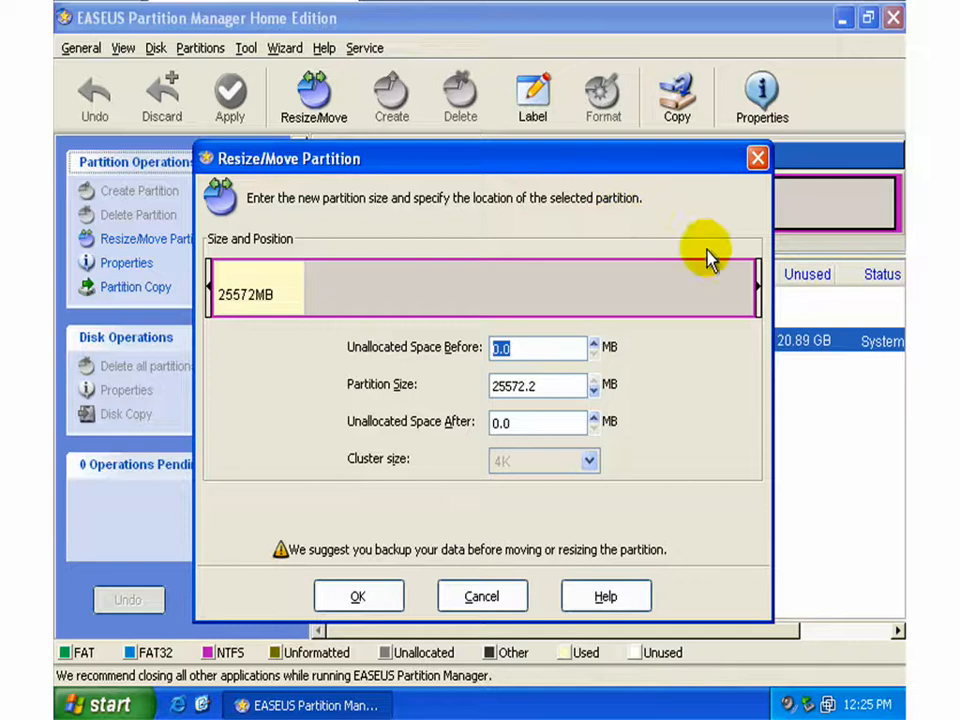
pyautogui.moveTo(756, 288)
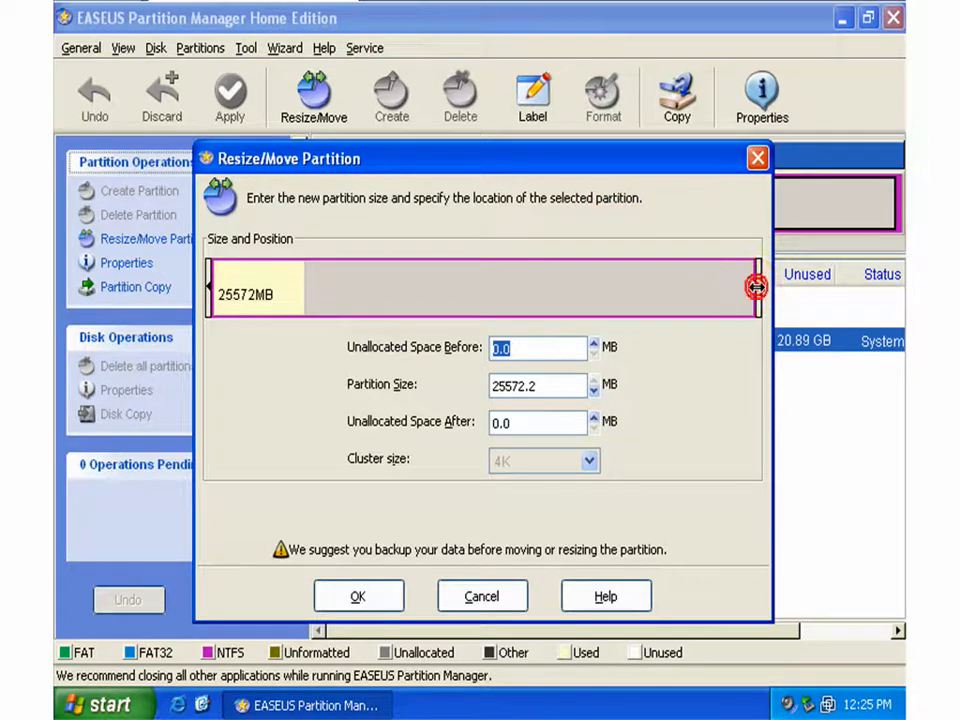
pyautogui.moveTo(752, 288); pyautogui.dragTo(504, 288)
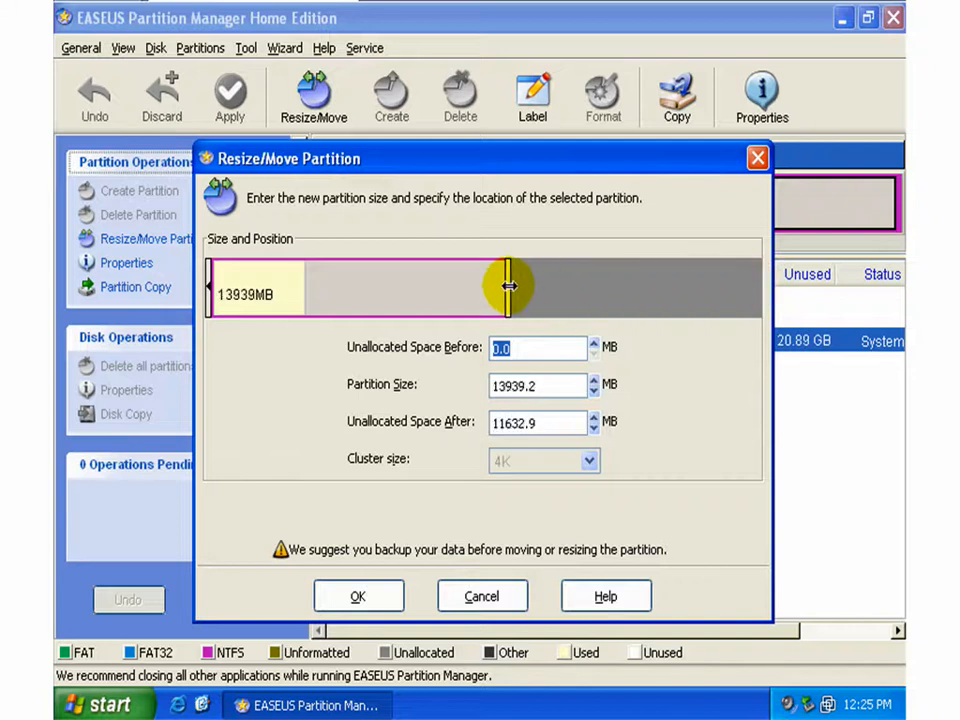
pyautogui.moveTo(504, 288); pyautogui.dragTo(610, 296)
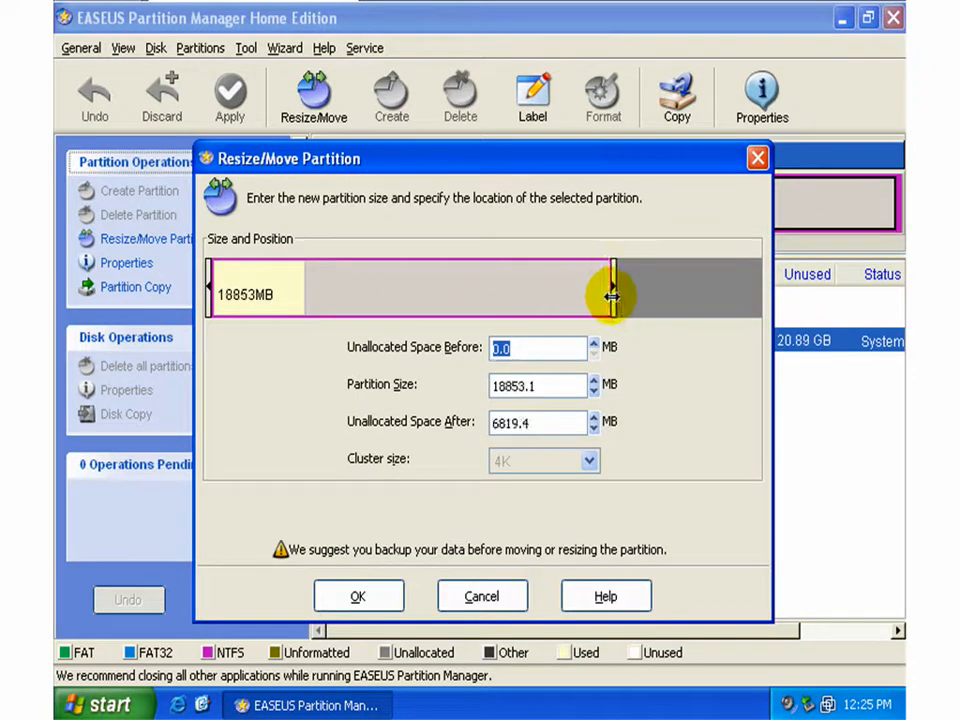
pyautogui.moveTo(610, 296); pyautogui.dragTo(456, 296)
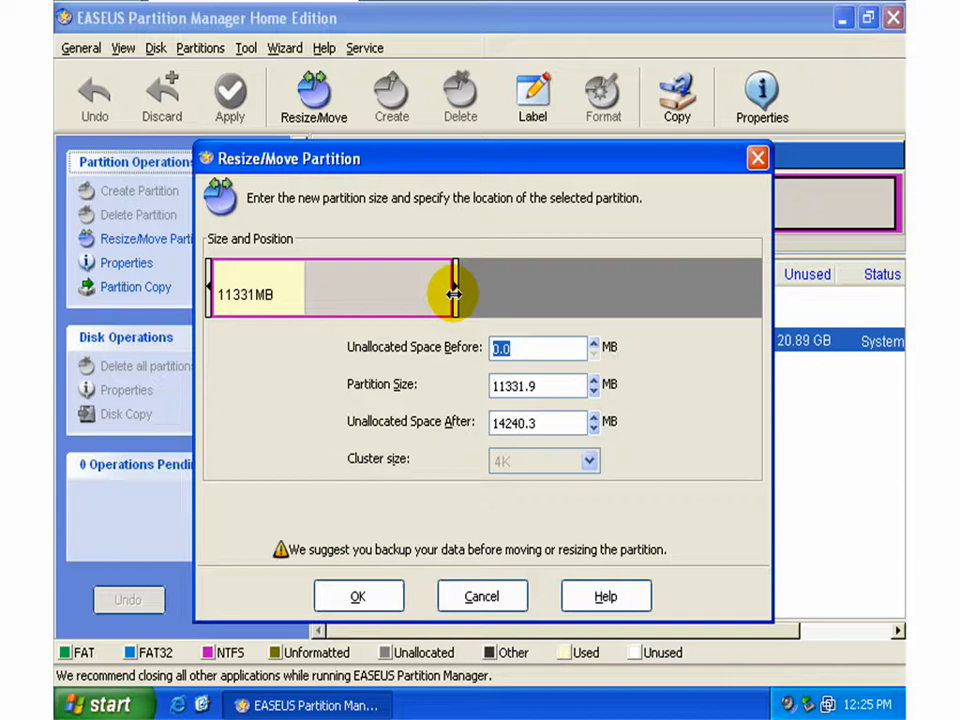
pyautogui.moveTo(456, 292); pyautogui.dragTo(424, 292)
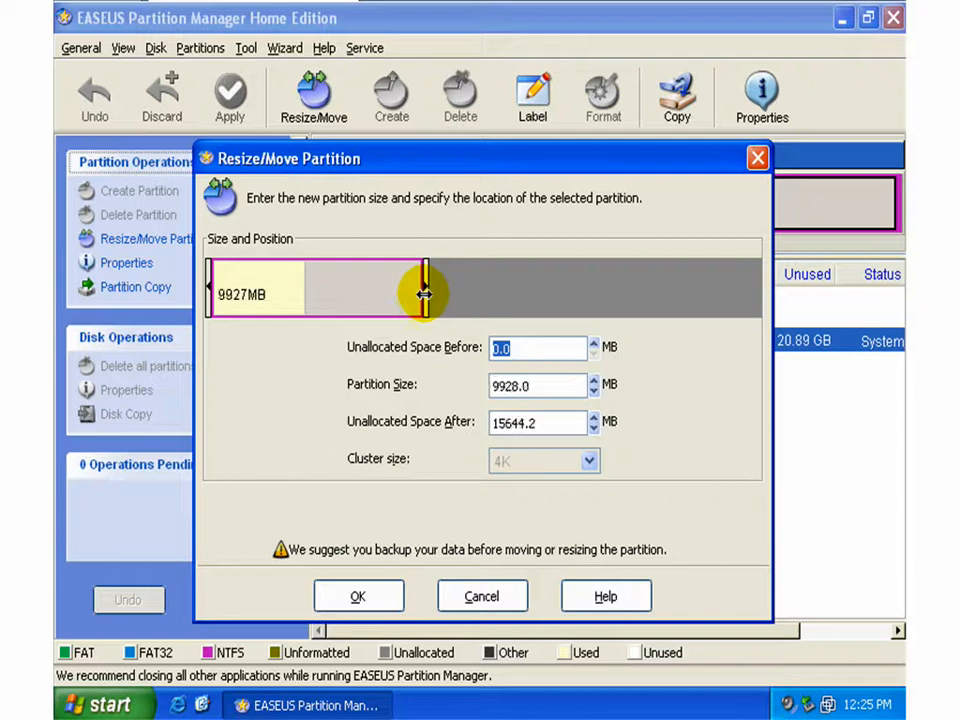
pyautogui.moveTo(424, 290); pyautogui.dragTo(430, 290)
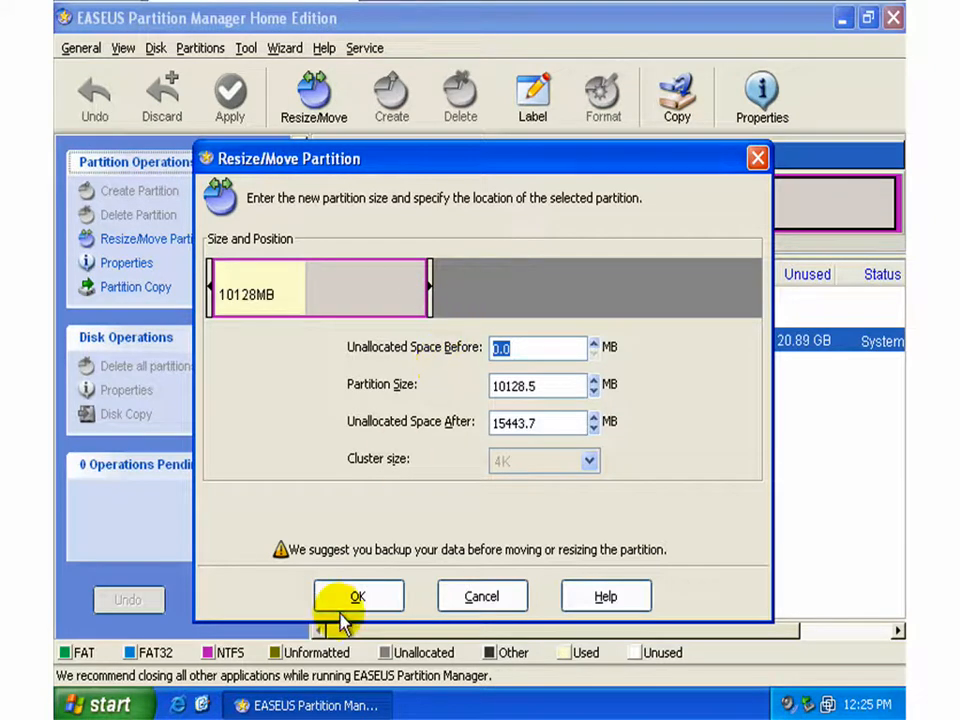
pyautogui.click(358, 596)
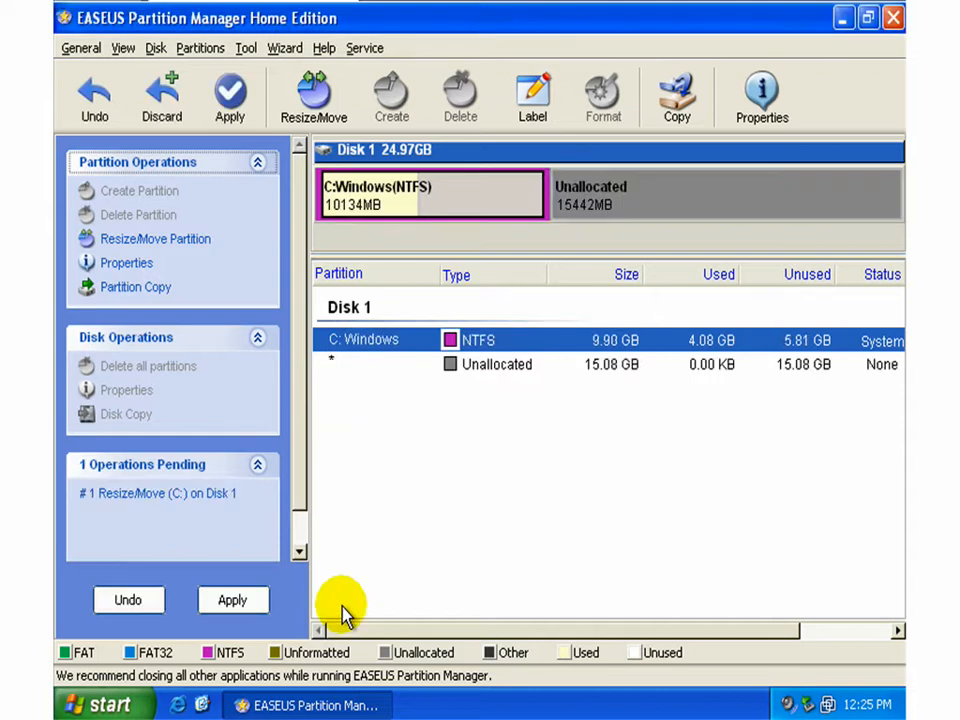
pyautogui.moveTo(420, 216)
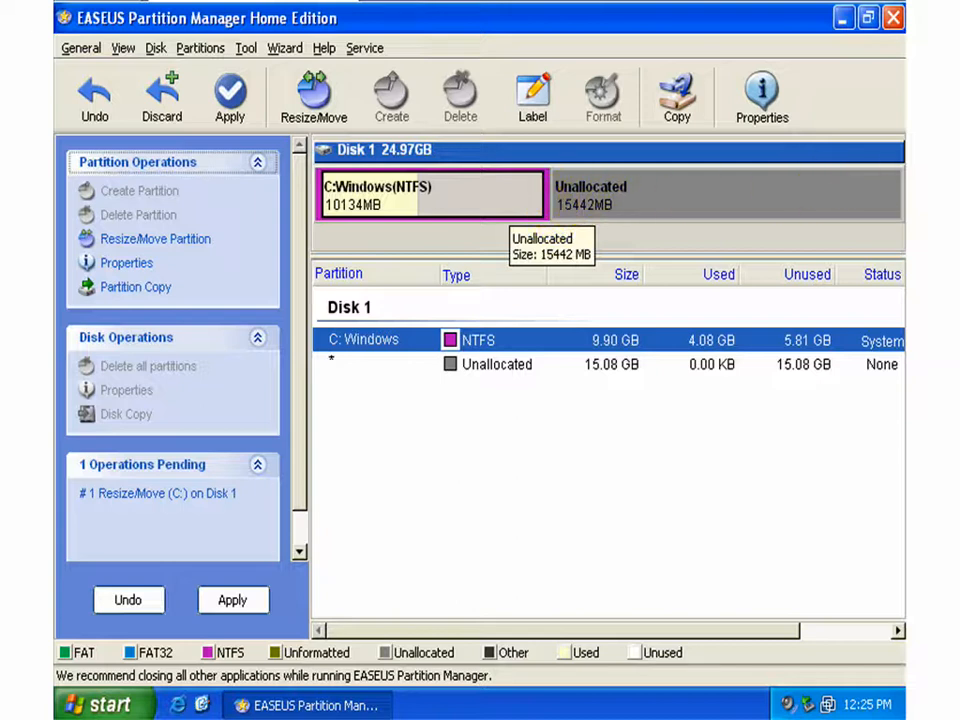
pyautogui.moveTo(596, 204)
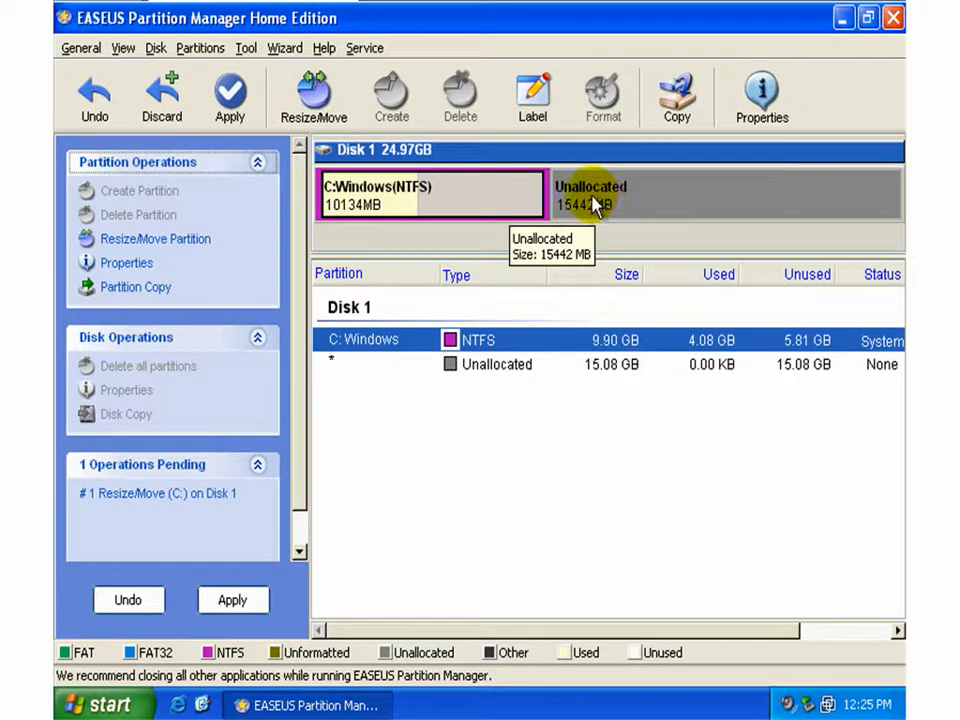
# Step: Create an NTFS partition D: labelled Data in the 15 GB unallocated space
pyautogui.rightClick(596, 200)
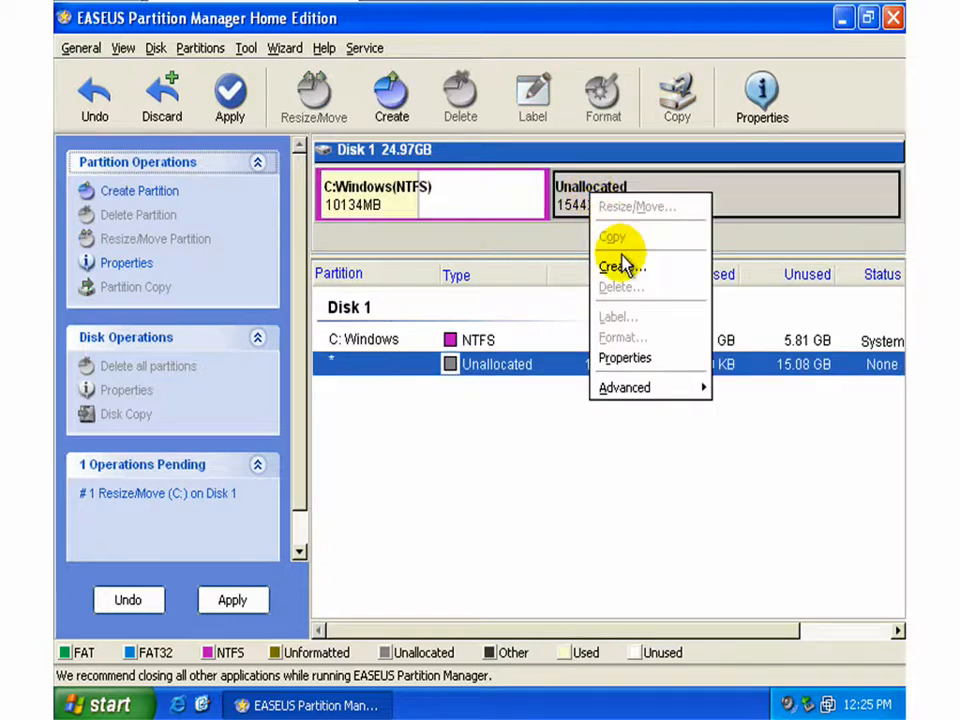
pyautogui.click(620, 266)
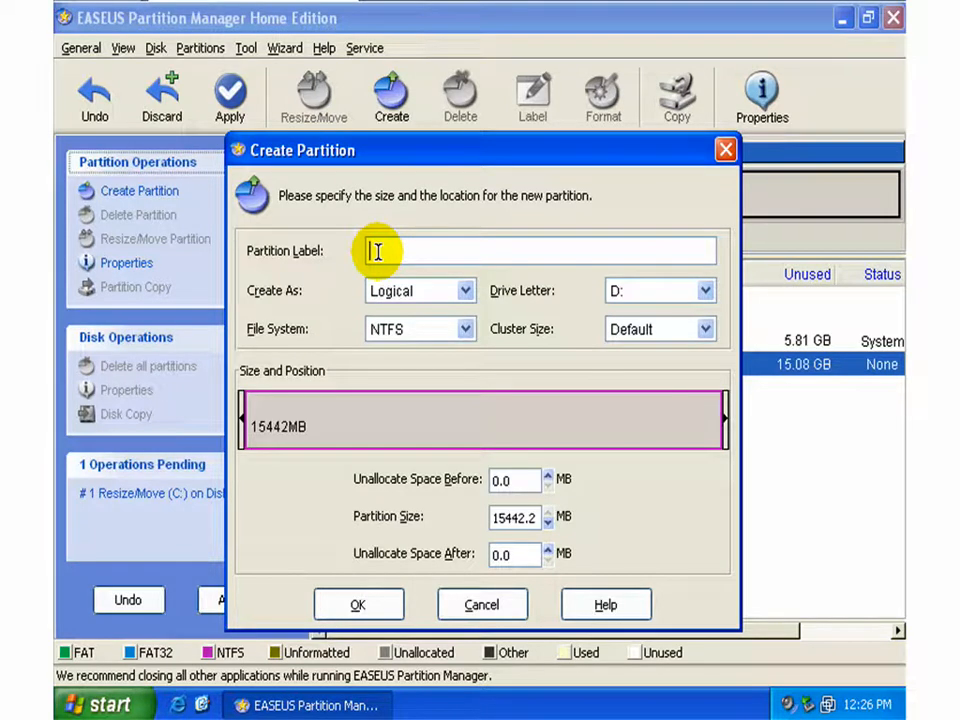
pyautogui.write('Data')
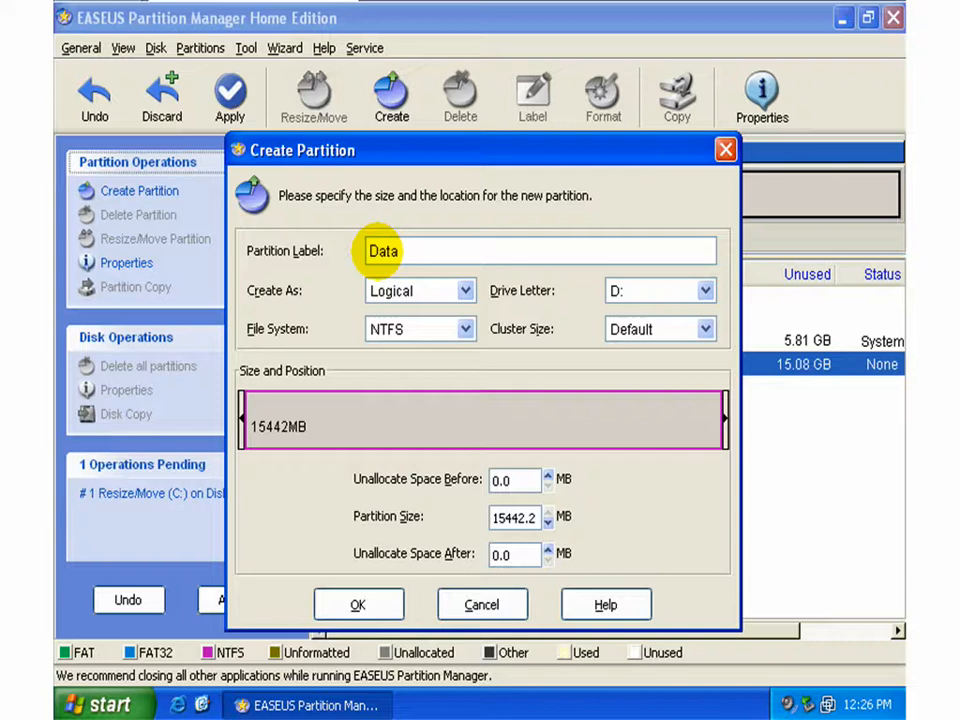
pyautogui.click(356, 604)
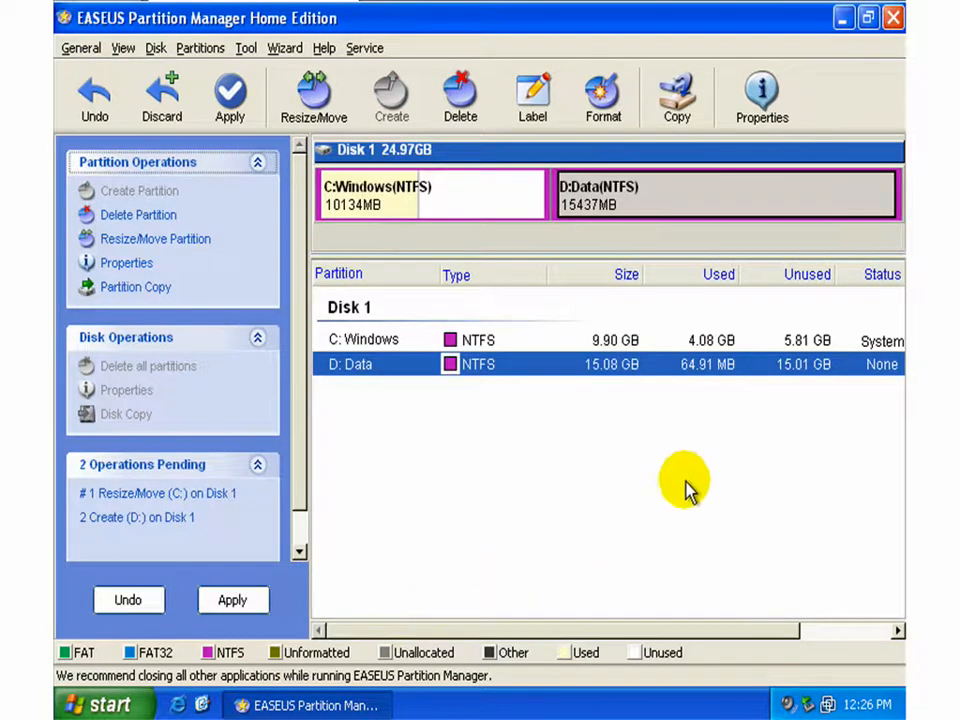
pyautogui.moveTo(692, 196)
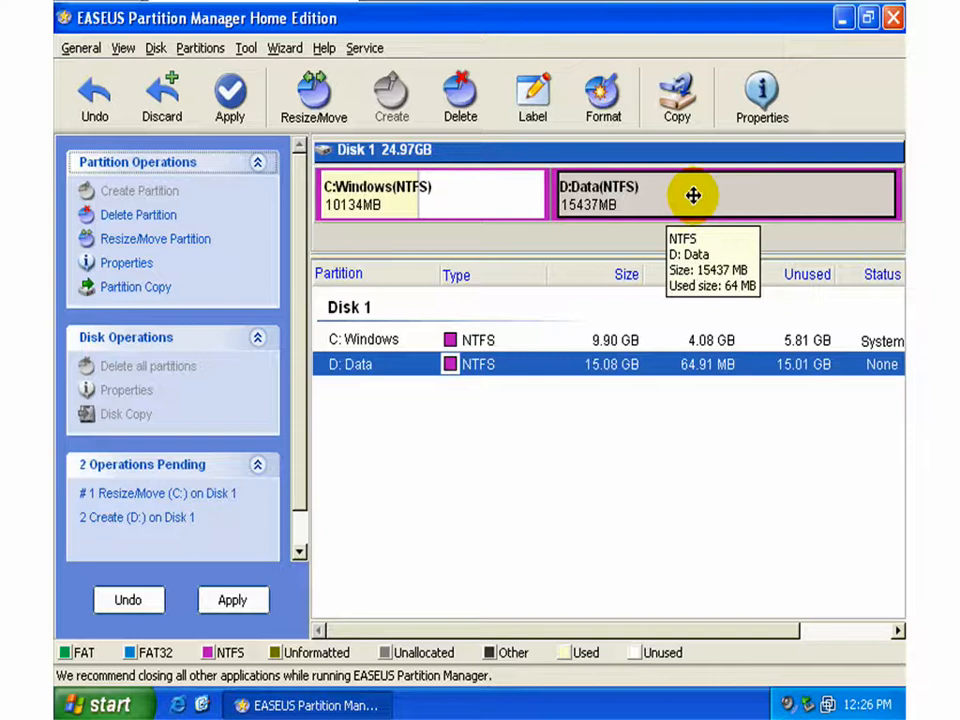
pyautogui.moveTo(652, 192)
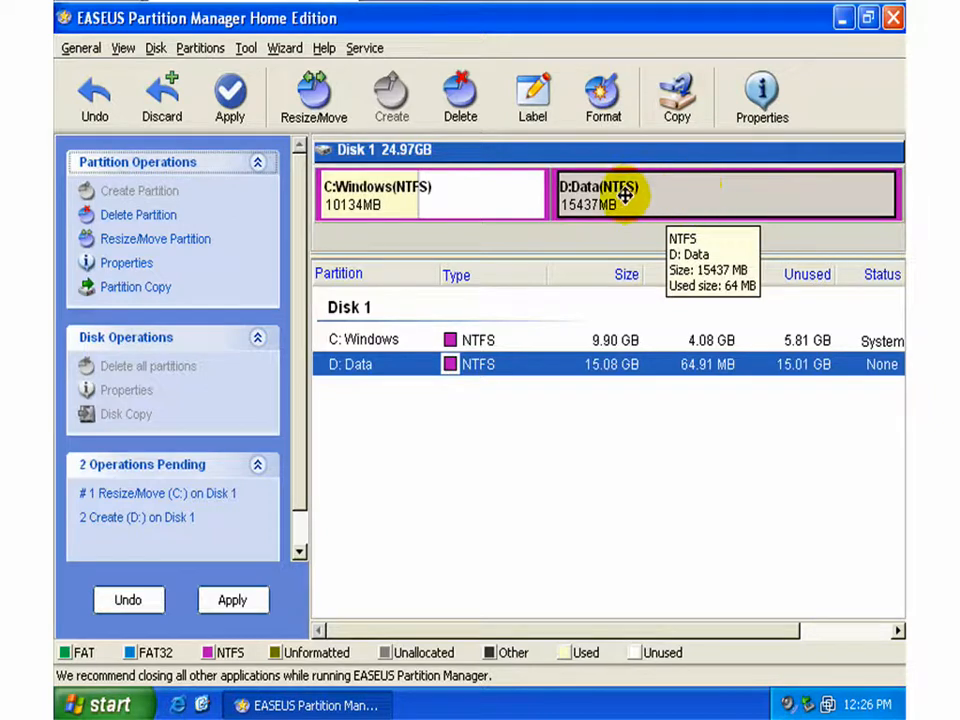
pyautogui.moveTo(868, 190)
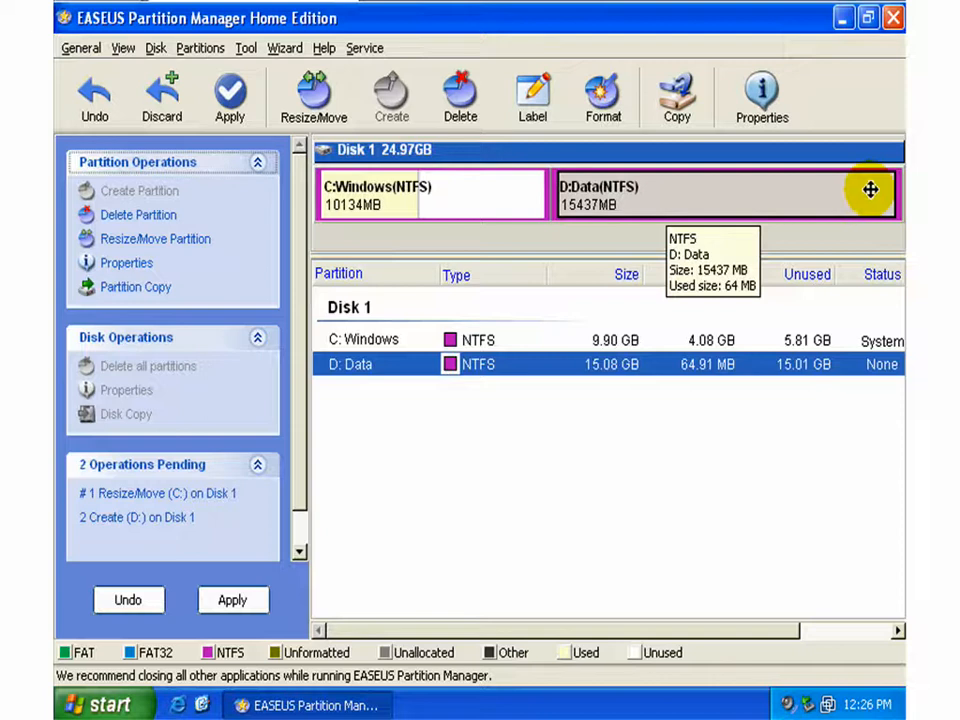
pyautogui.moveTo(764, 198)
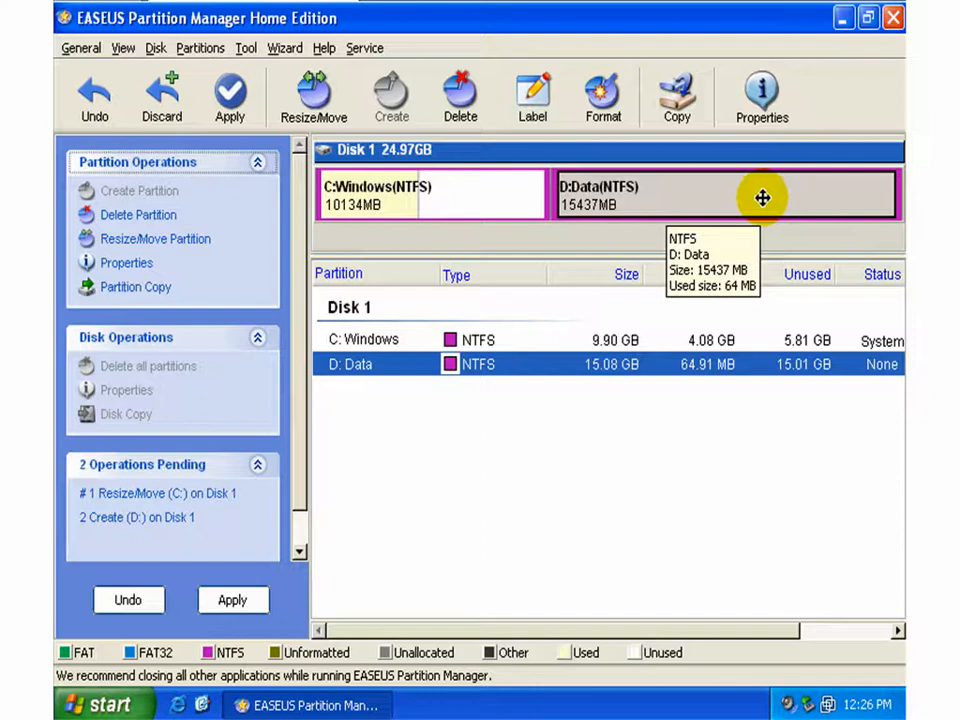
pyautogui.moveTo(94, 96)
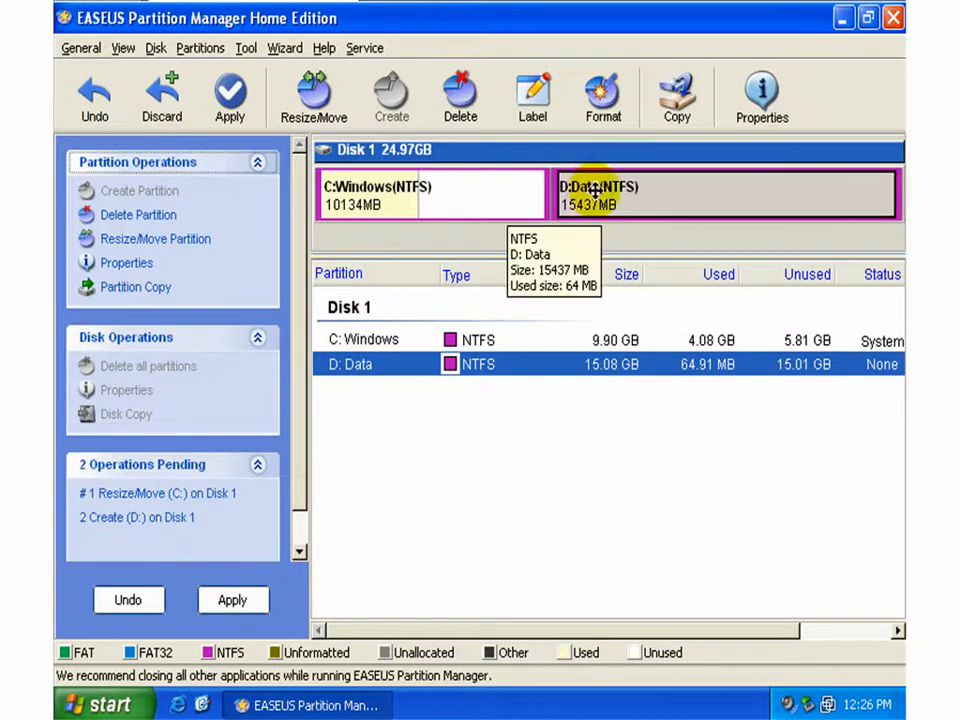
pyautogui.moveTo(730, 200)
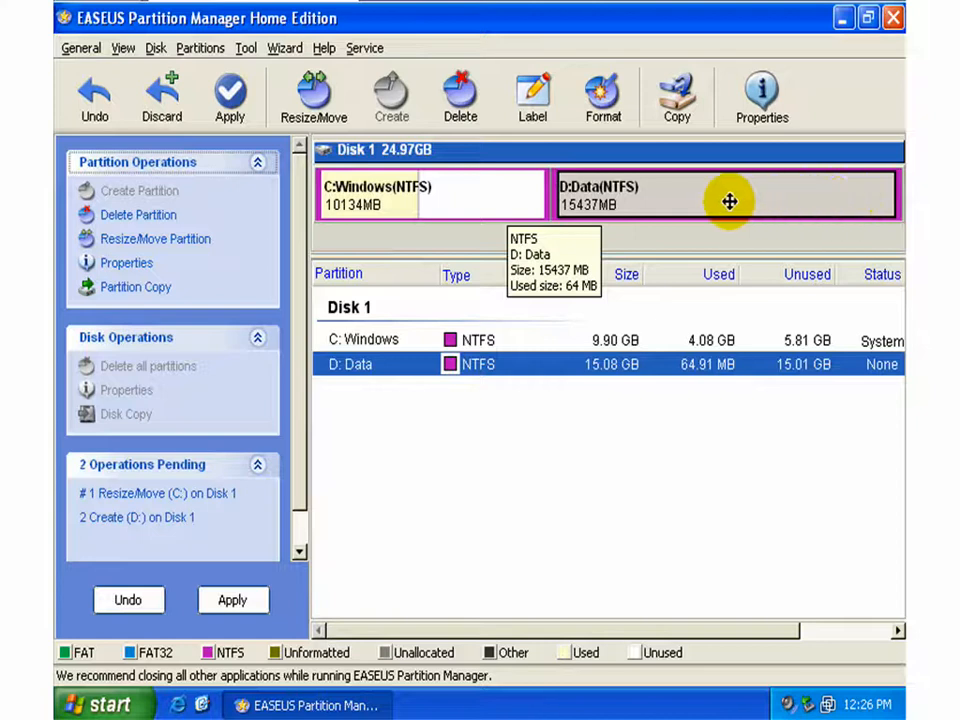
# Step: Bring up the context menu for the new D: Data partition
pyautogui.rightClick(730, 200)
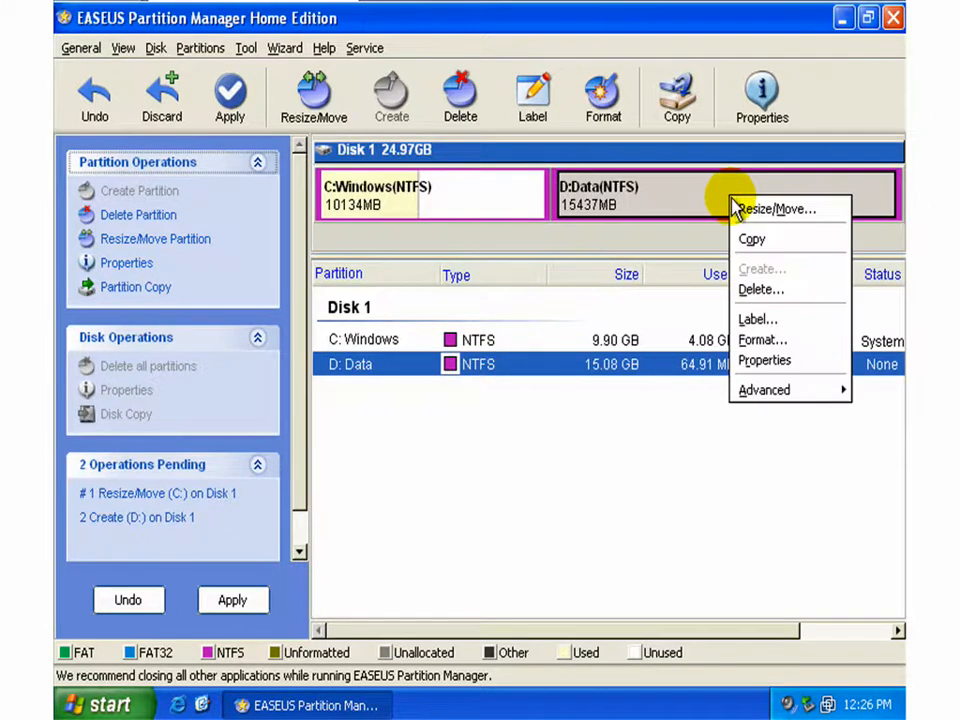
pyautogui.moveTo(780, 210)
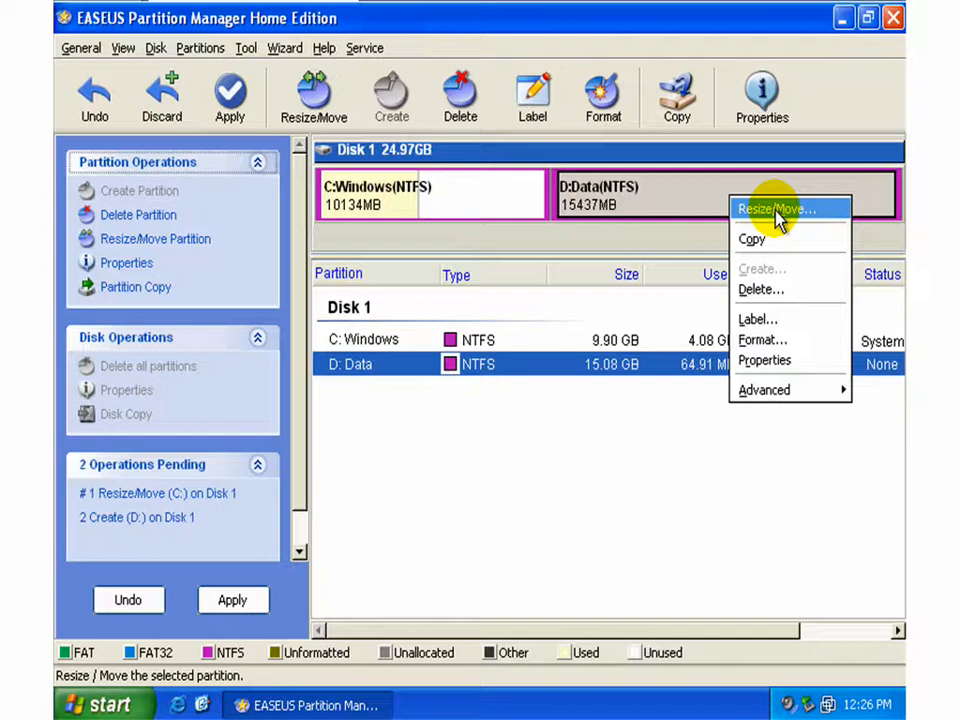
# Step: Resize D: Data down to about 5054 MB, freeing roughly 10382 MB after it
pyautogui.click(776, 210)
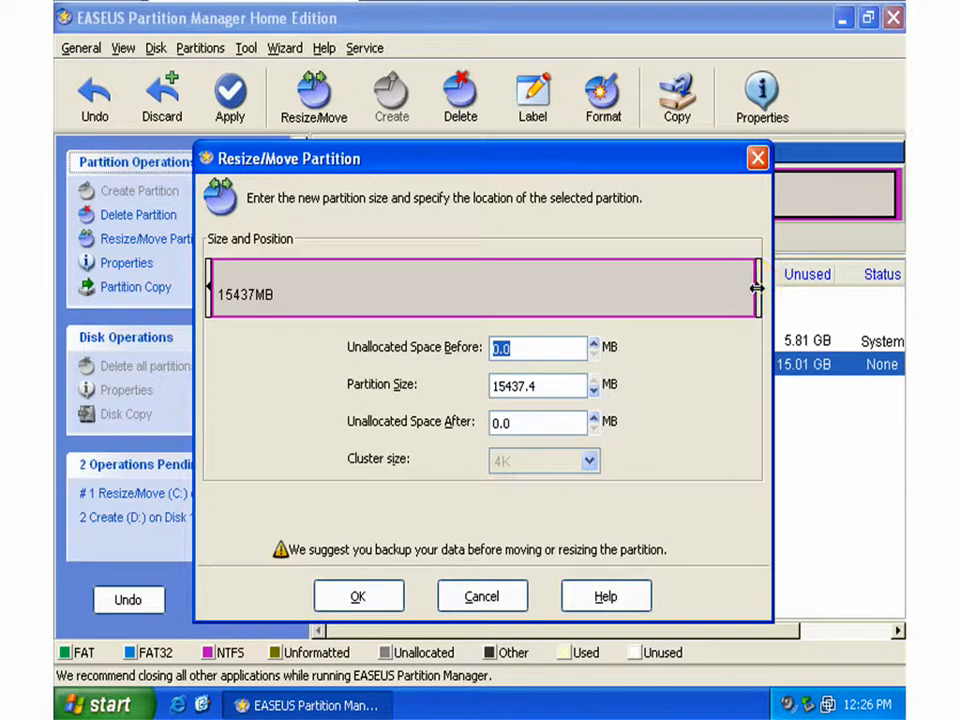
pyautogui.moveTo(750, 288); pyautogui.dragTo(420, 296)
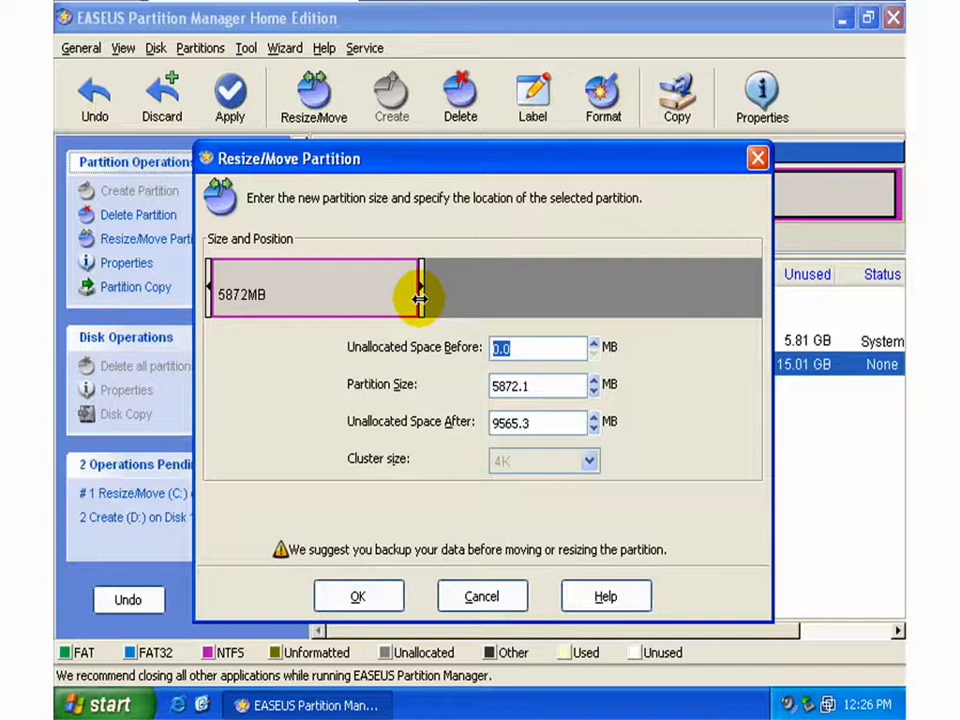
pyautogui.moveTo(418, 298); pyautogui.dragTo(390, 298)
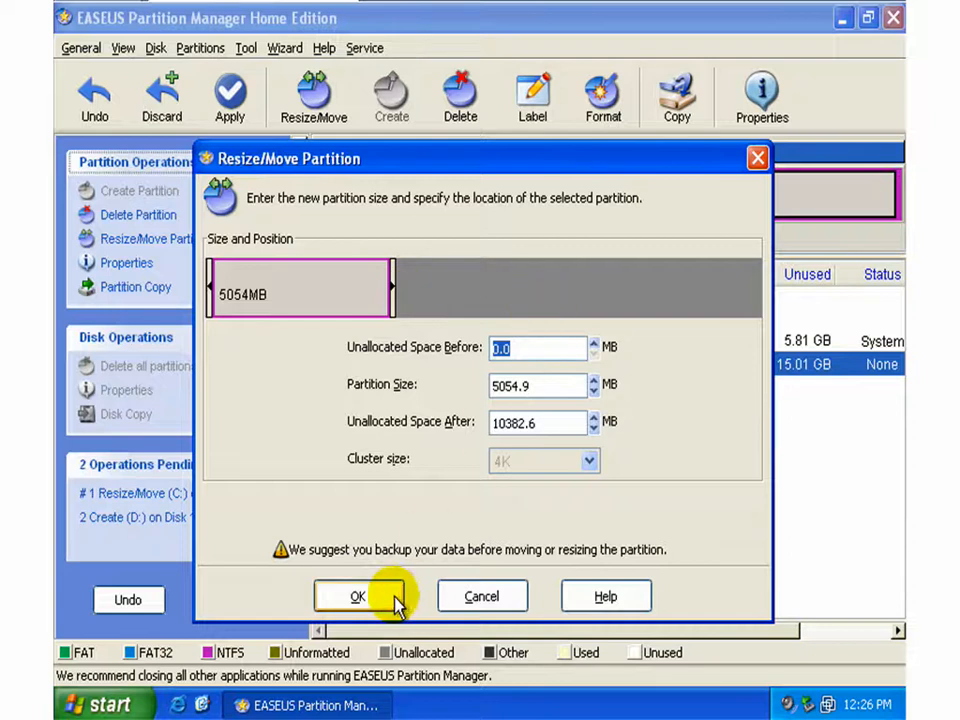
pyautogui.click(356, 596)
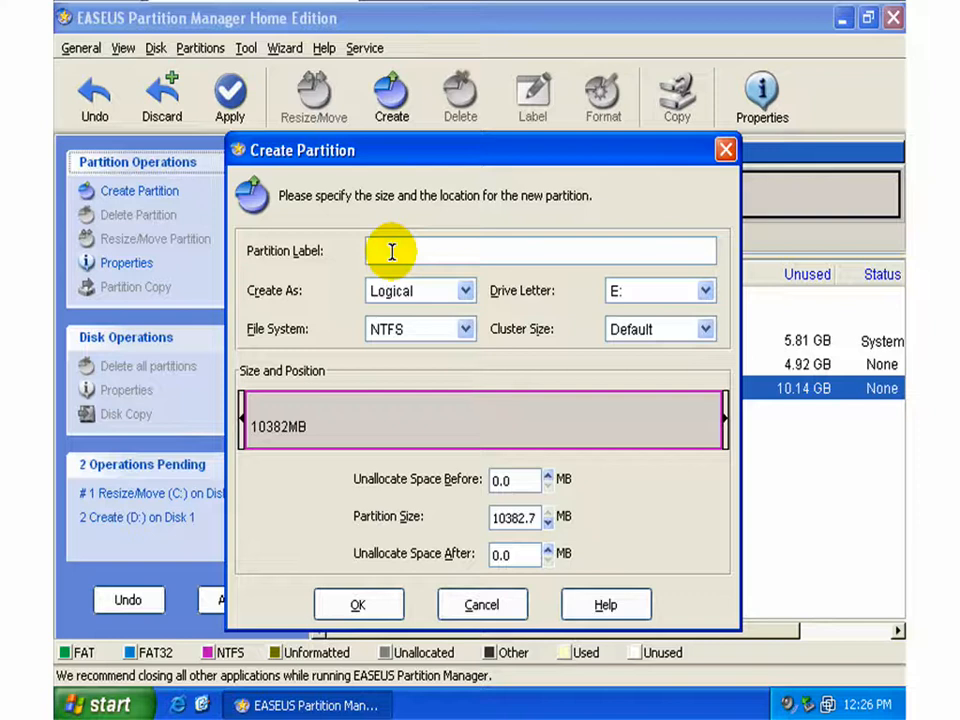
# Step: Create NTFS partition E: labelled 'Installation - Apps' filling the remaining 10 GB
pyautogui.write('Install')
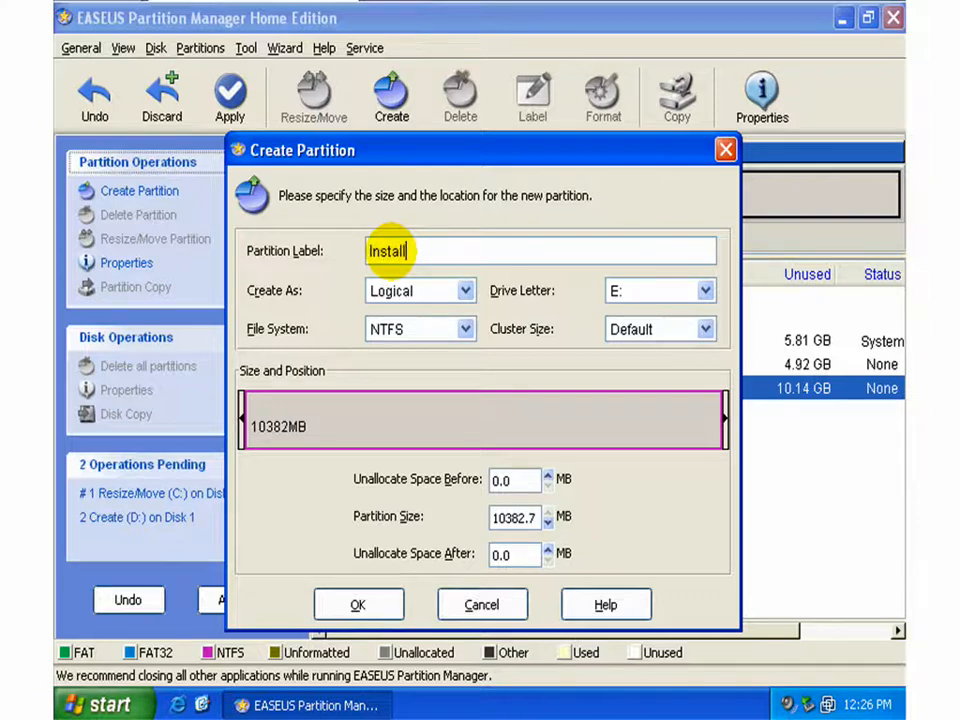
pyautogui.write('ation')
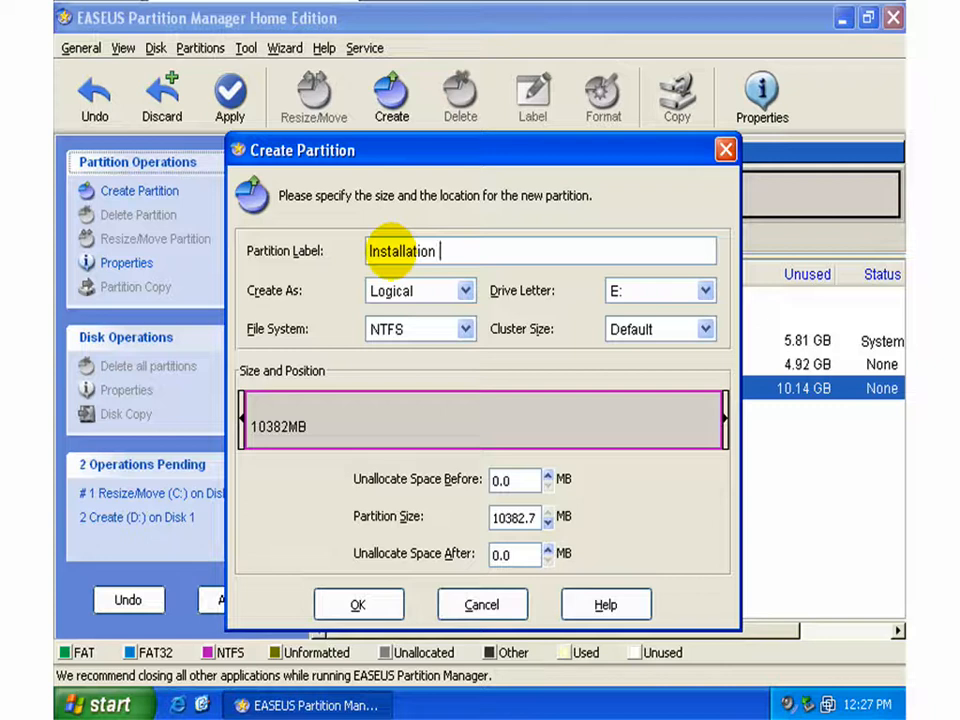
pyautogui.write('- A')
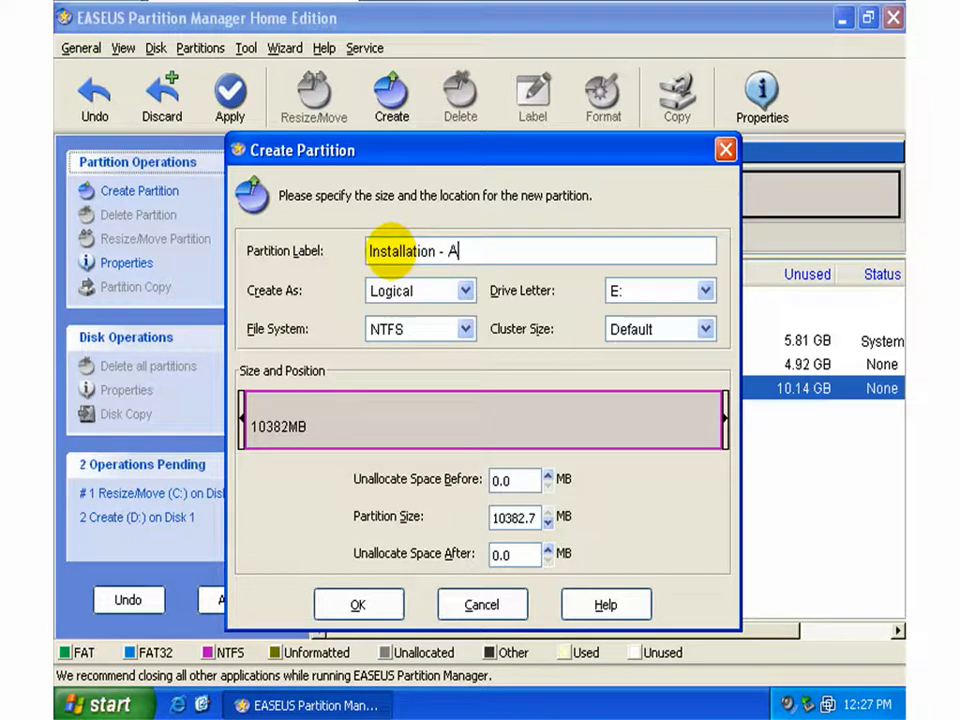
pyautogui.write('pps')
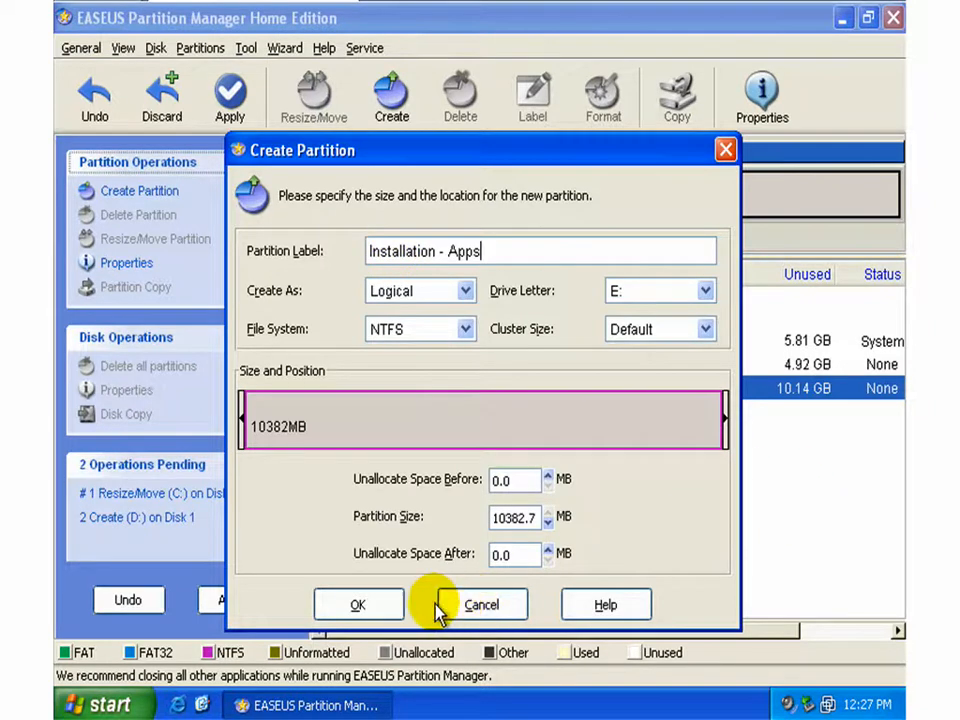
pyautogui.click(358, 604)
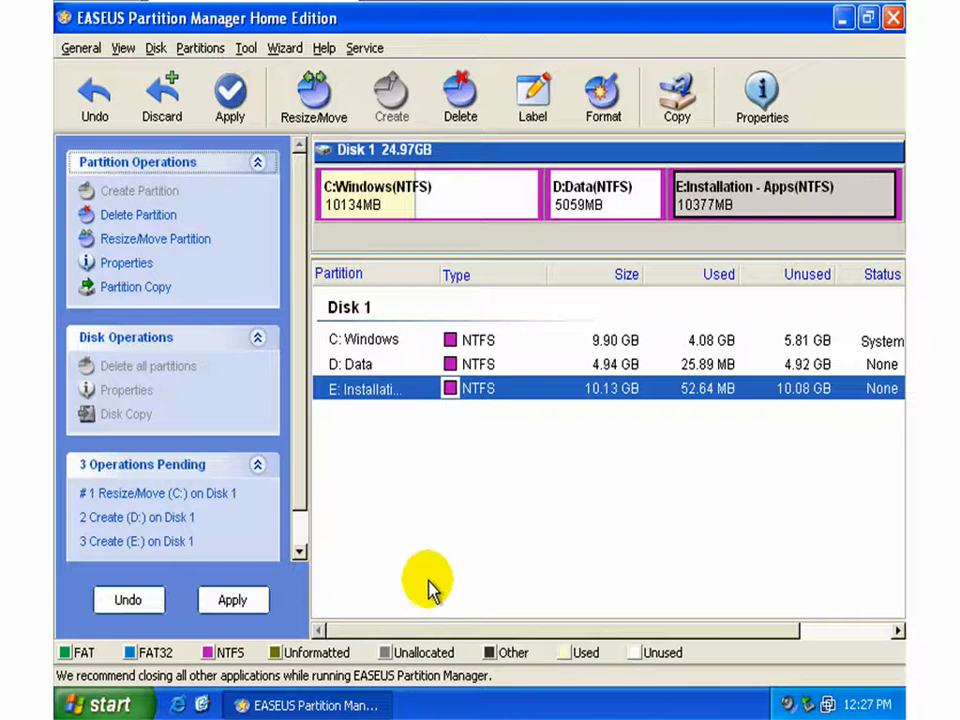
pyautogui.moveTo(776, 204)
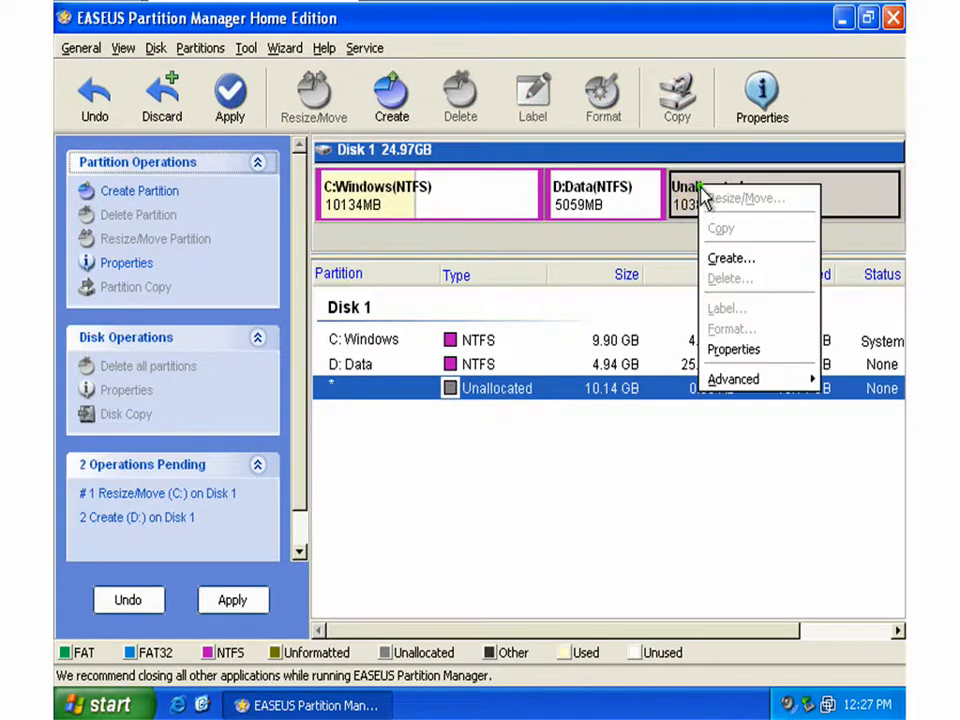
# Step: Create logical NTFS partition E: labelled Installation-Apps sized to about 5005 MB, leaving 5378 MB unallocated
pyautogui.click(732, 258)
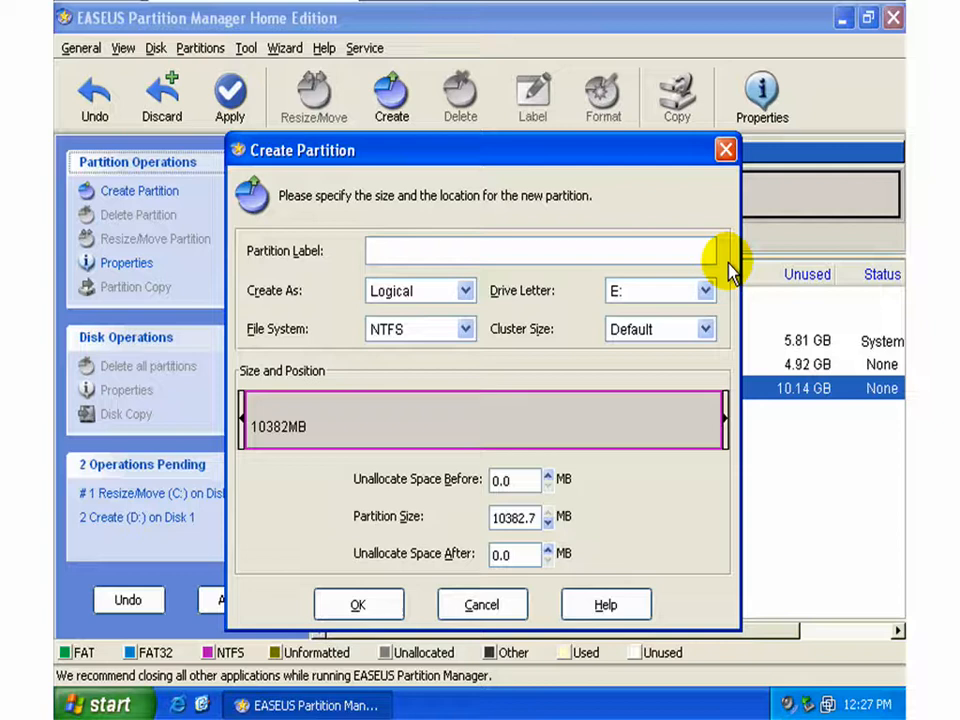
pyautogui.write('Insta')
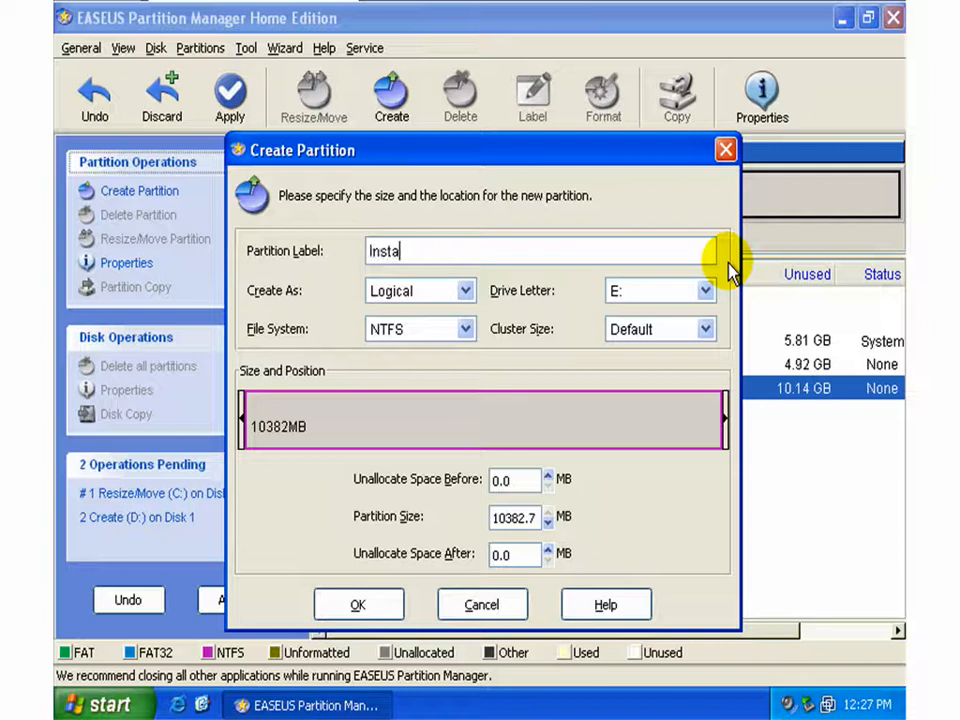
pyautogui.write('llation-')
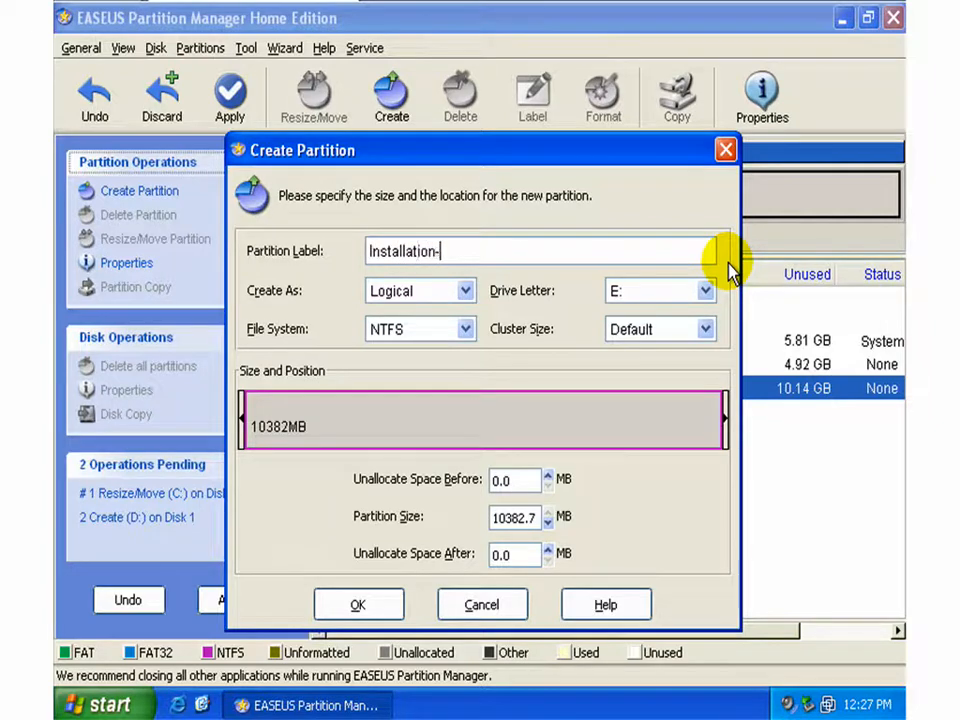
pyautogui.write('App')
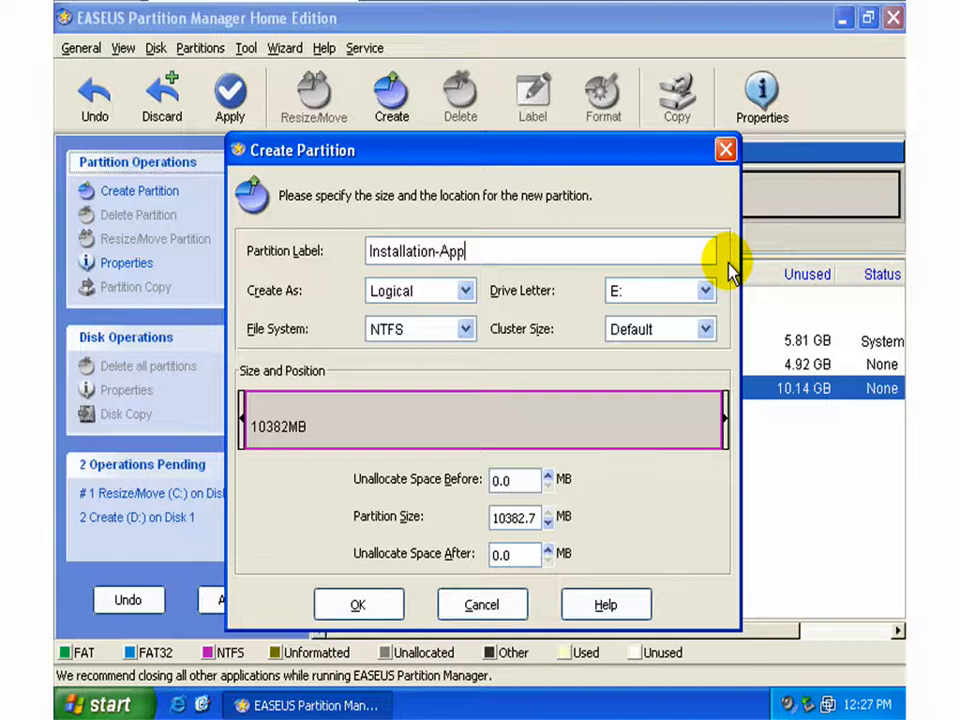
pyautogui.write('s')
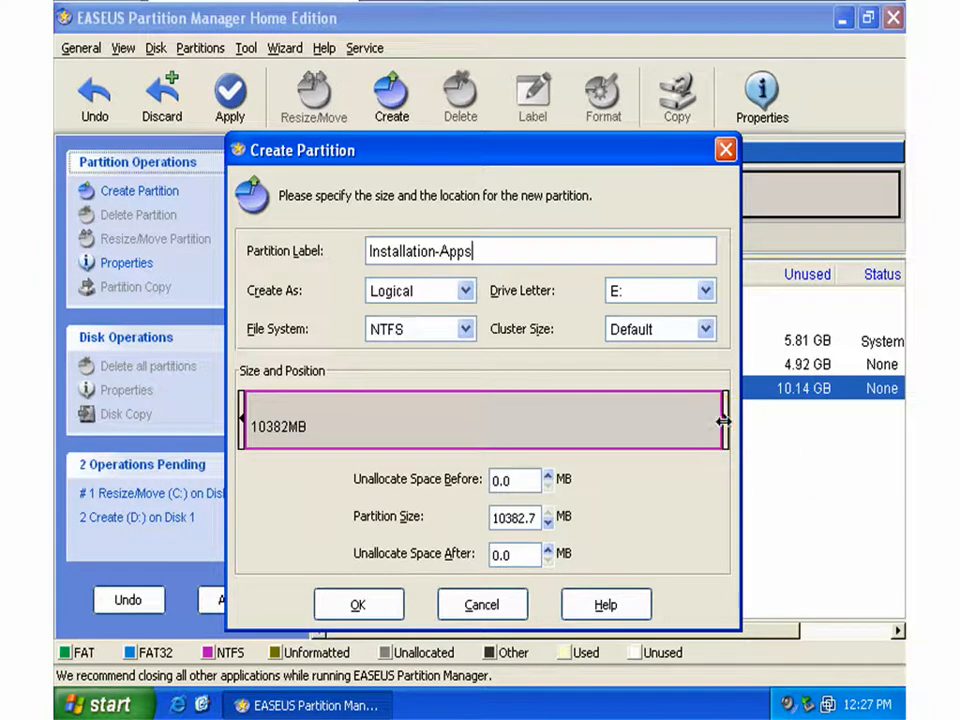
pyautogui.moveTo(720, 420); pyautogui.dragTo(404, 436)
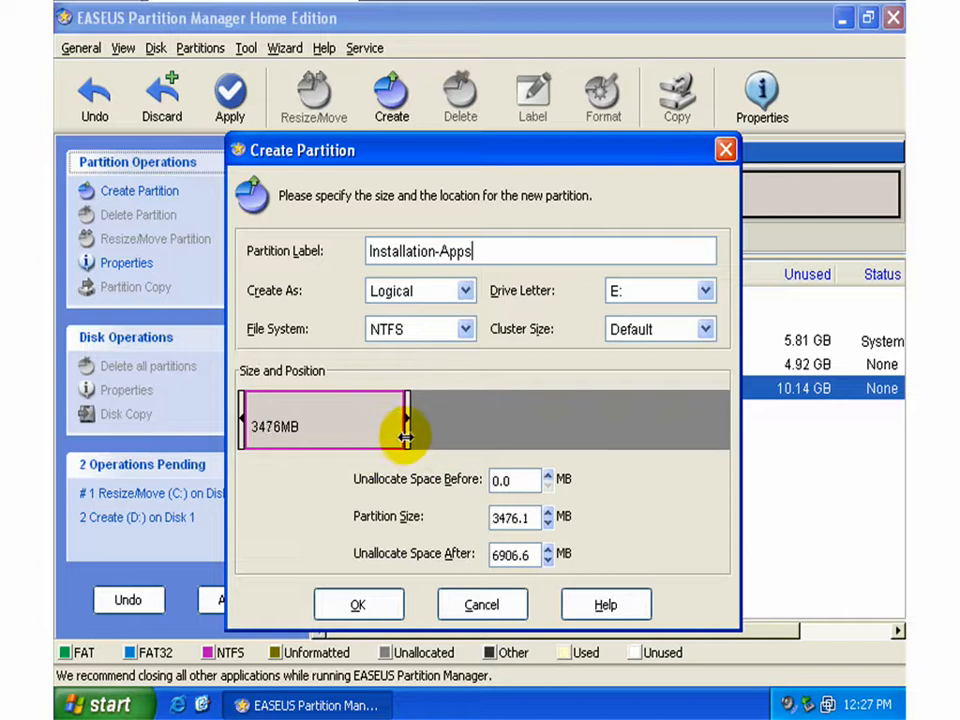
pyautogui.moveTo(404, 438); pyautogui.dragTo(448, 438)
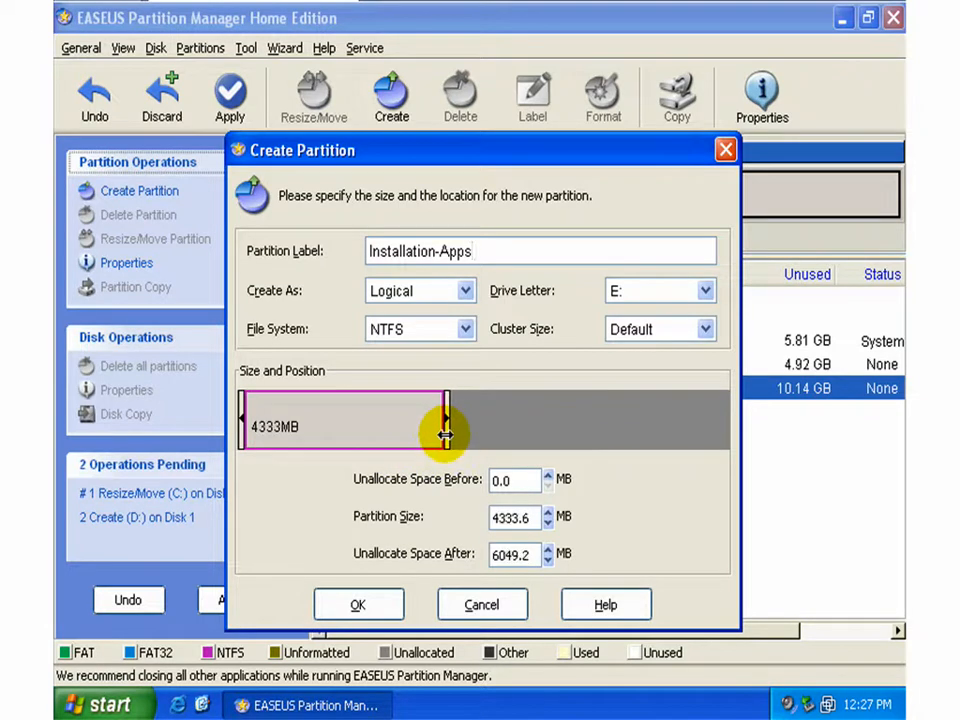
pyautogui.moveTo(448, 436); pyautogui.dragTo(478, 436)
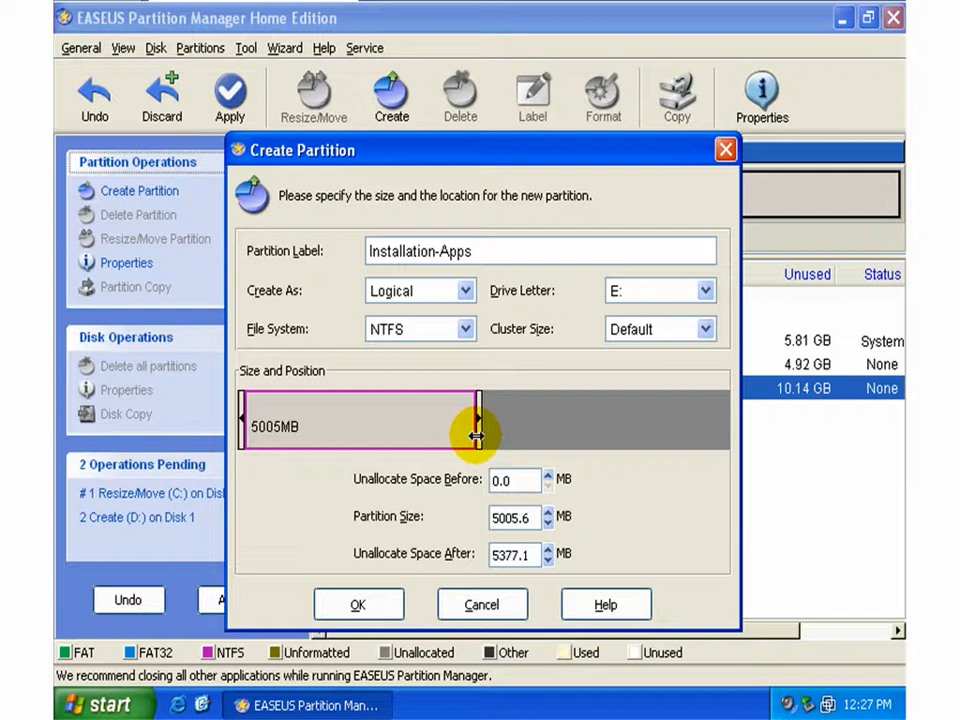
pyautogui.click(356, 604)
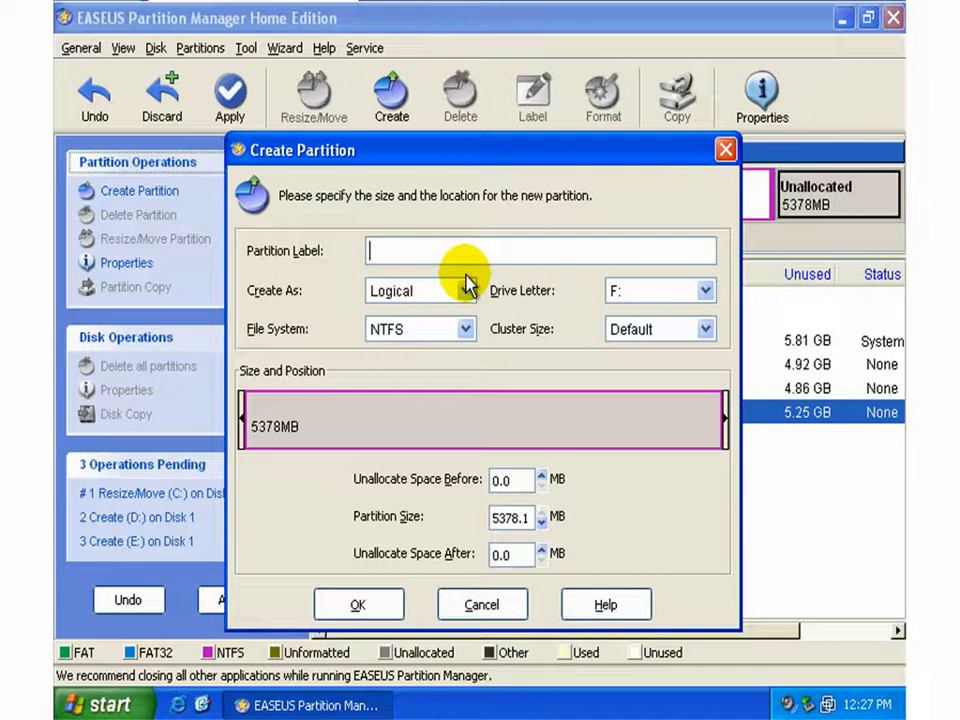
# Step: Create logical NTFS partition F: labelled Temp-Backup using the full 5378 MB
pyautogui.write('Temp')
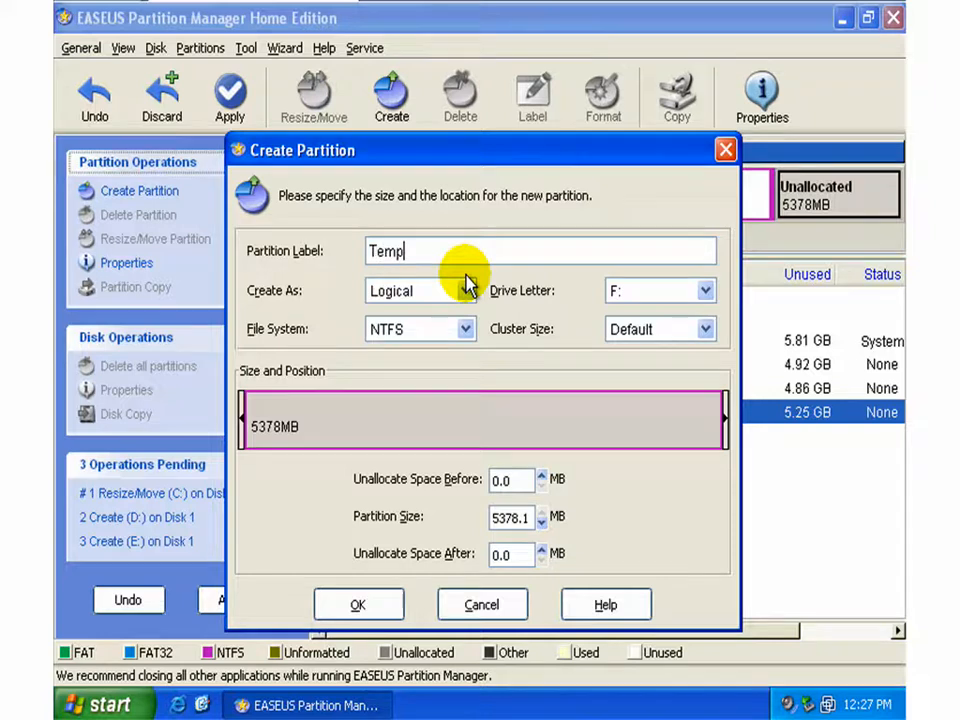
pyautogui.write('-Bac')
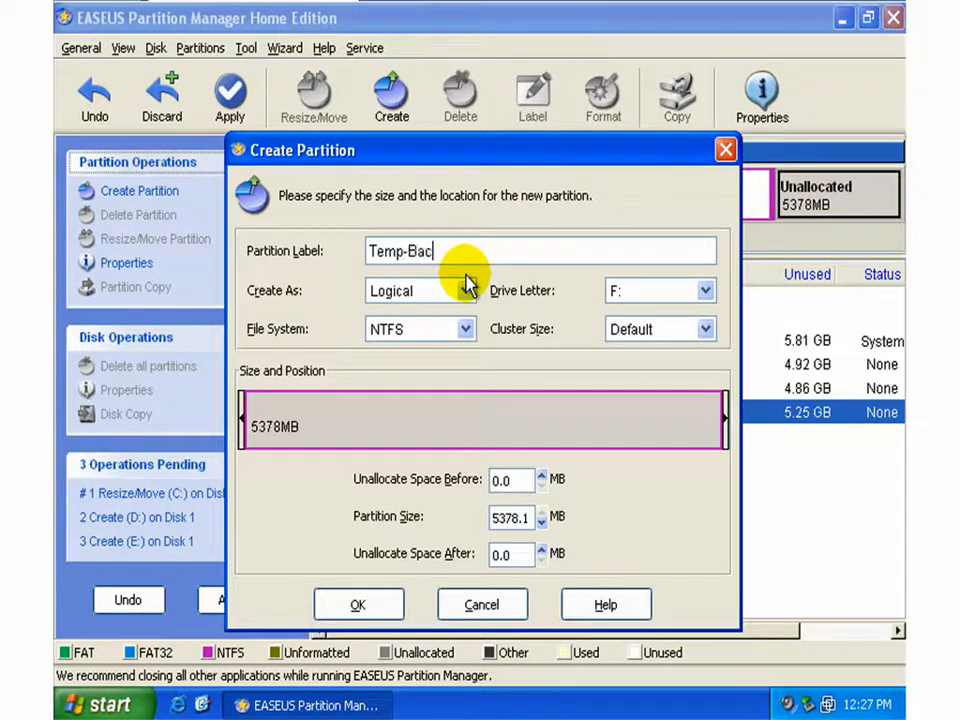
pyautogui.write('kup')
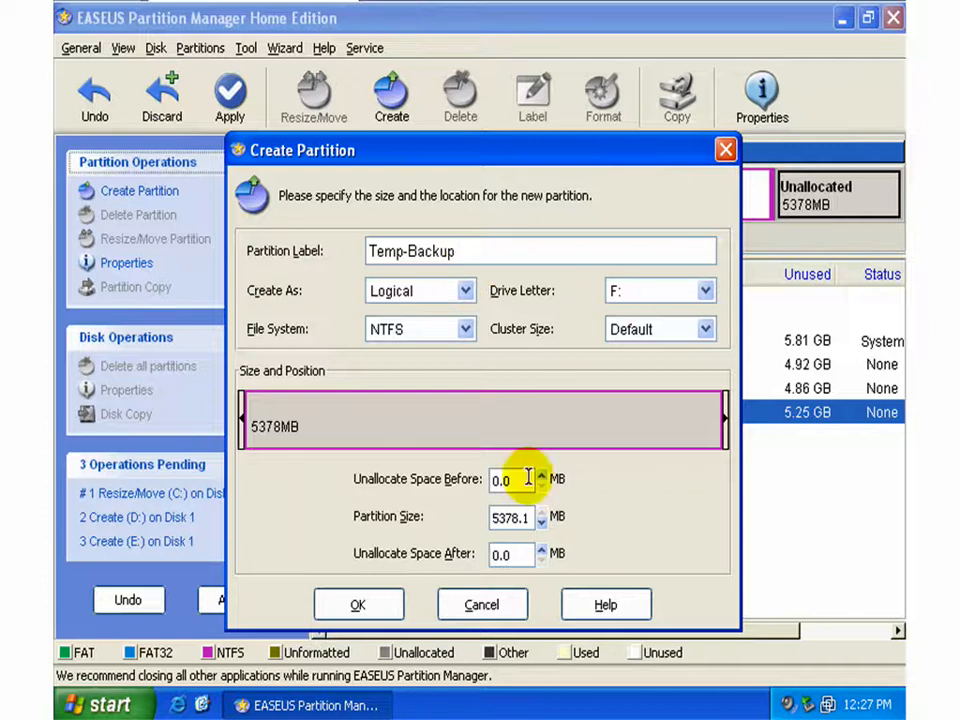
pyautogui.moveTo(632, 424)
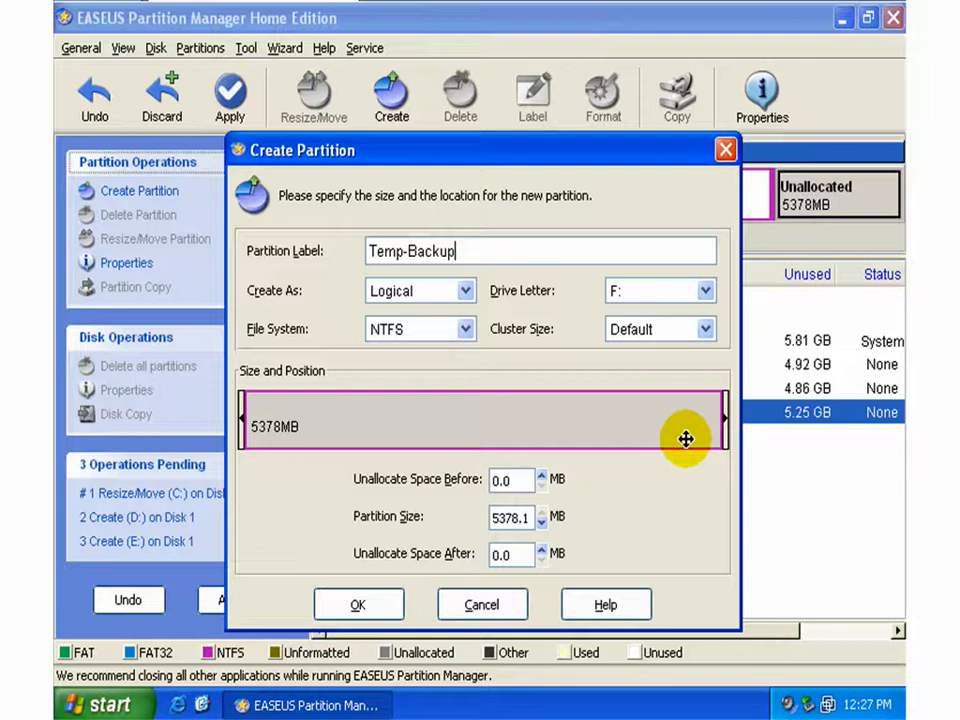
pyautogui.moveTo(724, 424)
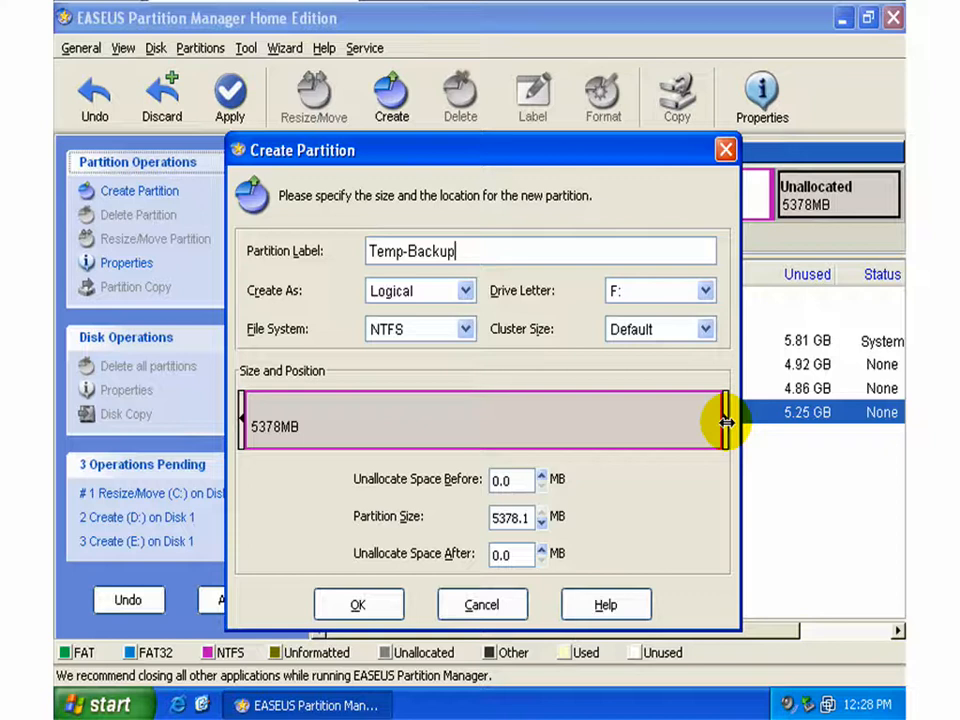
pyautogui.moveTo(664, 464)
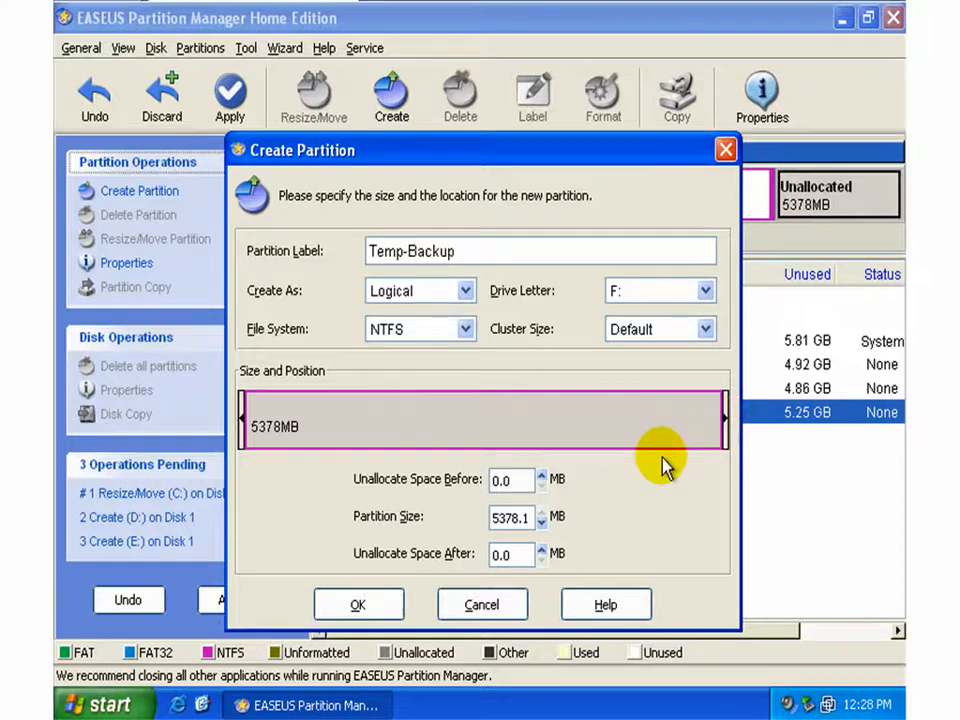
pyautogui.click(358, 604)
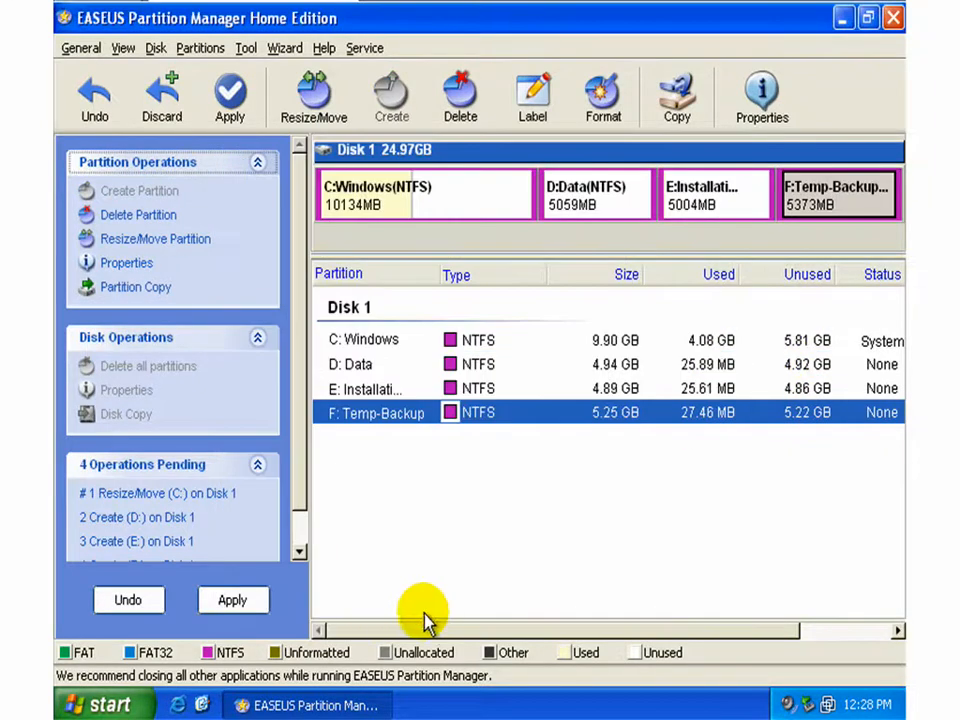
pyautogui.moveTo(490, 190)
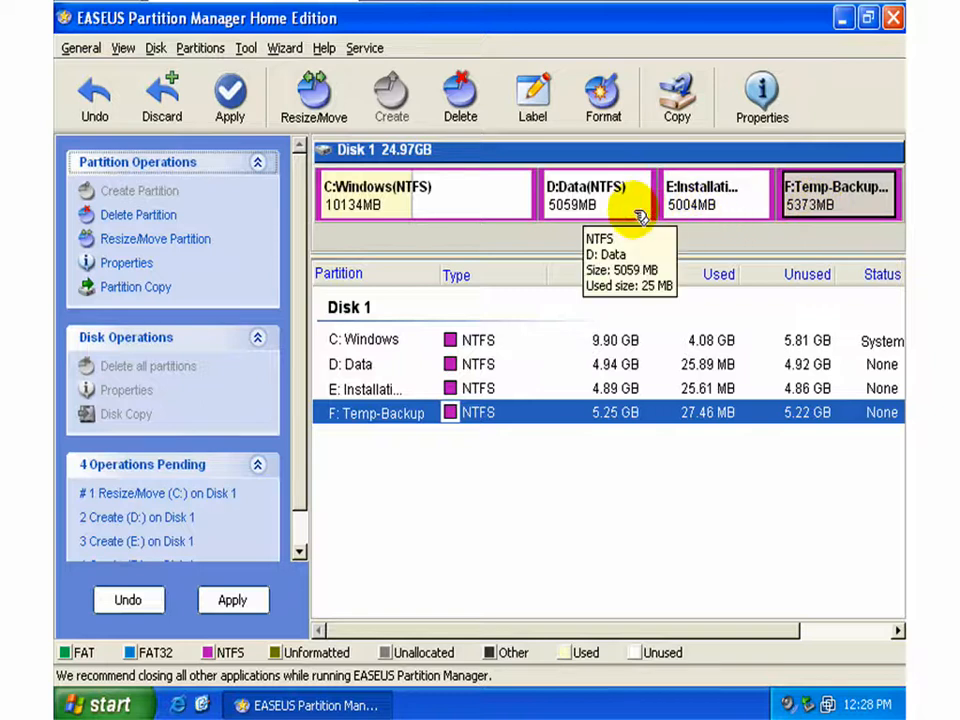
pyautogui.moveTo(670, 184)
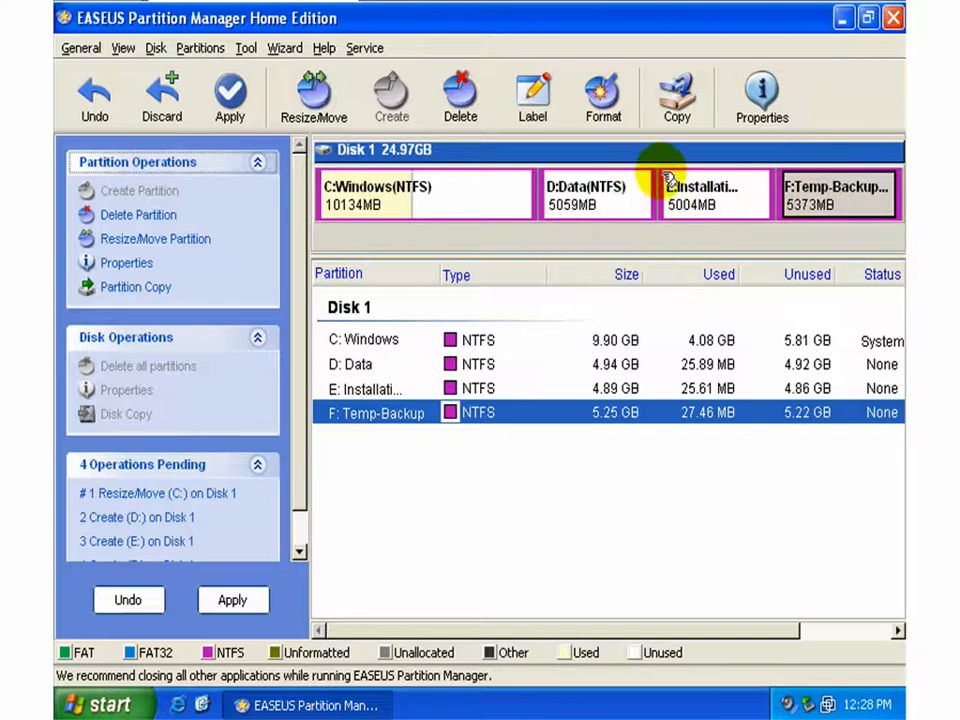
pyautogui.moveTo(838, 190)
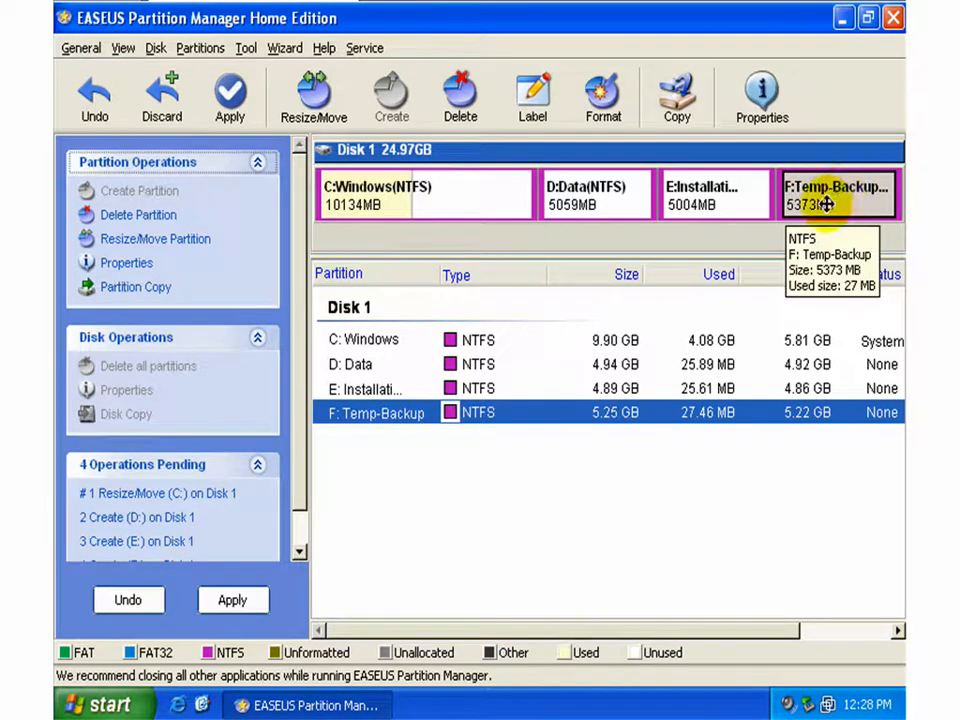
pyautogui.moveTo(716, 190)
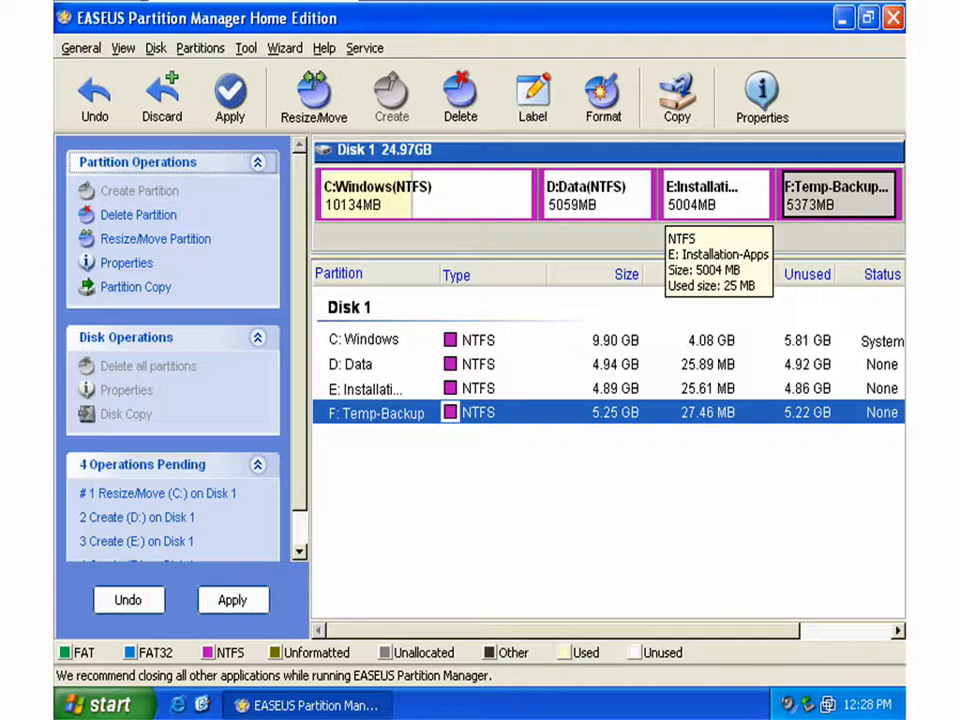
pyautogui.moveTo(588, 204)
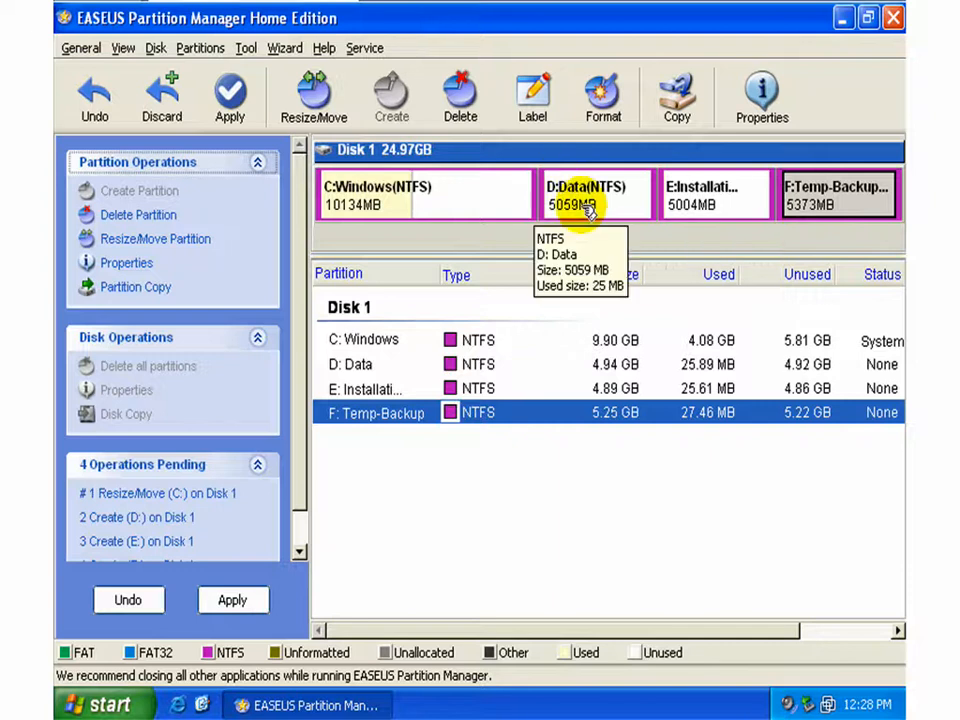
# Step: Bring up the context menu for the D: Data partition in the disk map
pyautogui.rightClick(596, 196)
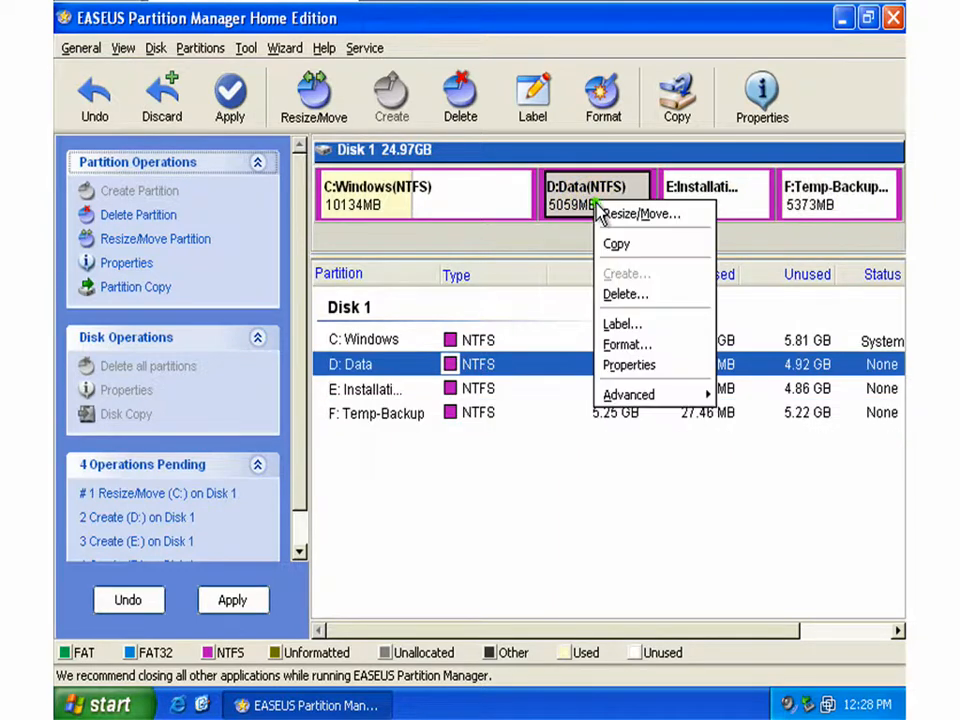
pyautogui.click(626, 344)
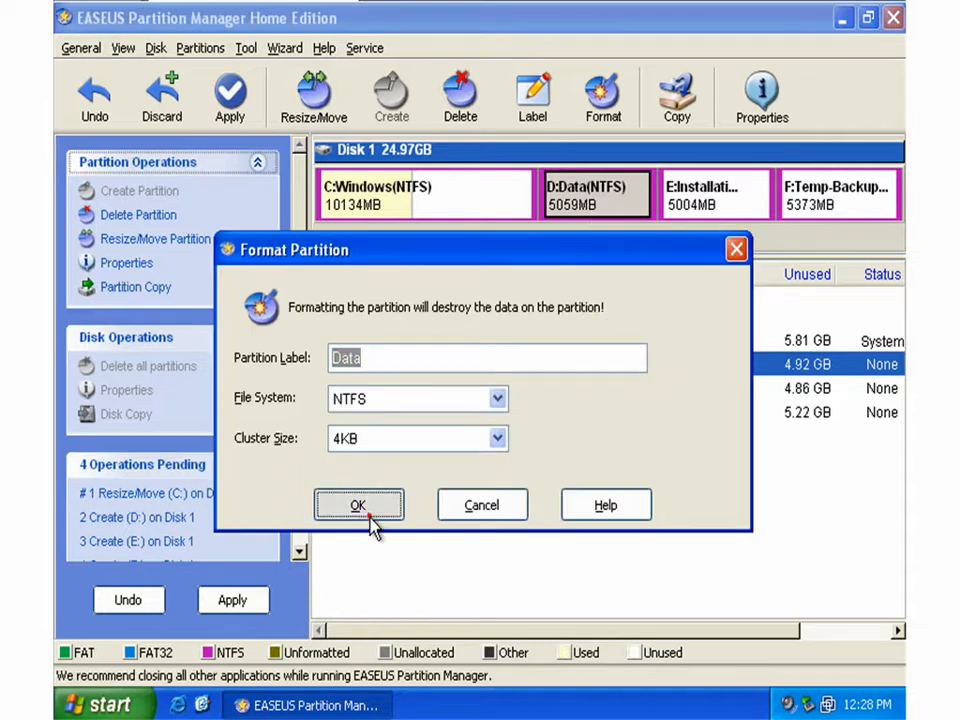
pyautogui.click(358, 504)
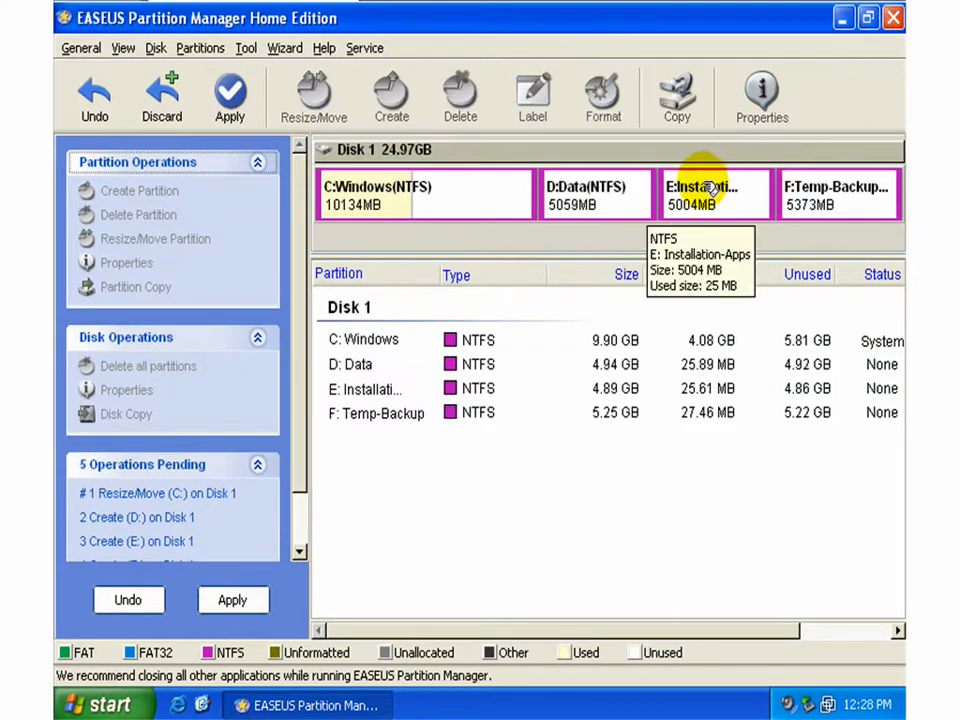
pyautogui.click(602, 96)
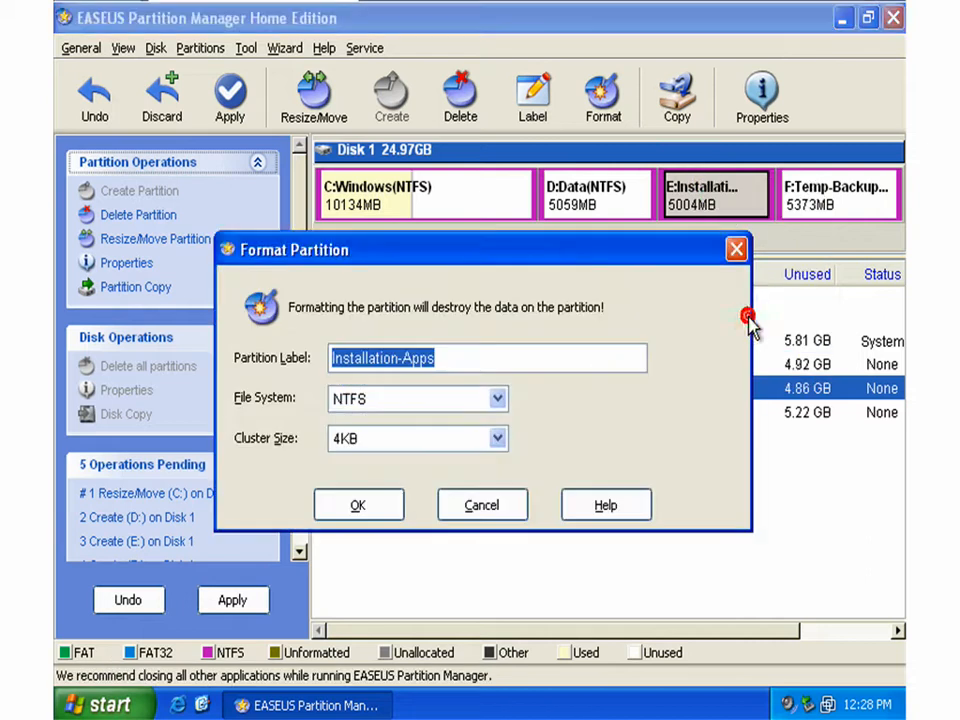
pyautogui.click(358, 504)
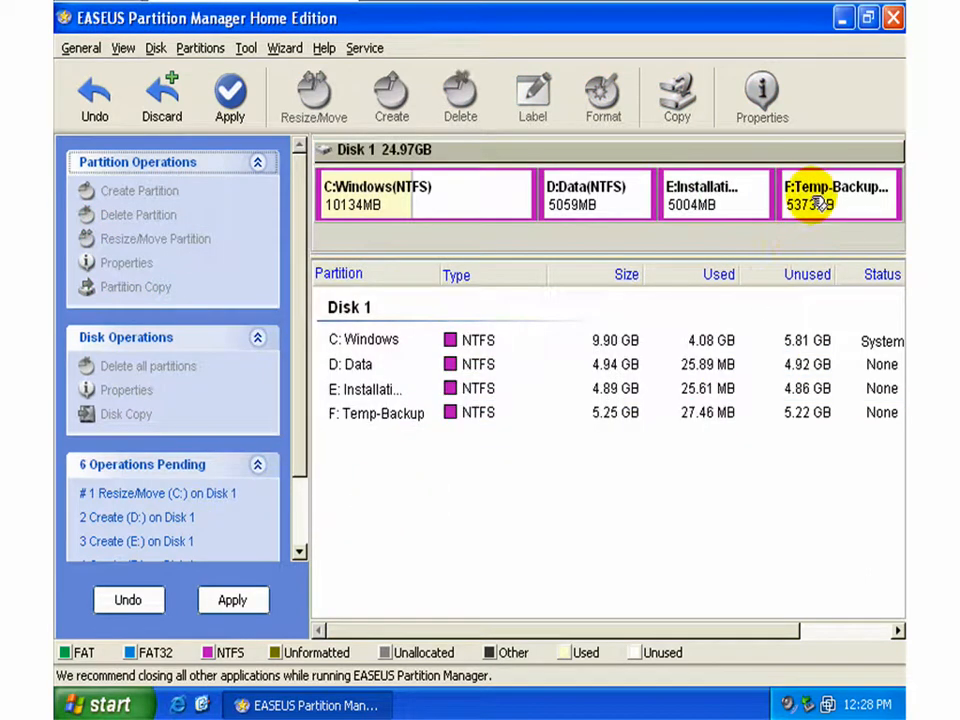
pyautogui.rightClick(838, 196)
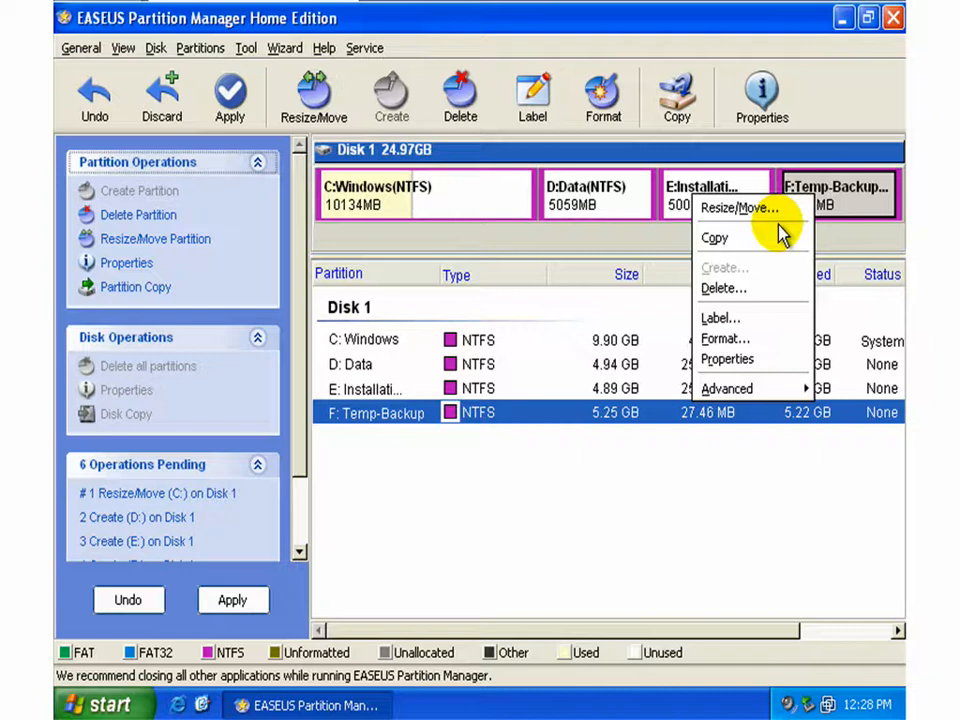
pyautogui.moveTo(722, 338)
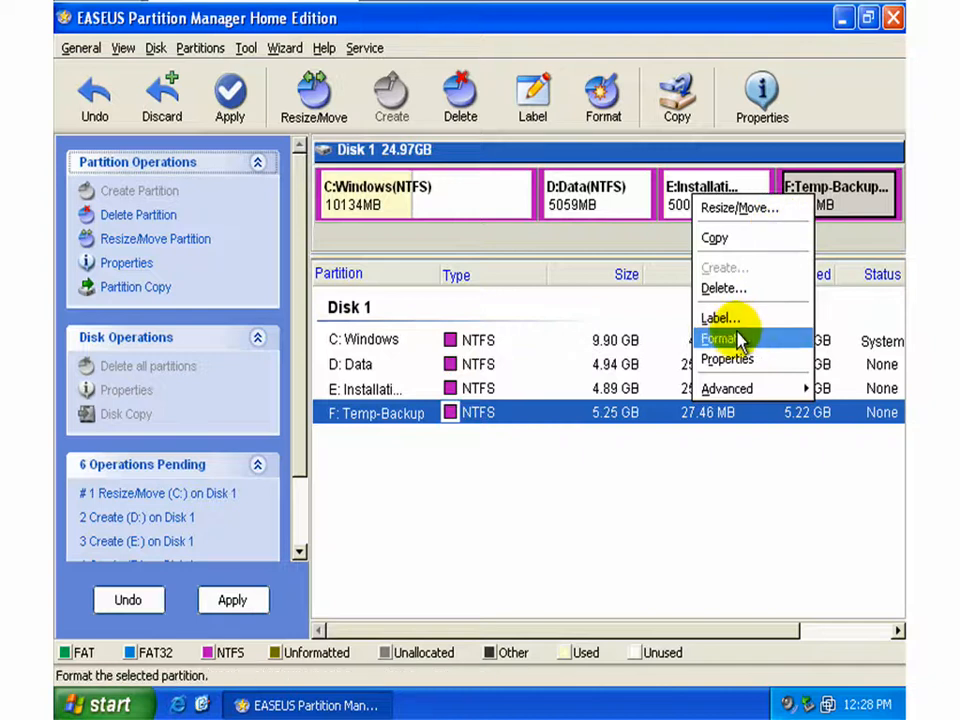
pyautogui.click(720, 338)
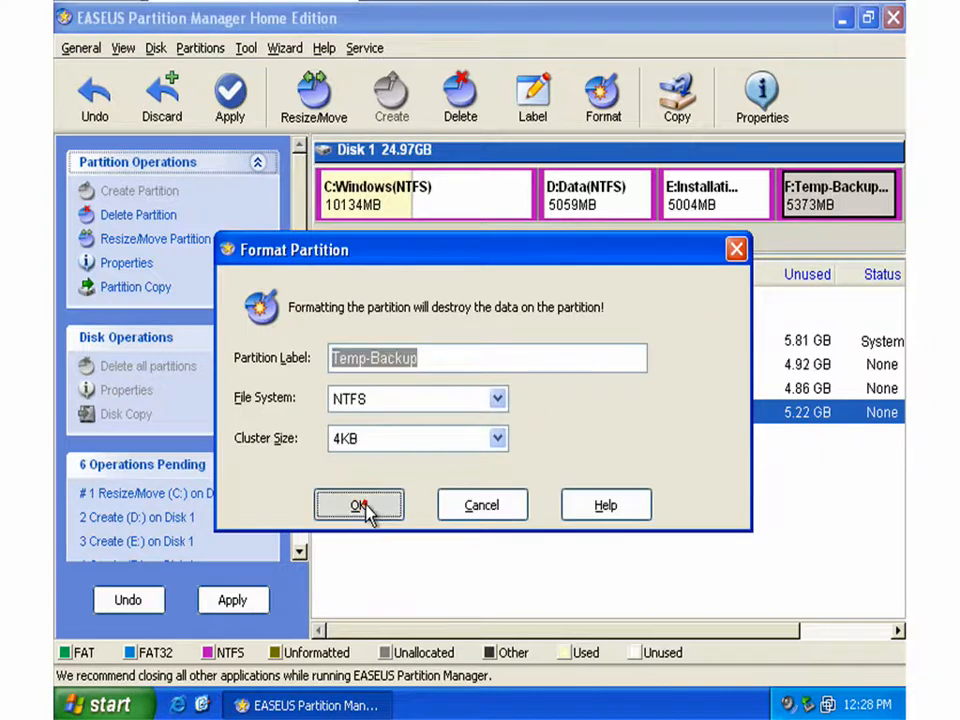
pyautogui.click(360, 504)
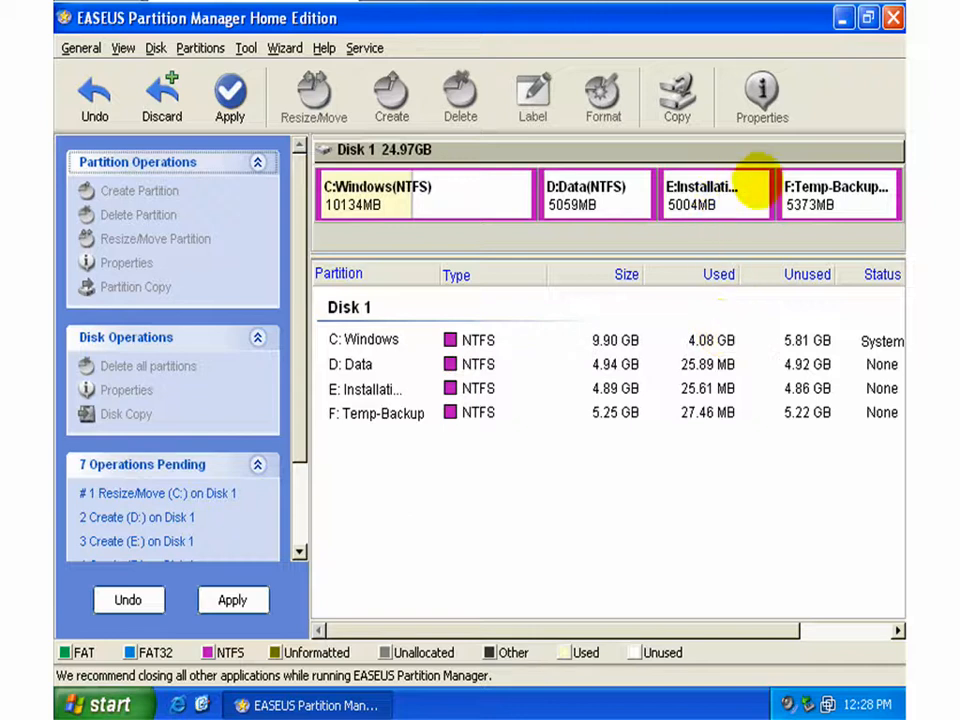
pyautogui.moveTo(838, 196)
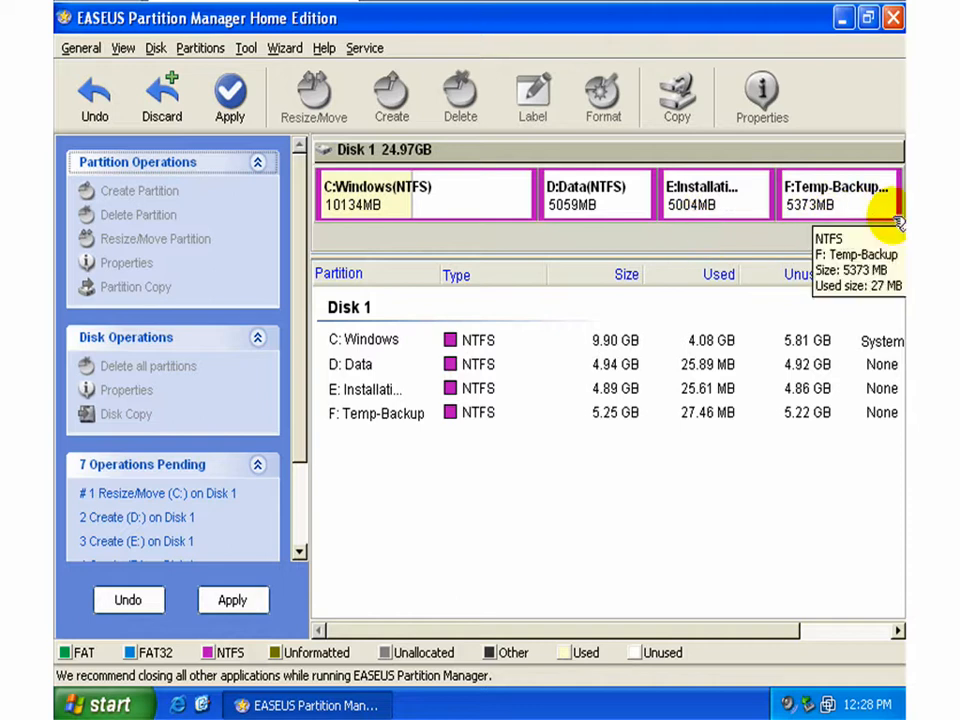
pyautogui.moveTo(560, 204)
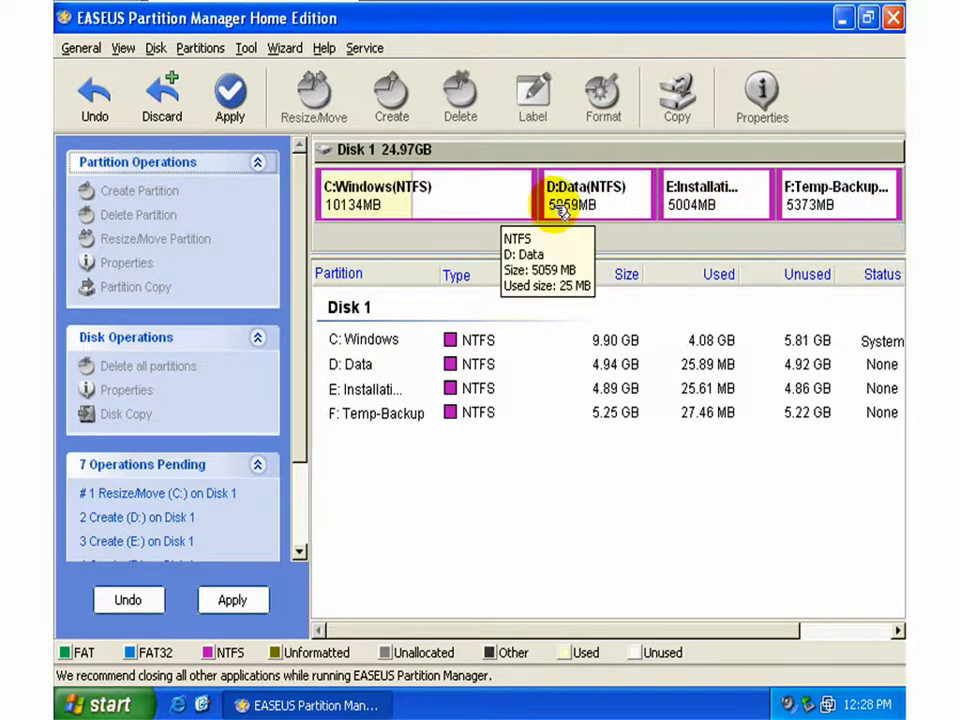
pyautogui.moveTo(816, 240)
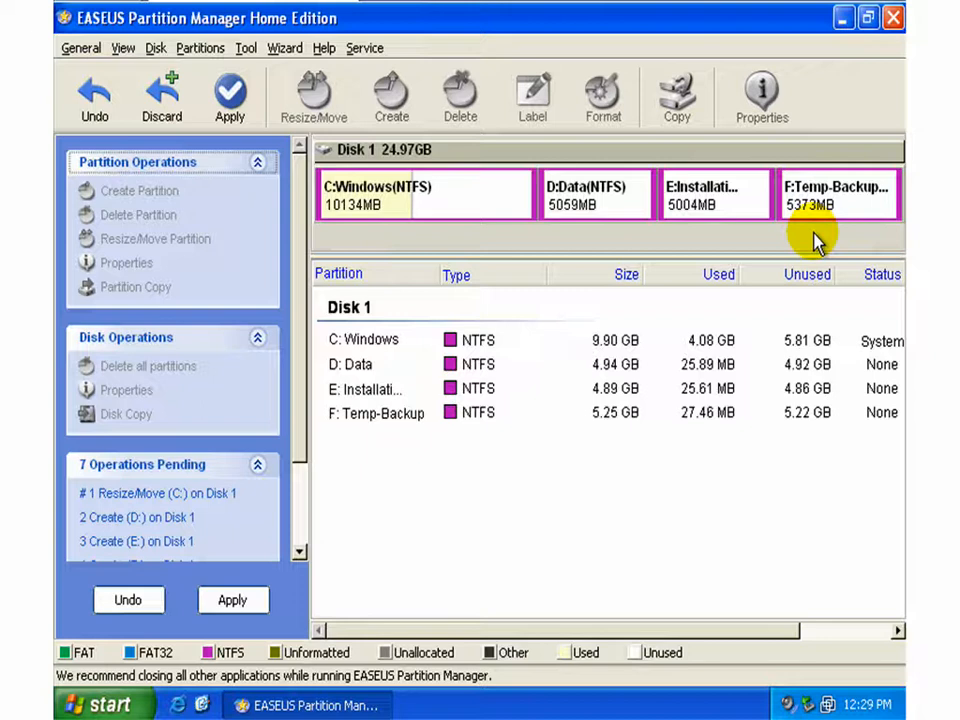
# Step: Apply all seven pending partition operations and accept the required reboot
pyautogui.click(230, 96)
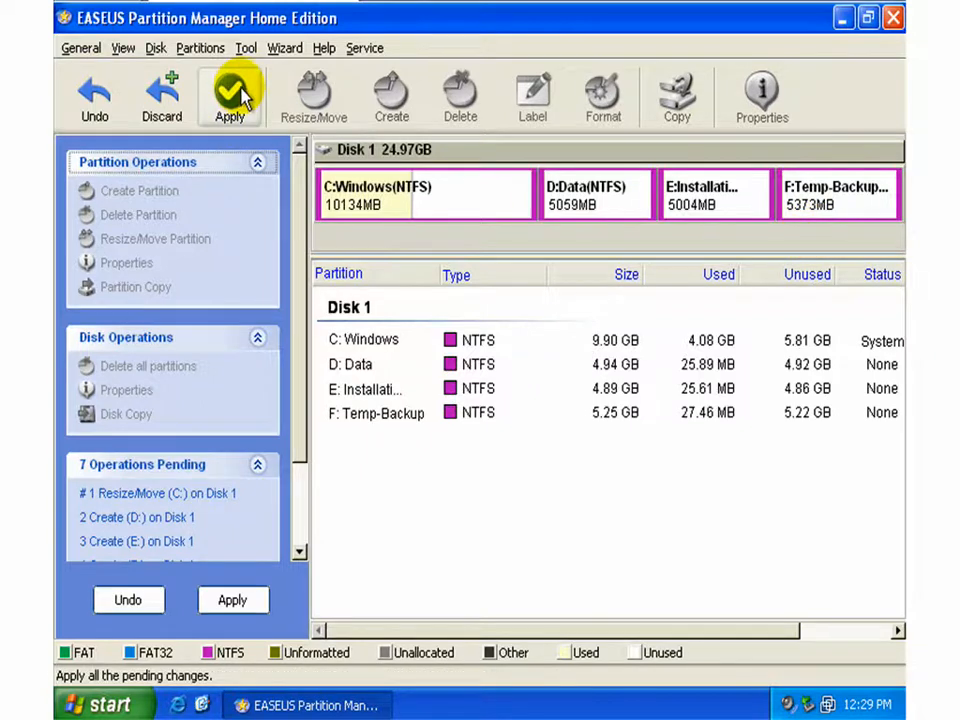
pyautogui.click(230, 96)
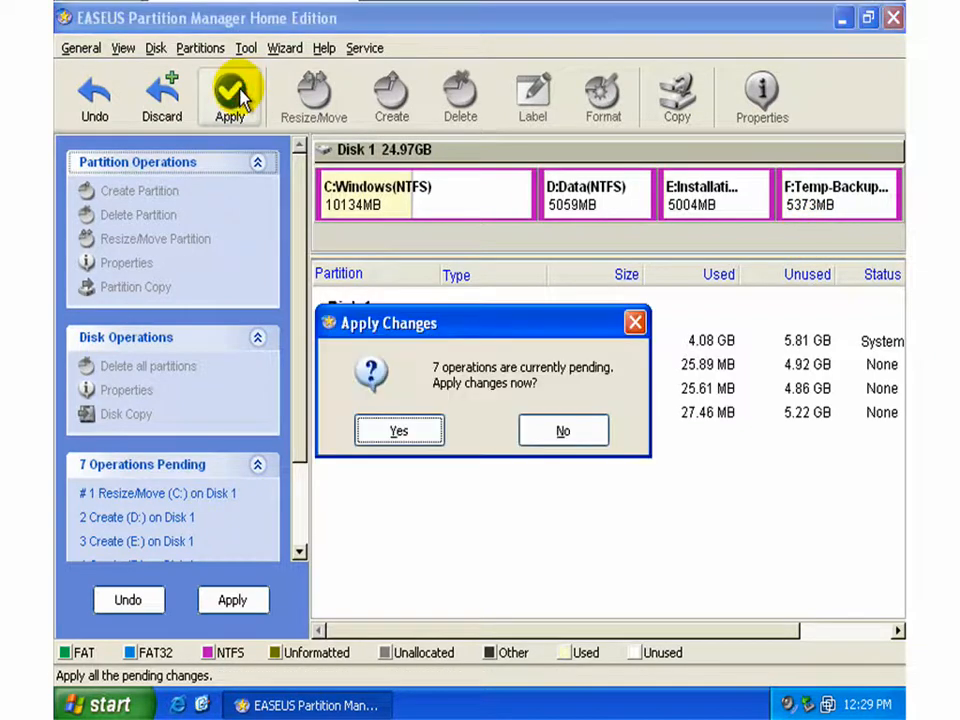
pyautogui.moveTo(600, 384)
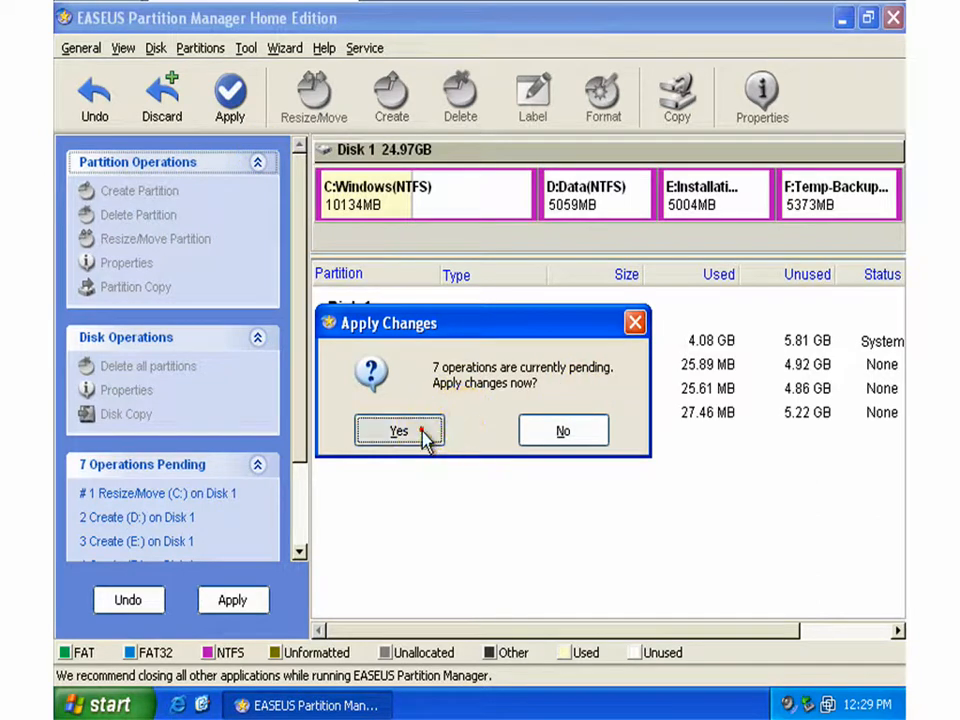
pyautogui.click(398, 432)
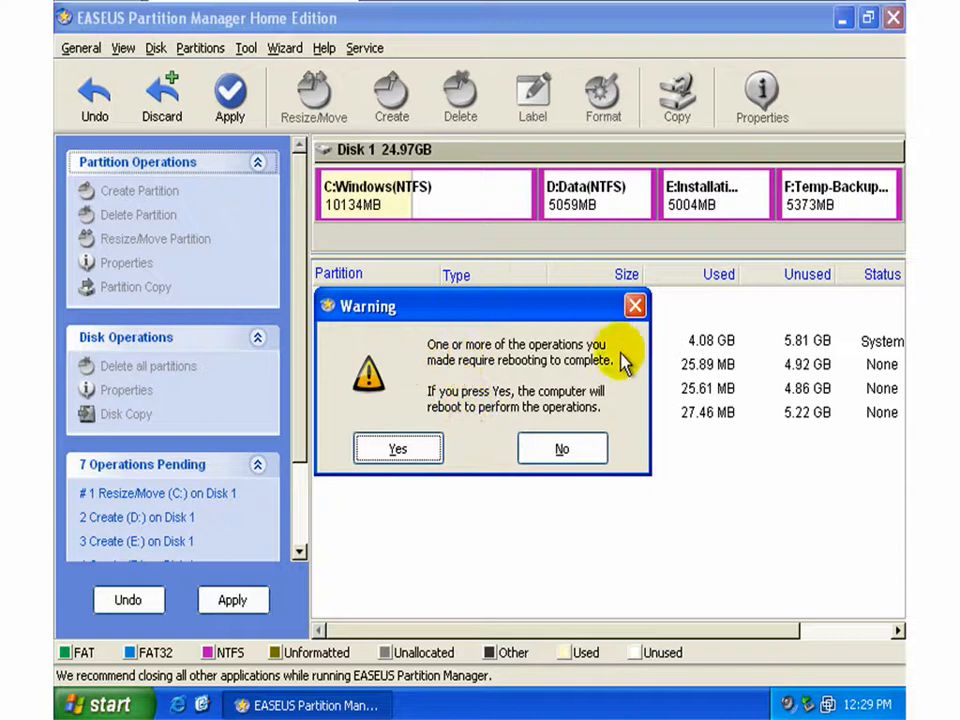
pyautogui.moveTo(616, 390)
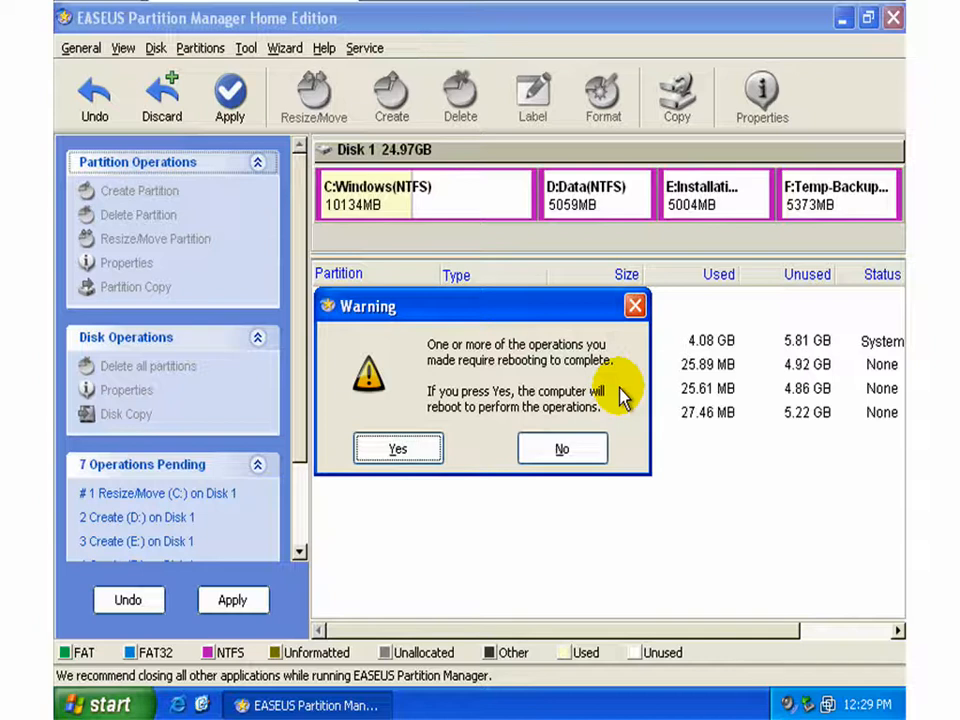
pyautogui.moveTo(616, 396)
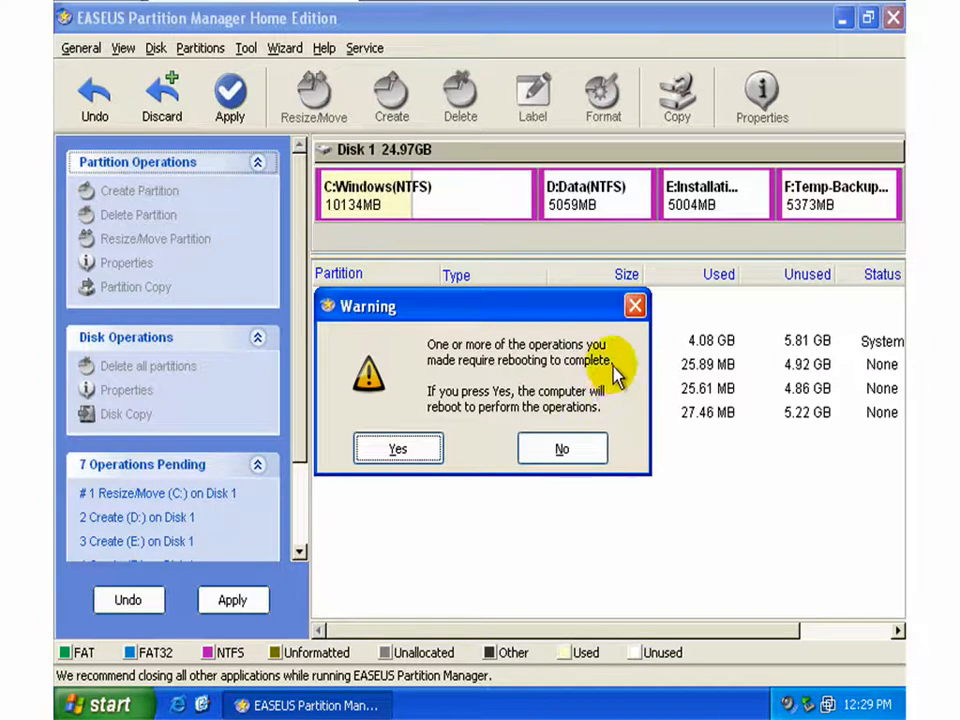
pyautogui.click(396, 448)
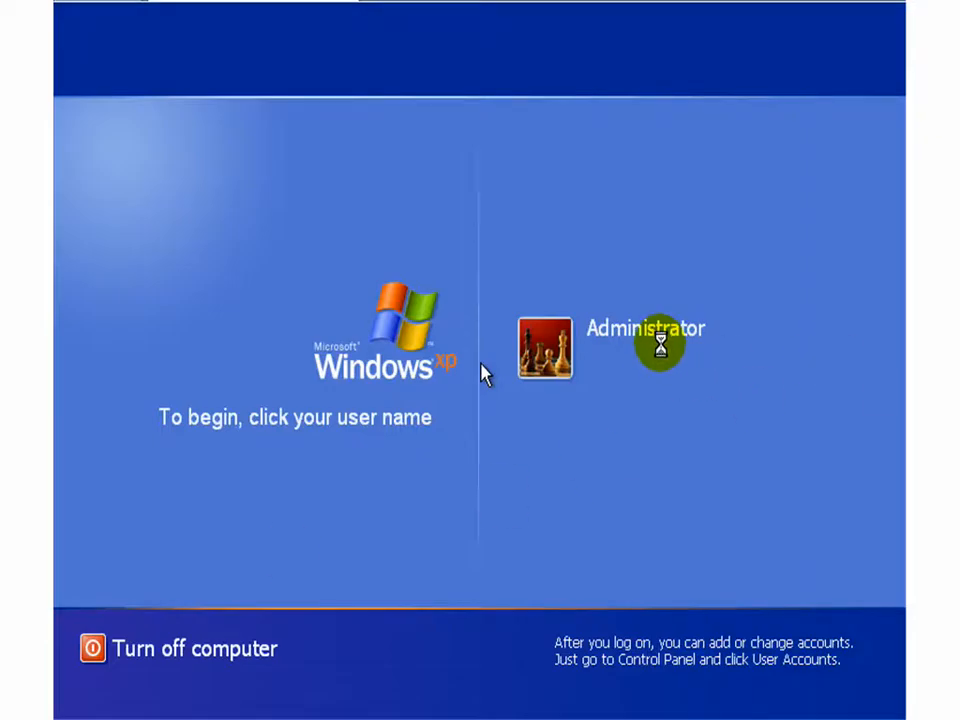
# Step: Log on to Windows XP as Administrator after the reboot
pyautogui.click(644, 328)
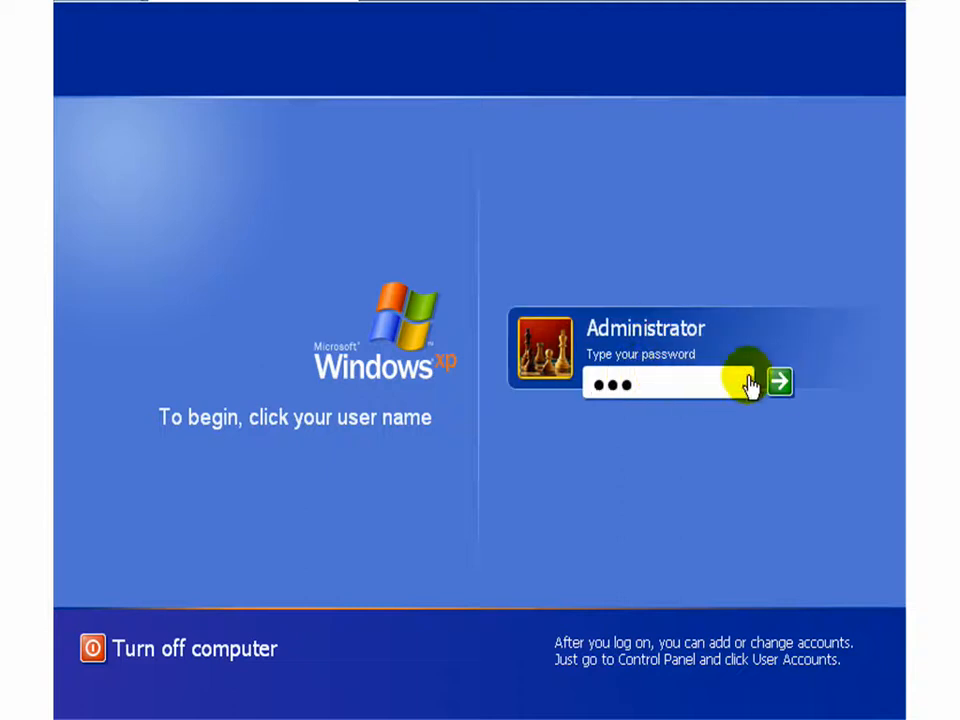
pyautogui.click(780, 380)
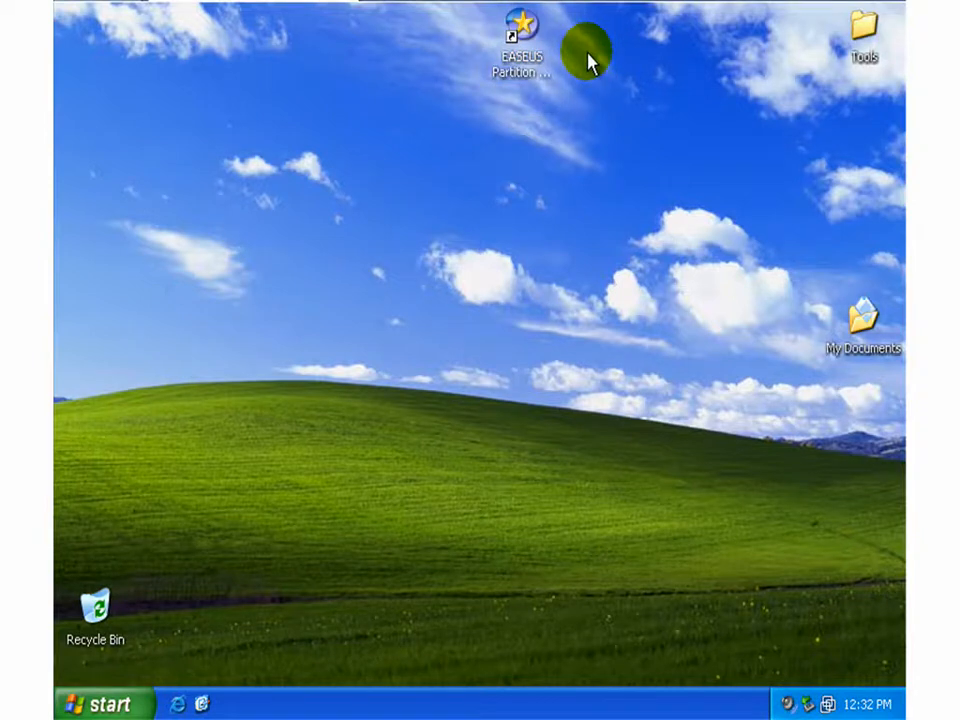
# Step: Relaunch EASEUS Partition Manager, dismissing the locked service database error on first try
pyautogui.doubleClick(520, 36)
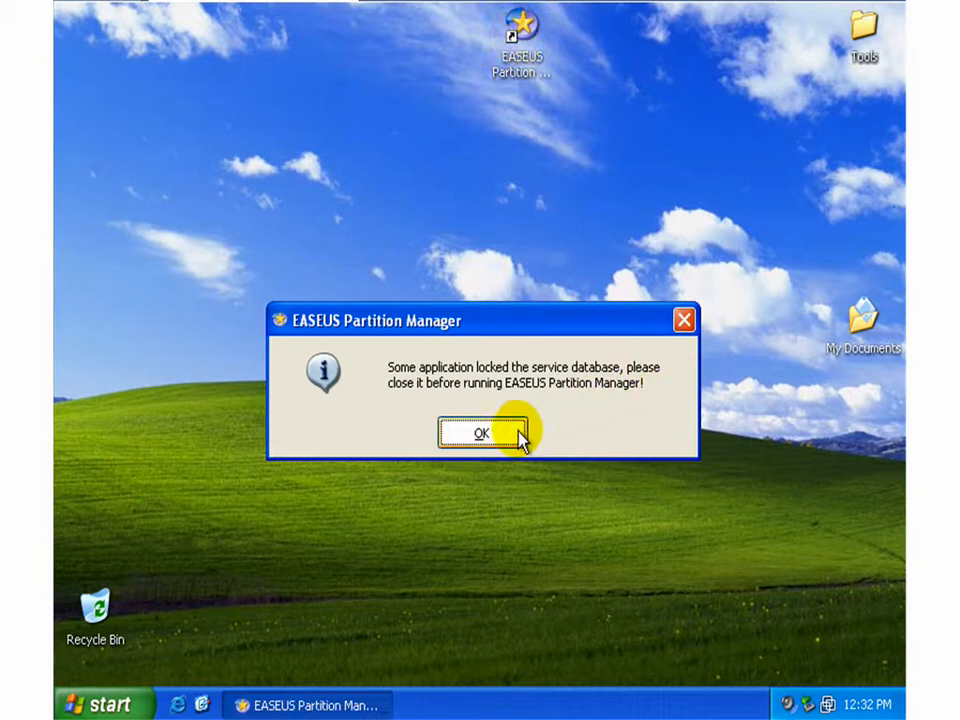
pyautogui.click(480, 432)
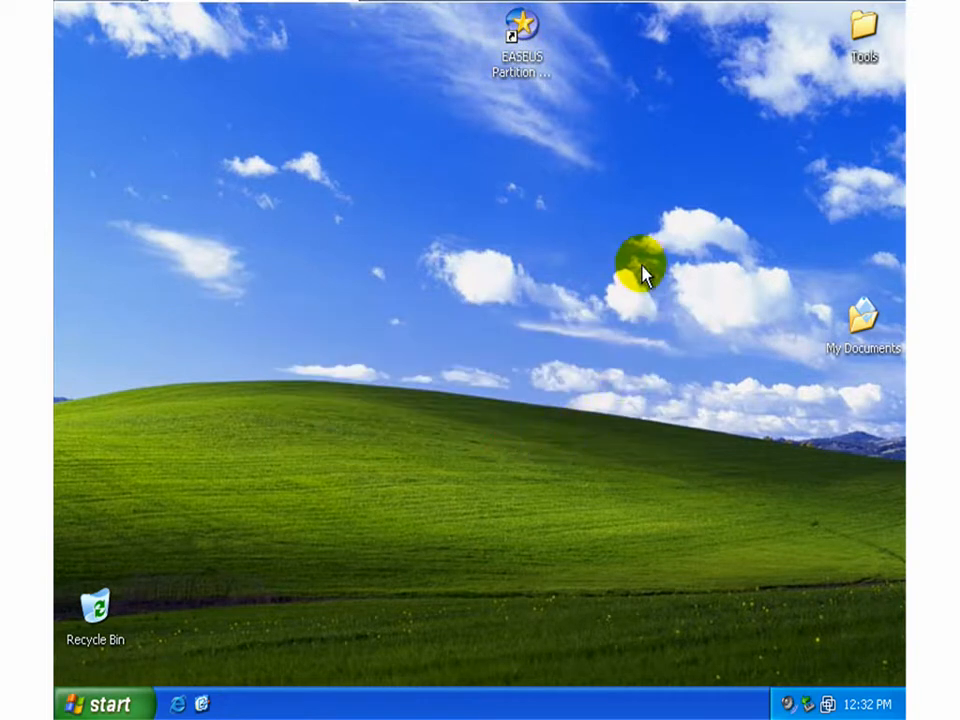
pyautogui.moveTo(490, 130)
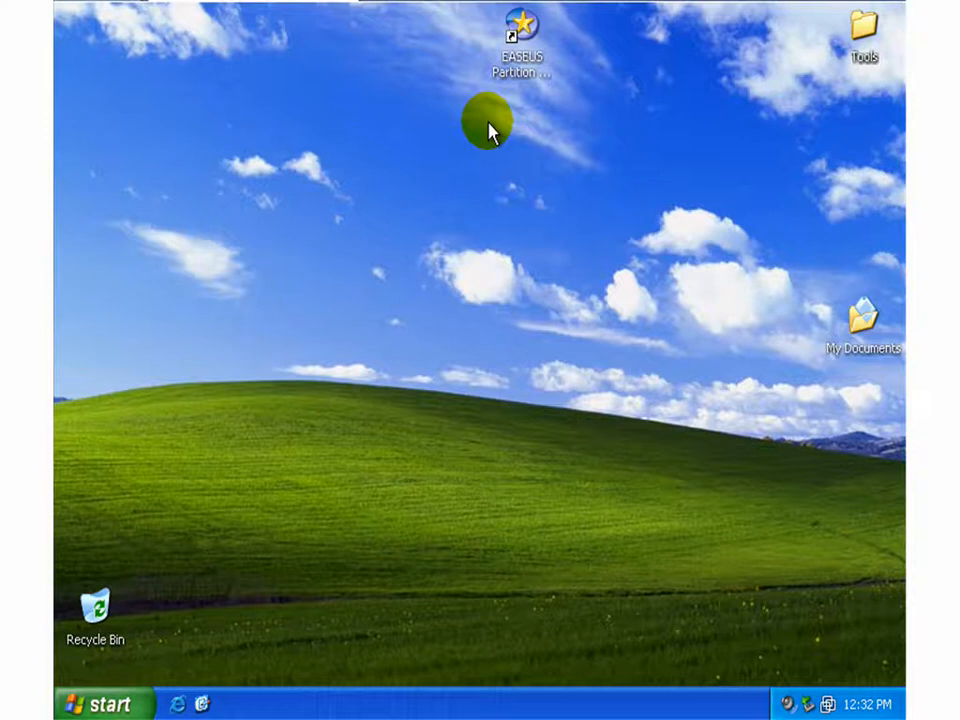
pyautogui.click(520, 30)
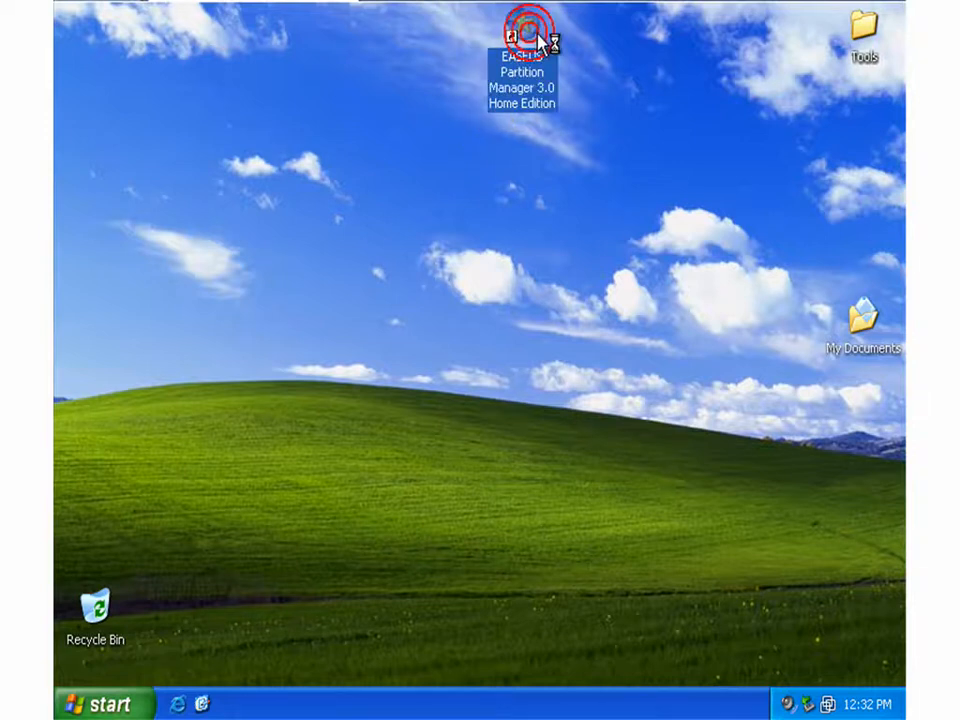
pyautogui.doubleClick(522, 36)
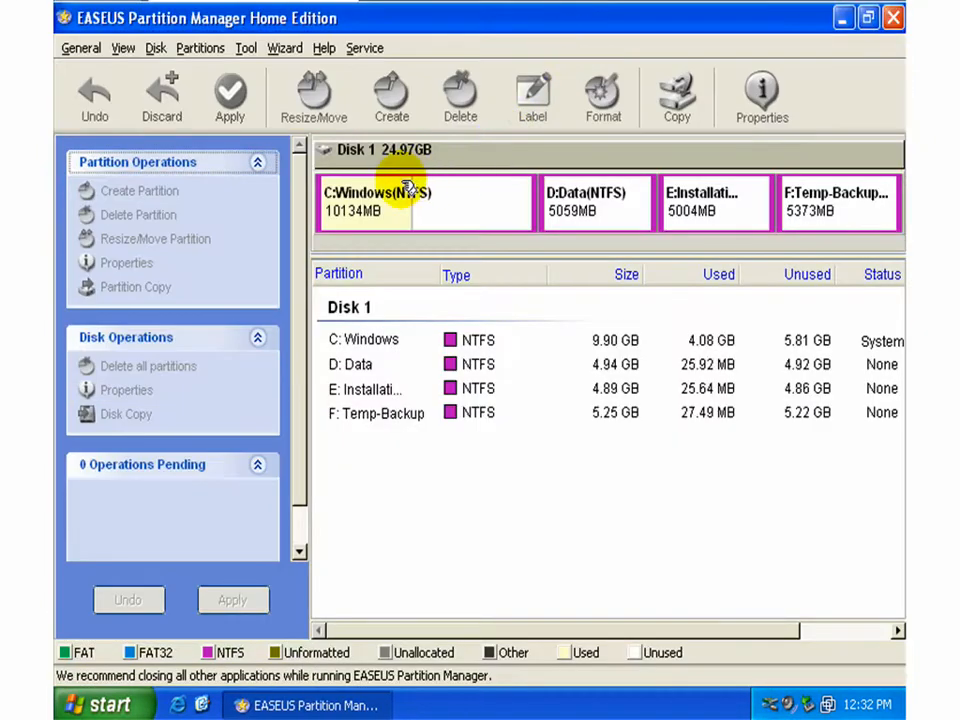
pyautogui.moveTo(490, 220)
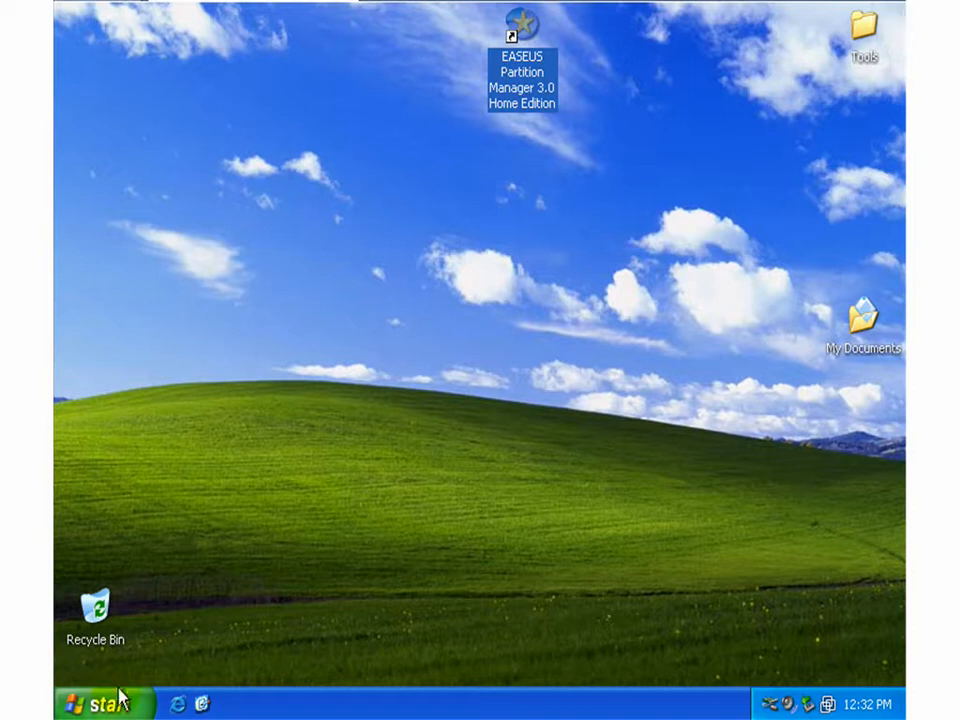
# Step: Check My Computer lists C: Windows, D: Data, E: Installation-Apps and F: Temp-Backup, then close it
pyautogui.click(96, 704)
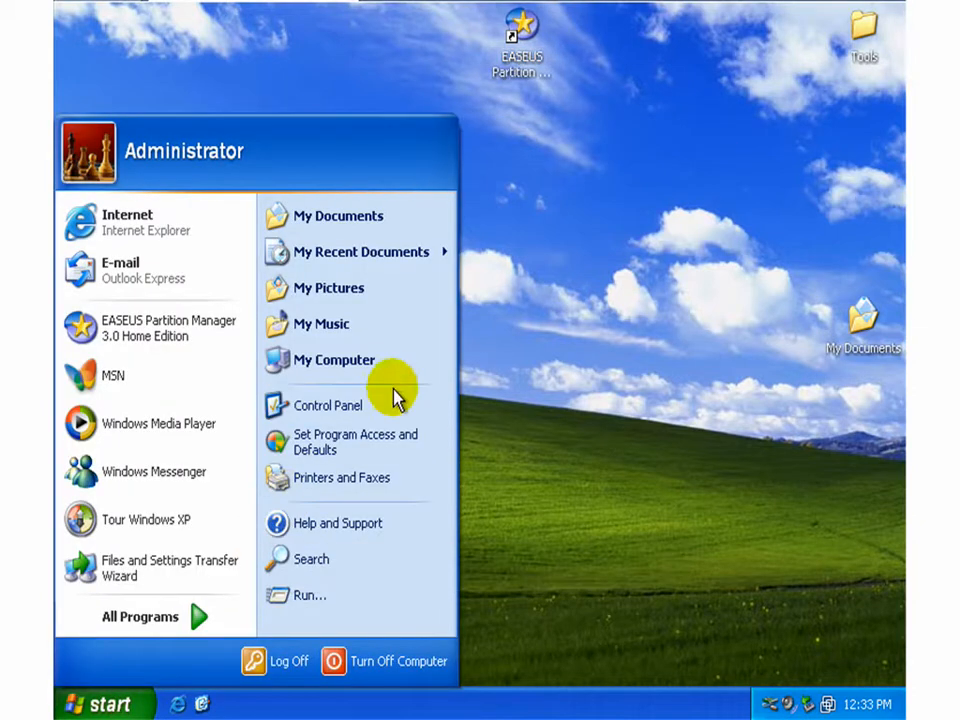
pyautogui.click(334, 360)
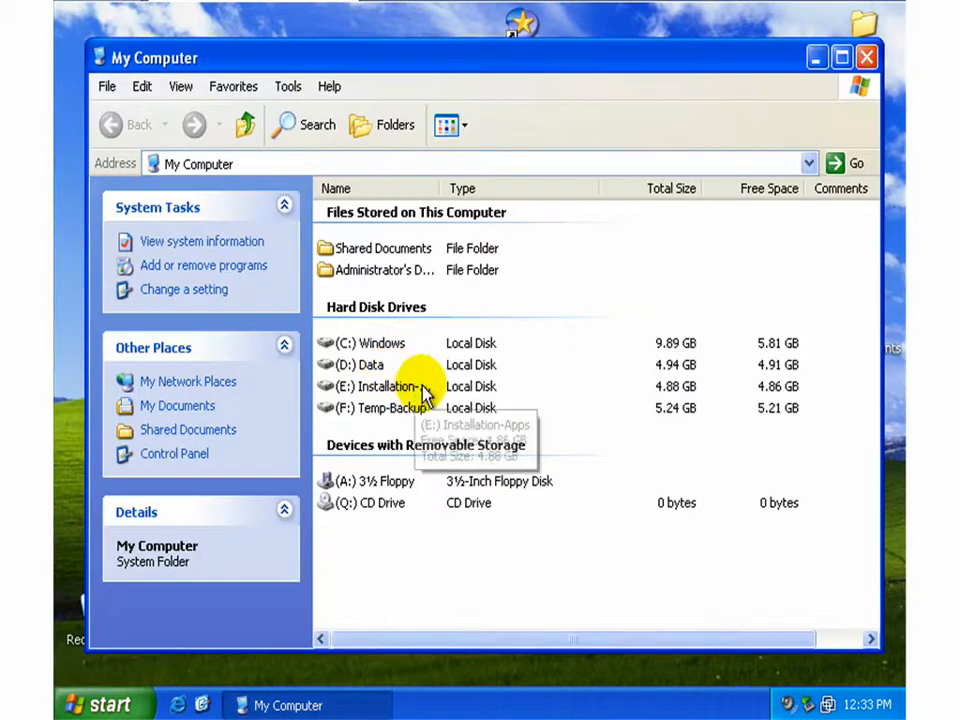
pyautogui.moveTo(412, 348)
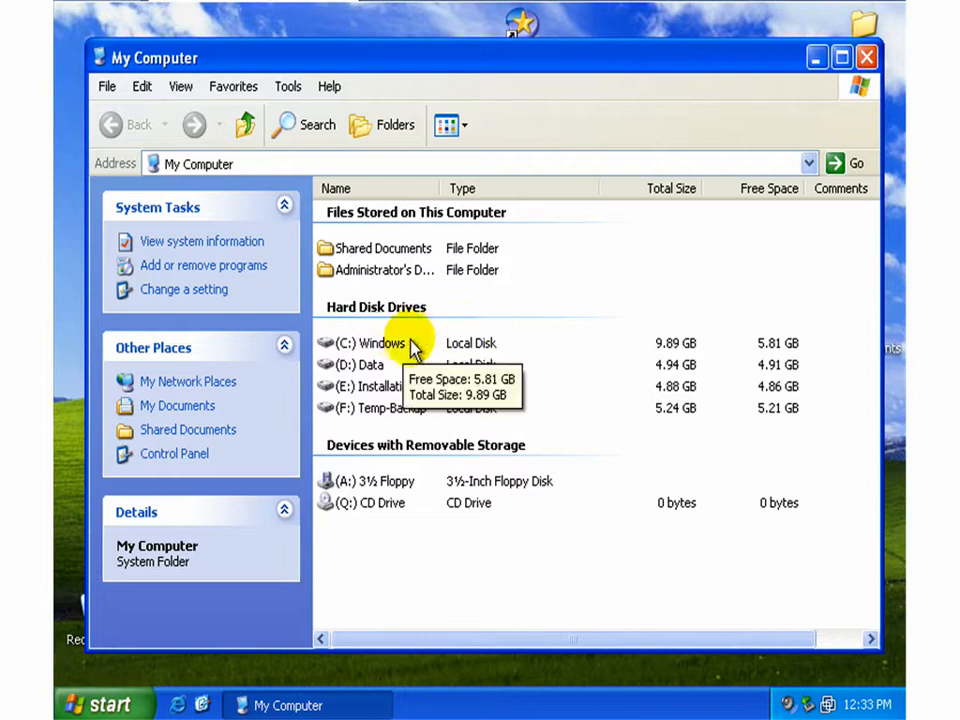
pyautogui.moveTo(384, 350)
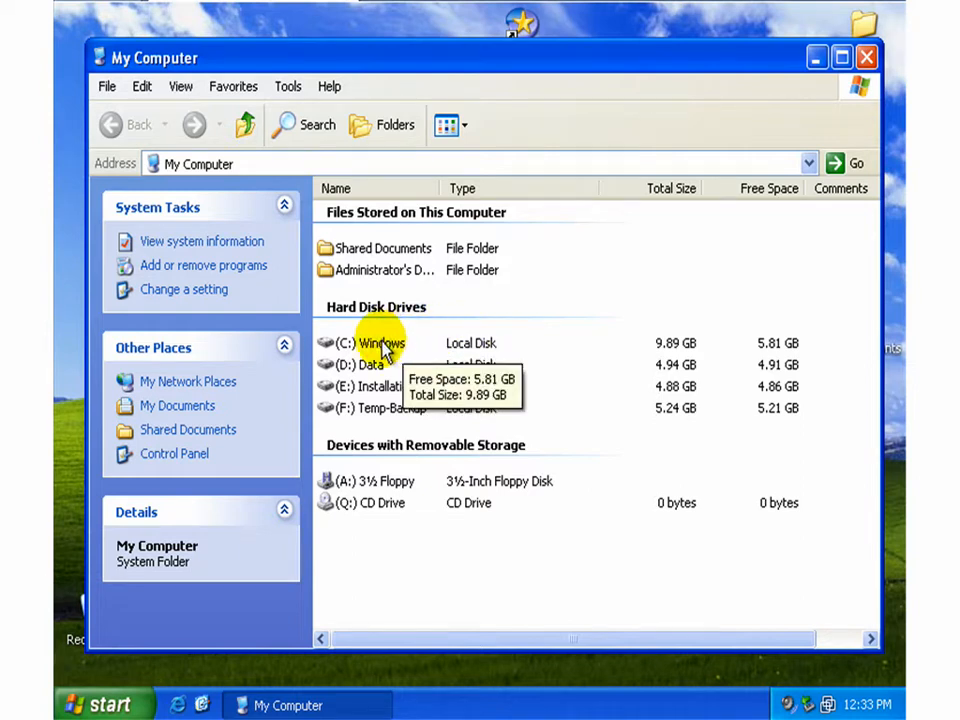
pyautogui.moveTo(424, 414)
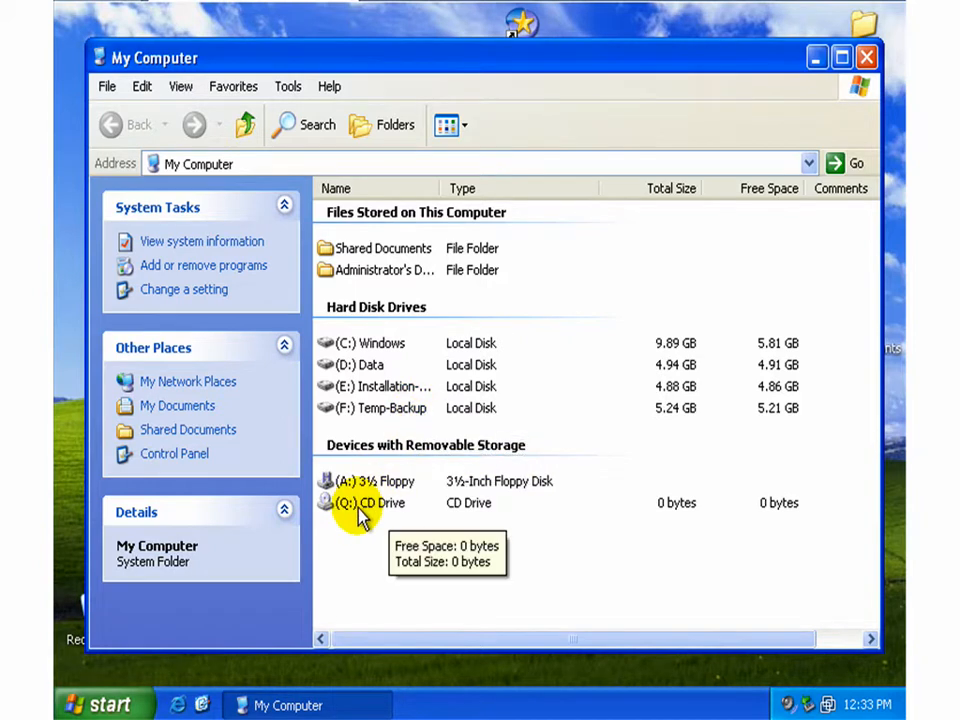
pyautogui.moveTo(790, 64)
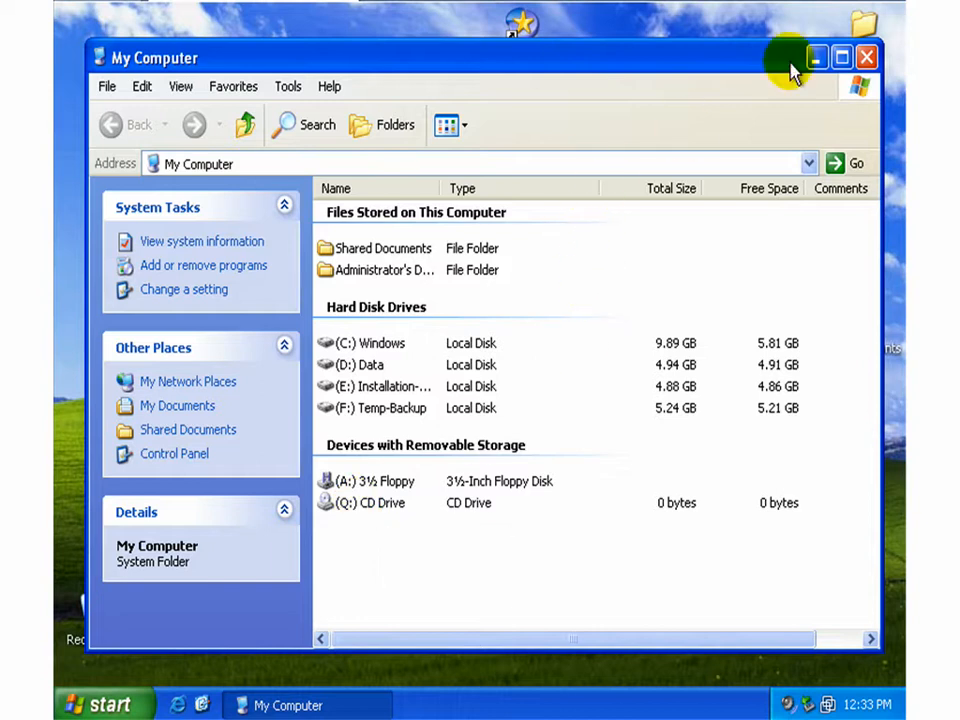
pyautogui.click(866, 56)
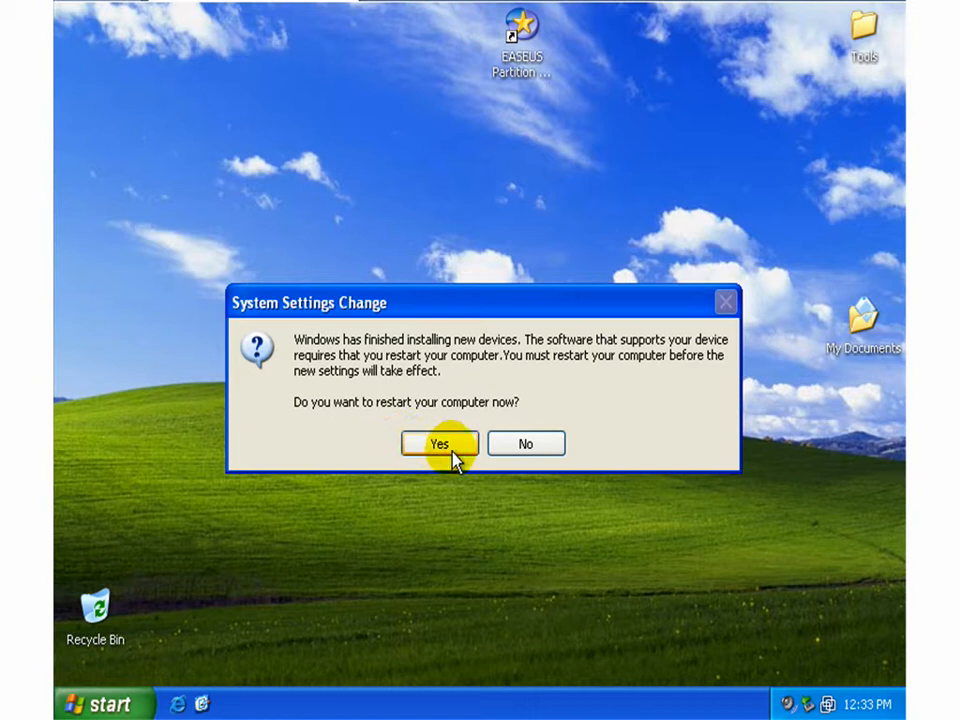
# Step: Agree to restart Windows XP now in the System Settings Change dialog
pyautogui.click(440, 444)
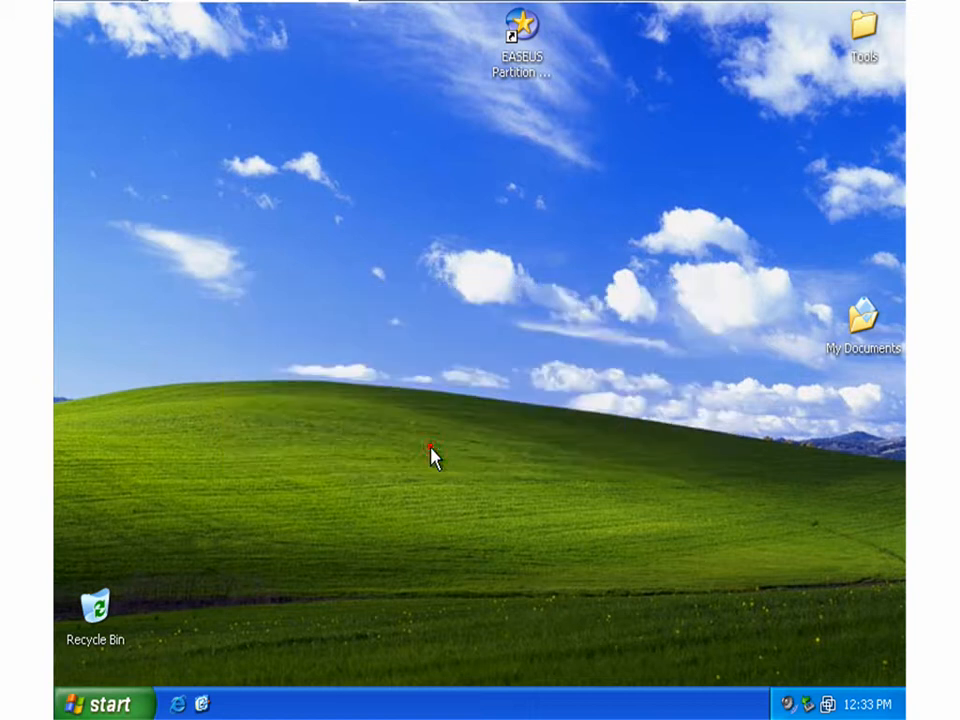